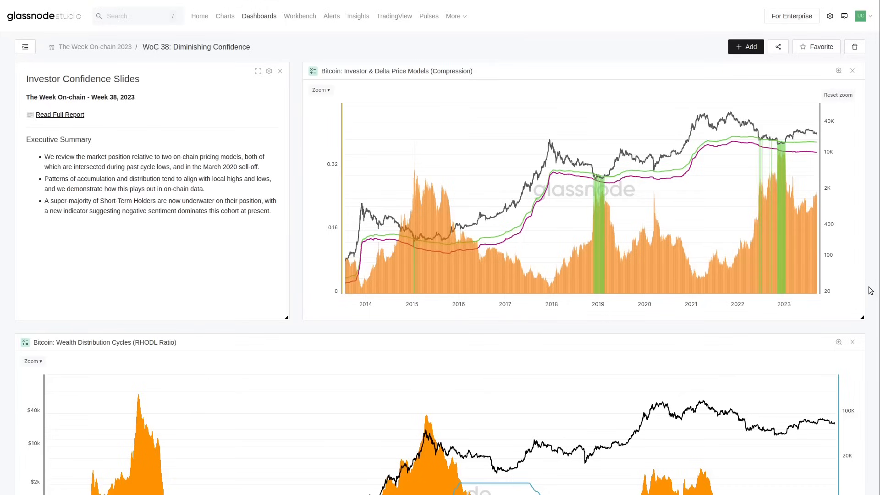
mouse_move(459, 211)
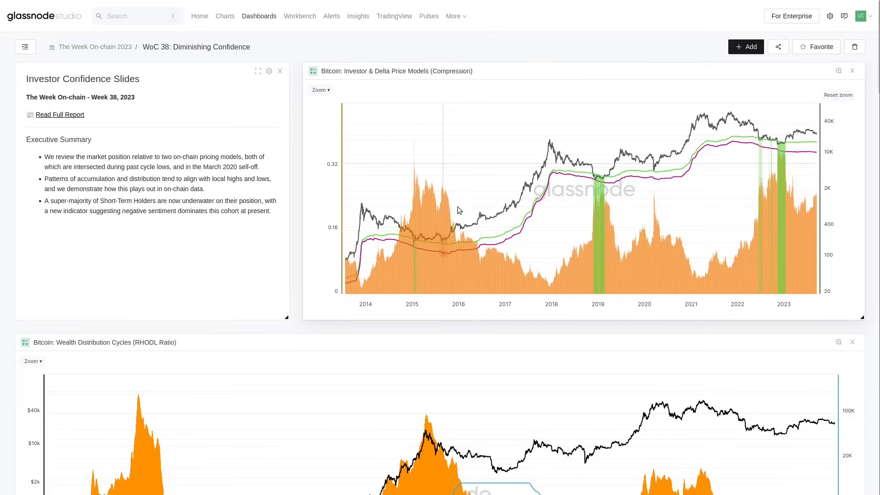
mouse_move(486, 244)
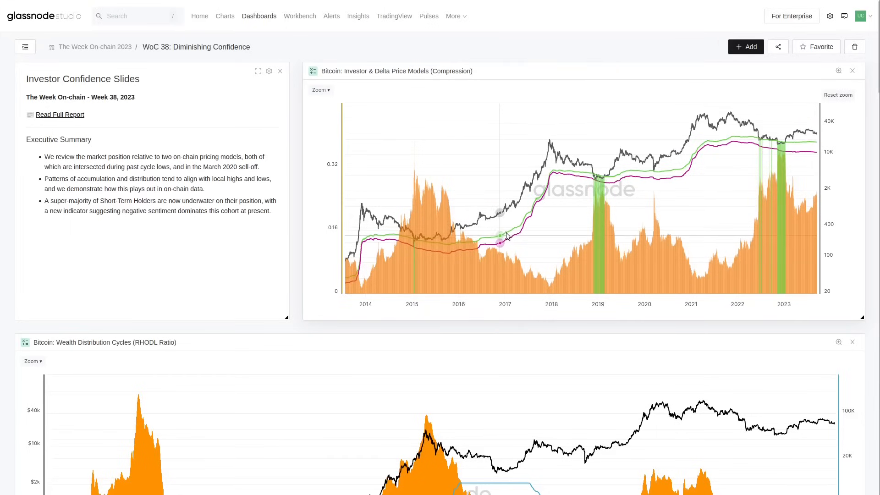
mouse_move(507, 243)
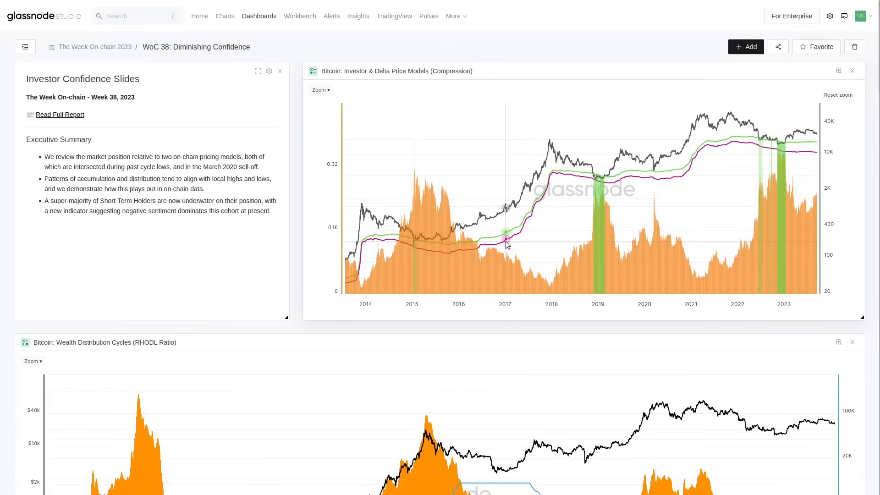
mouse_move(508, 236)
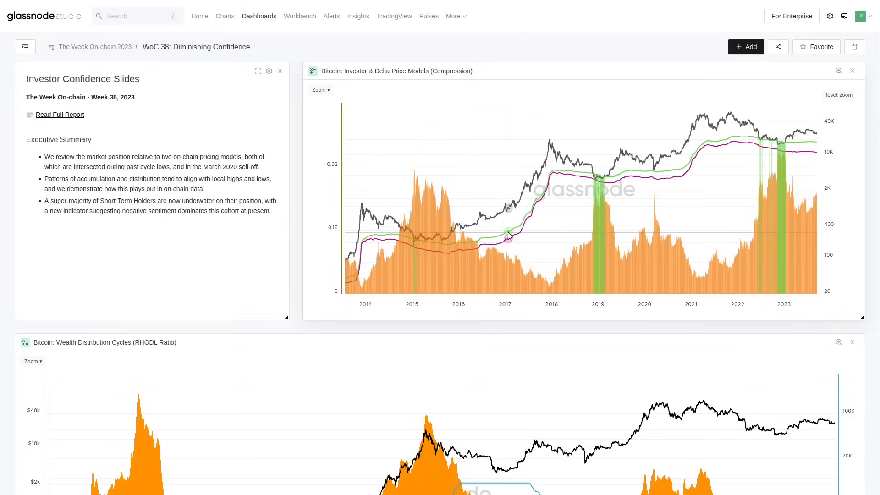
mouse_move(582, 208)
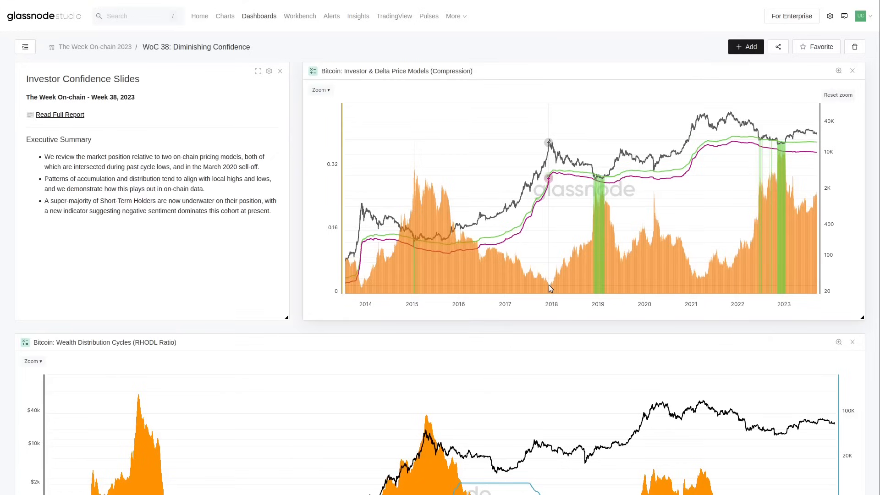
mouse_move(550, 176)
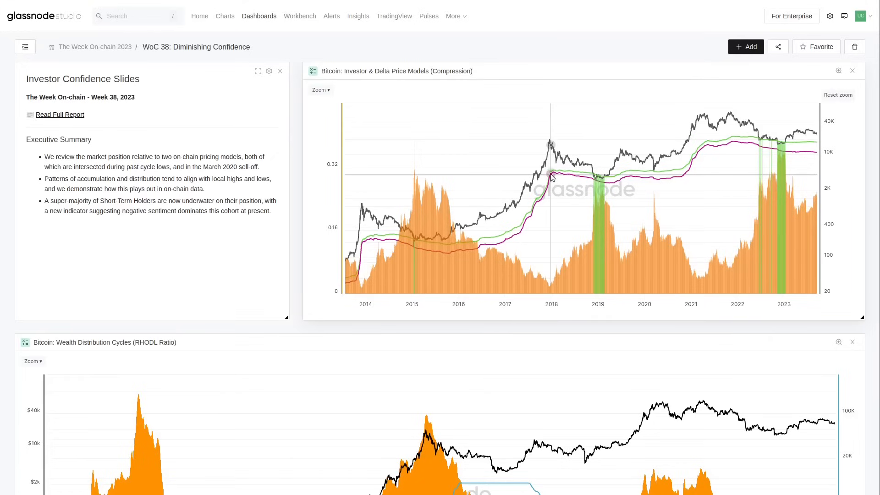
mouse_move(551, 292)
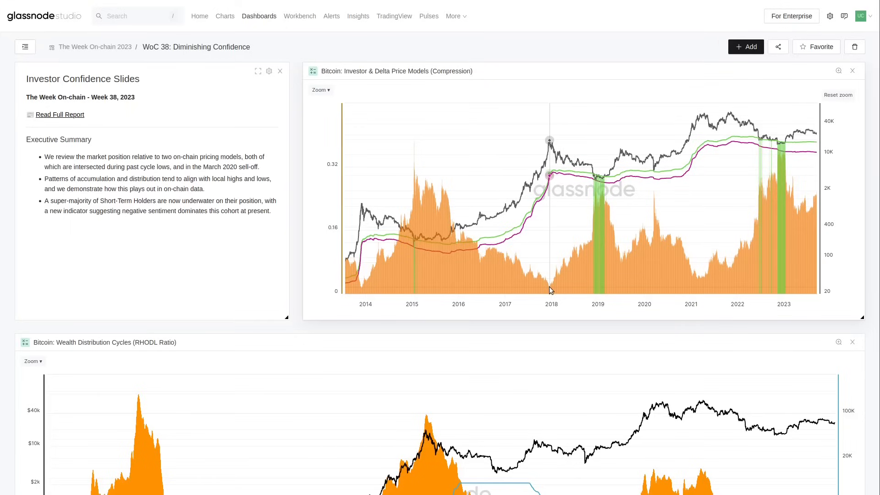
mouse_move(560, 174)
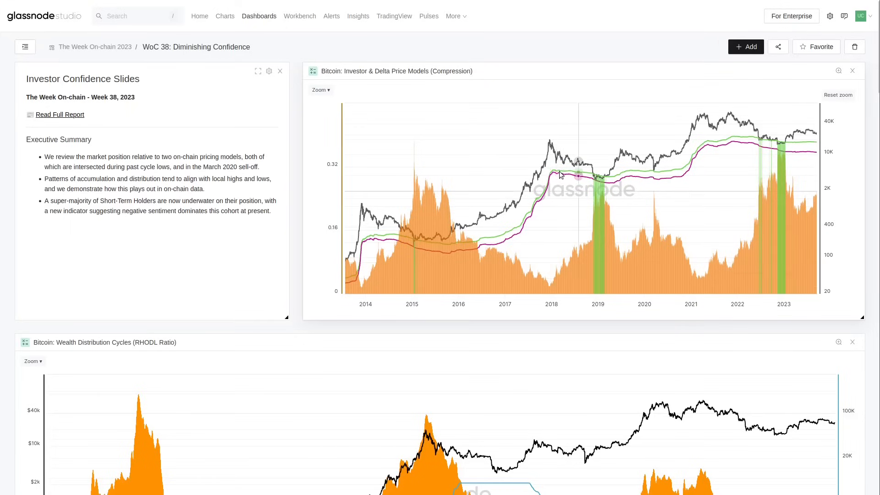
mouse_move(454, 213)
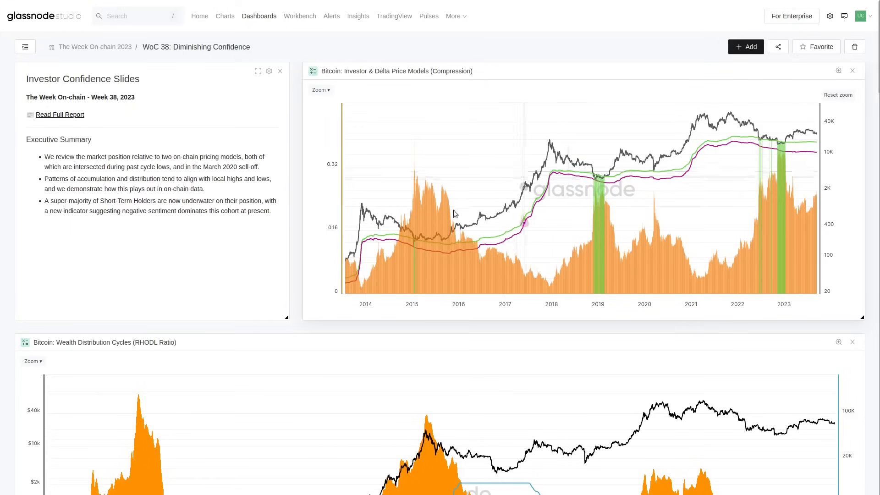
mouse_move(471, 212)
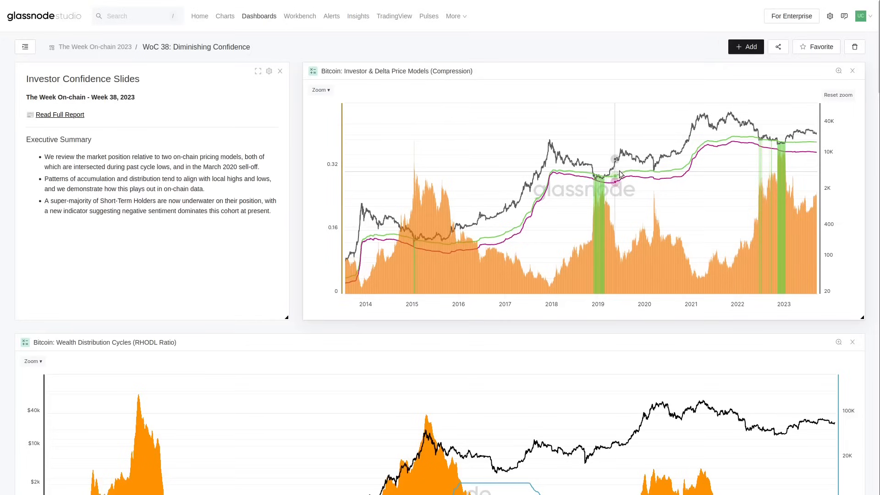
mouse_move(679, 174)
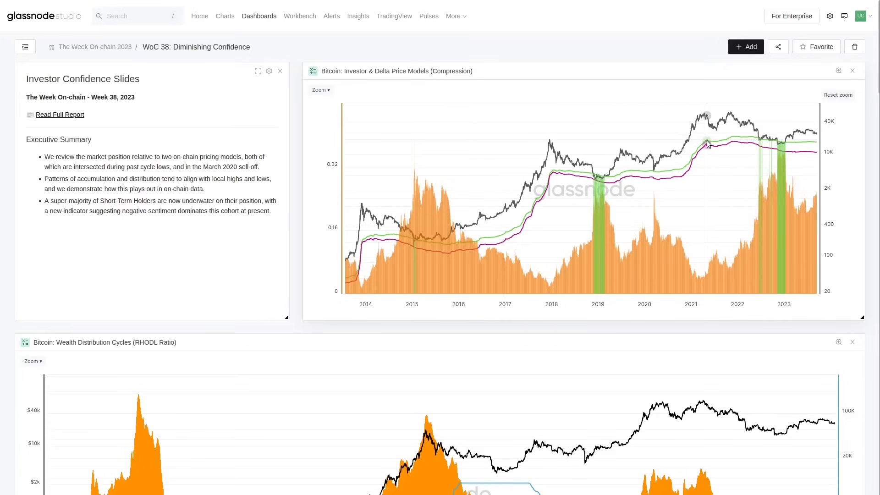
mouse_move(744, 142)
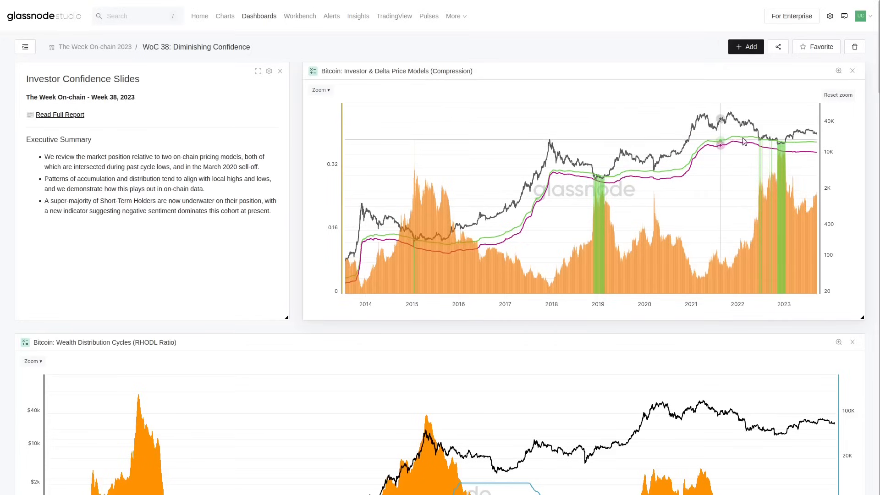
mouse_move(817, 146)
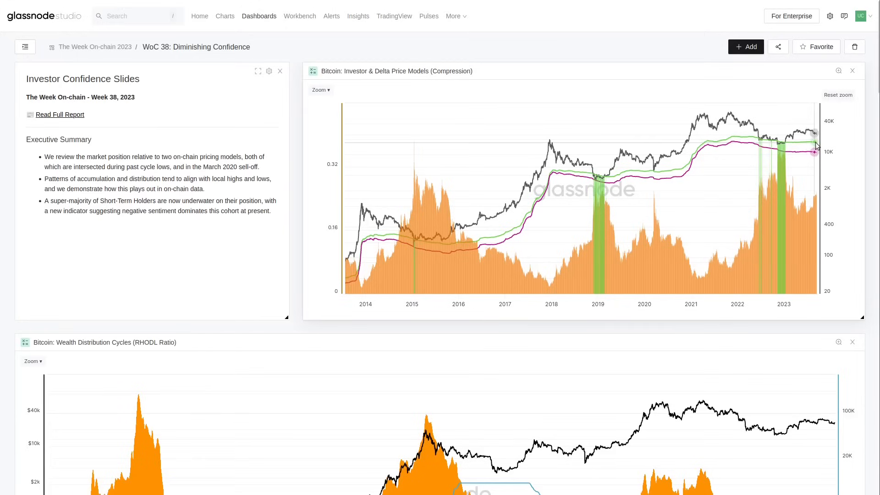
mouse_move(709, 127)
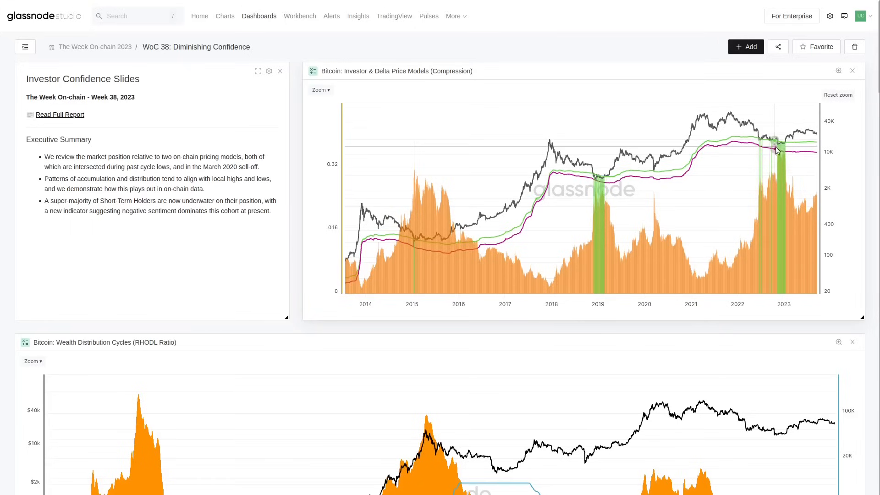
mouse_move(602, 200)
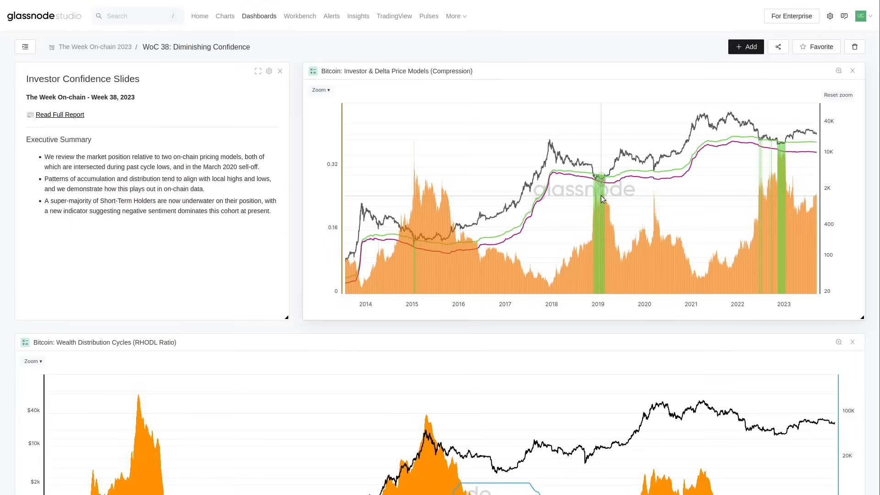
mouse_move(558, 185)
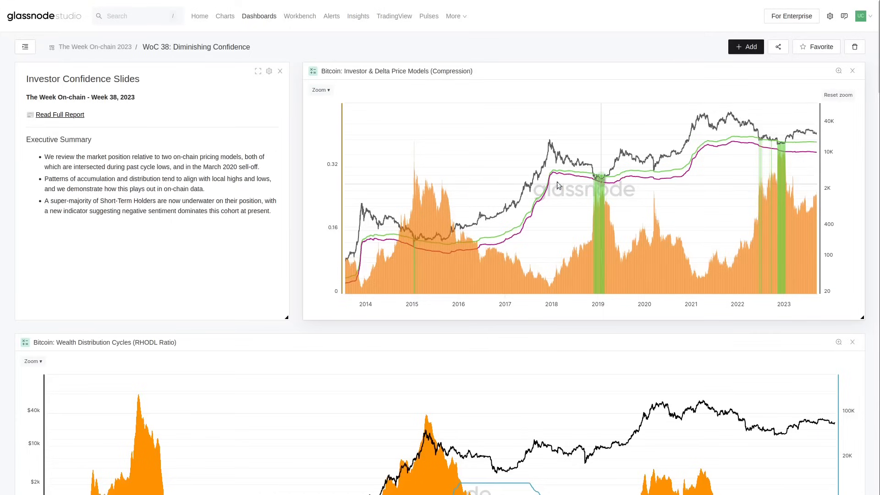
mouse_move(603, 188)
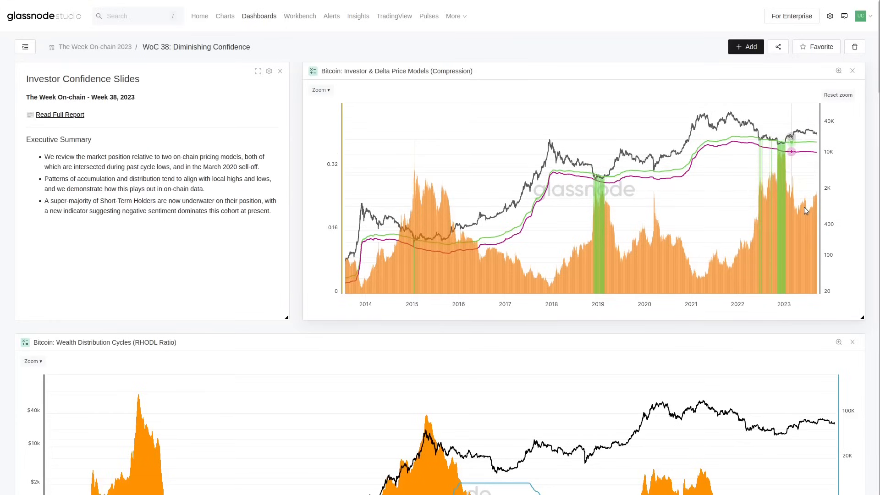
mouse_move(797, 155)
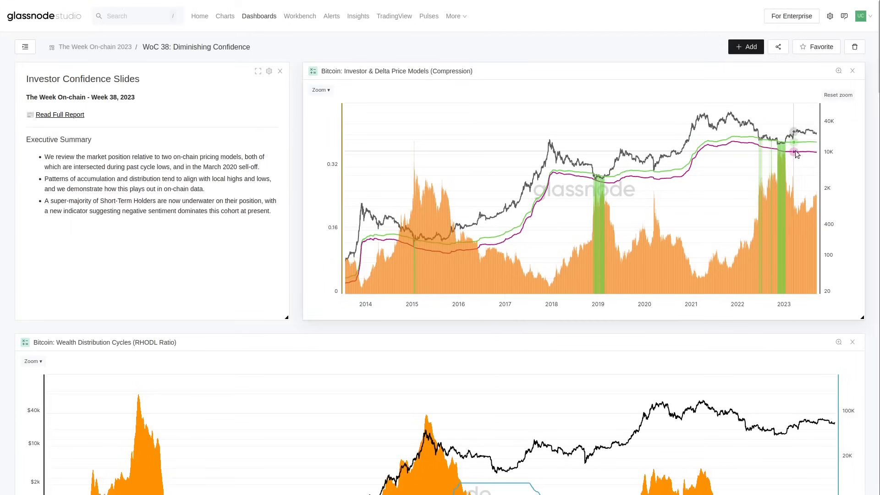
mouse_move(792, 199)
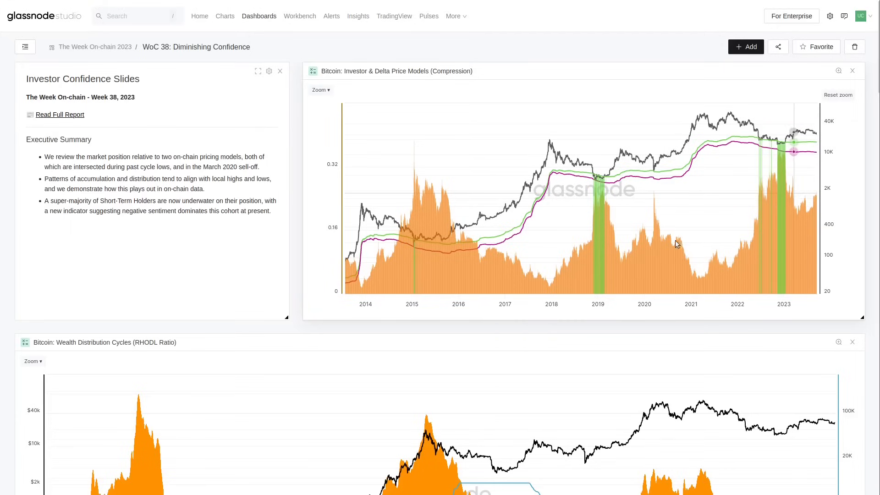
mouse_move(648, 243)
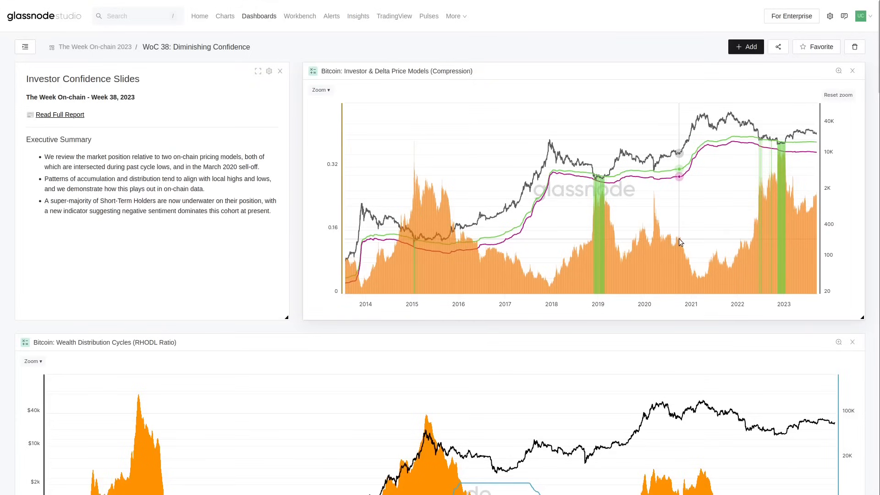
mouse_move(694, 157)
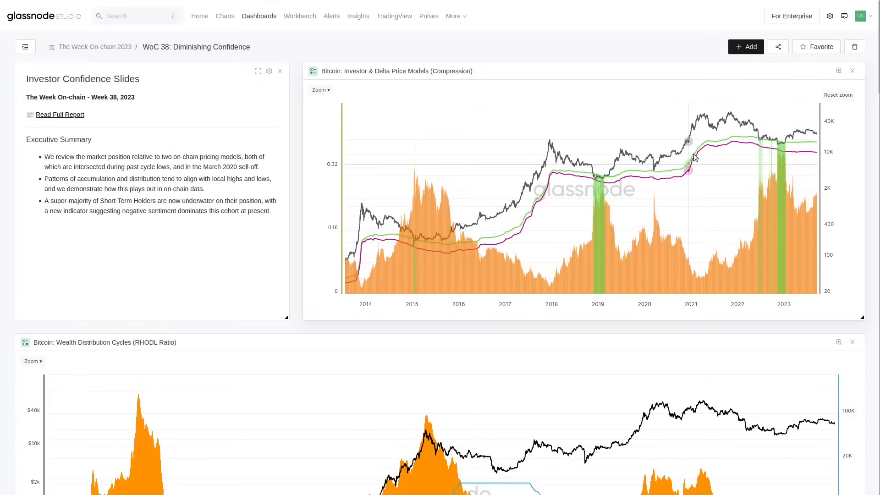
mouse_move(690, 276)
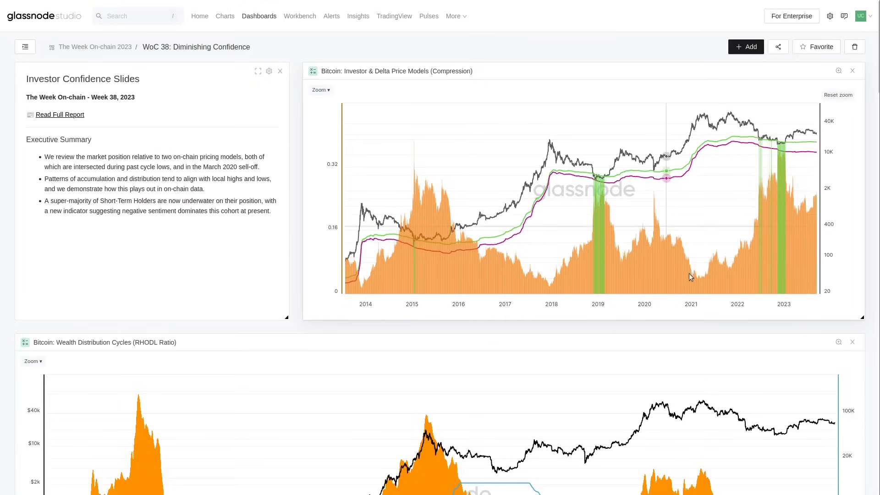
mouse_move(455, 241)
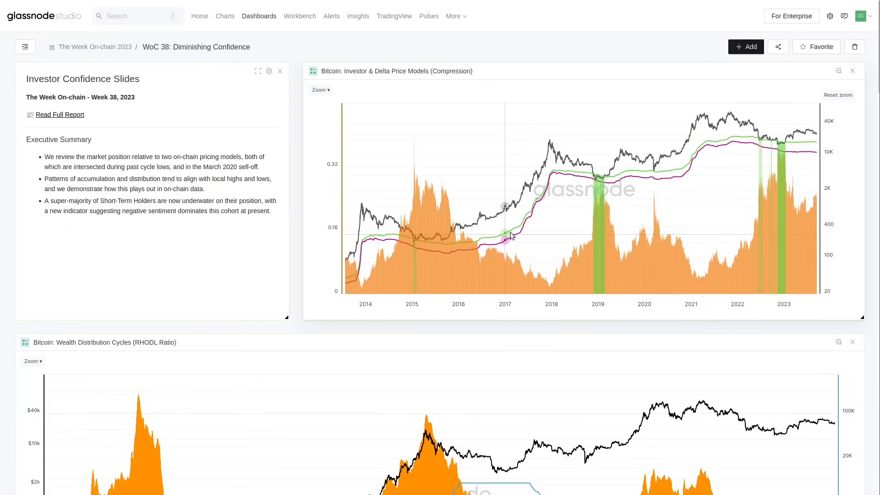
mouse_move(552, 287)
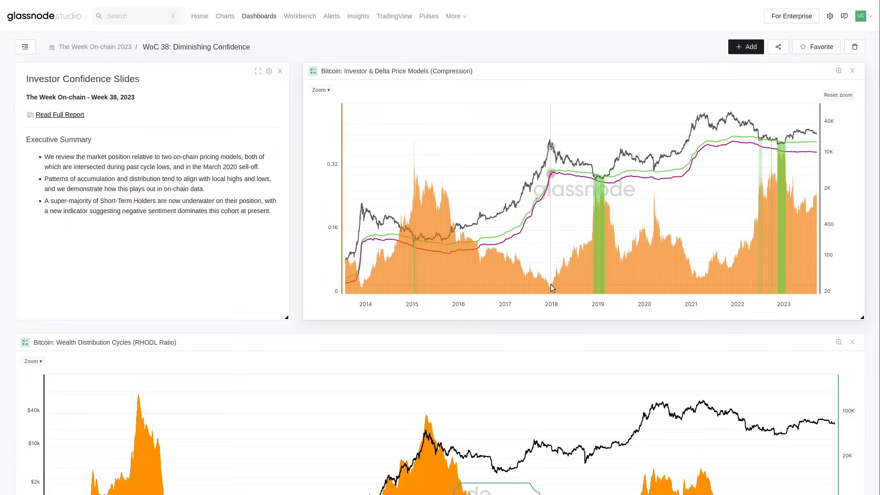
mouse_move(791, 193)
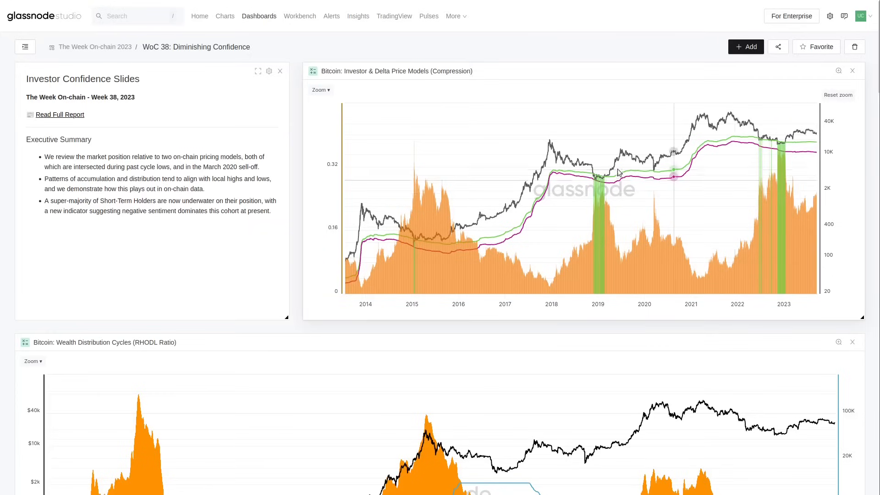
mouse_move(621, 156)
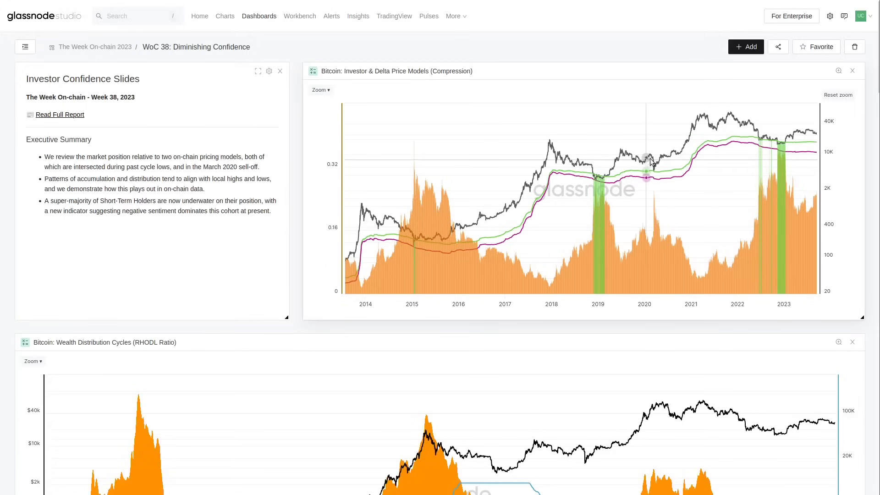
mouse_move(650, 161)
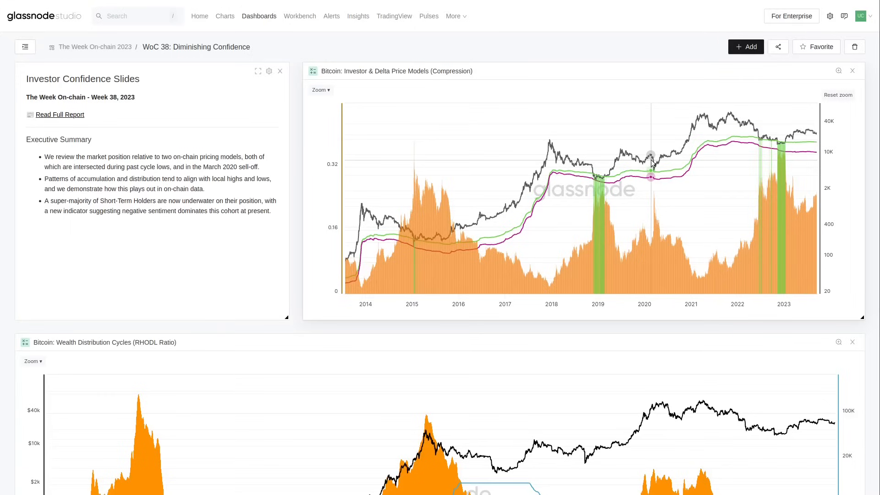
mouse_move(807, 150)
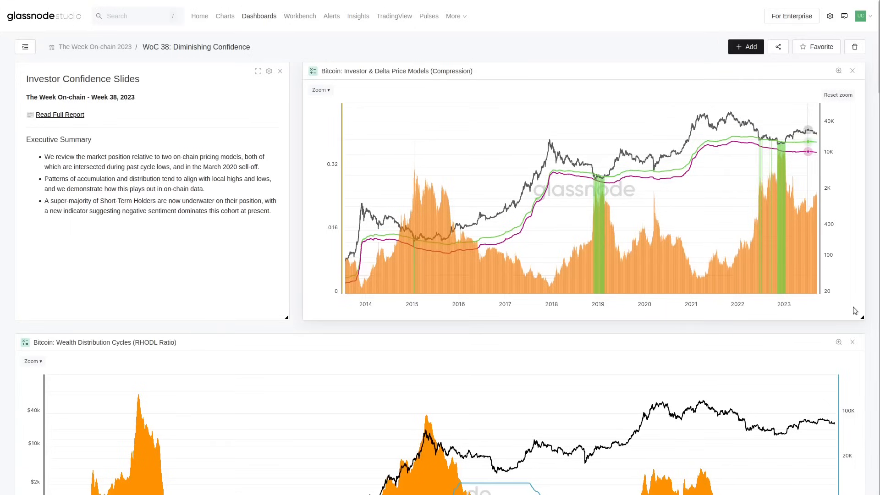
scroll("down", 3)
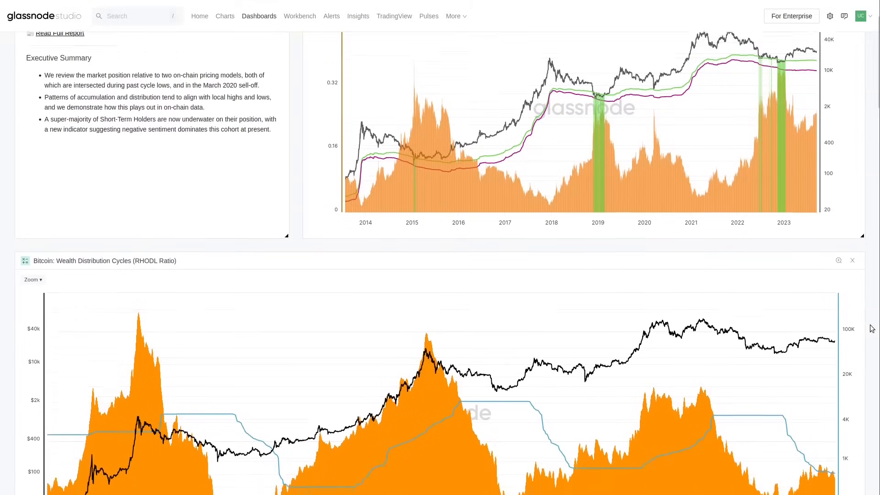
scroll("down", 3)
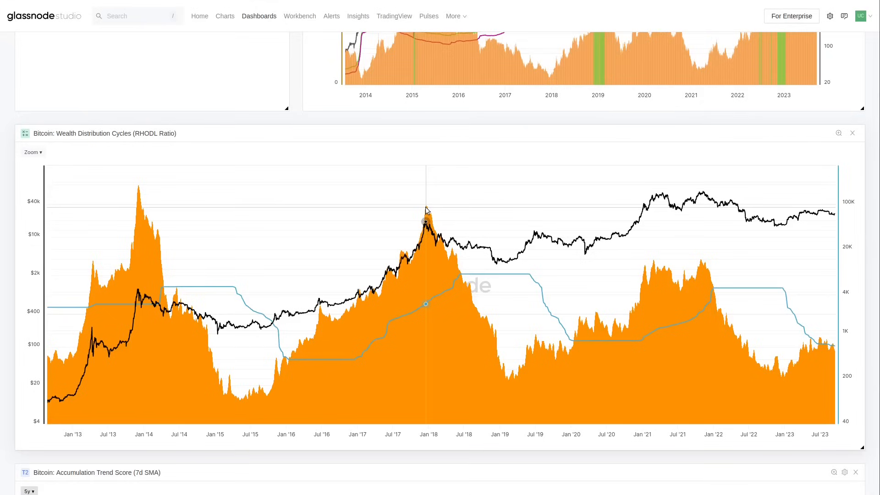
mouse_move(238, 399)
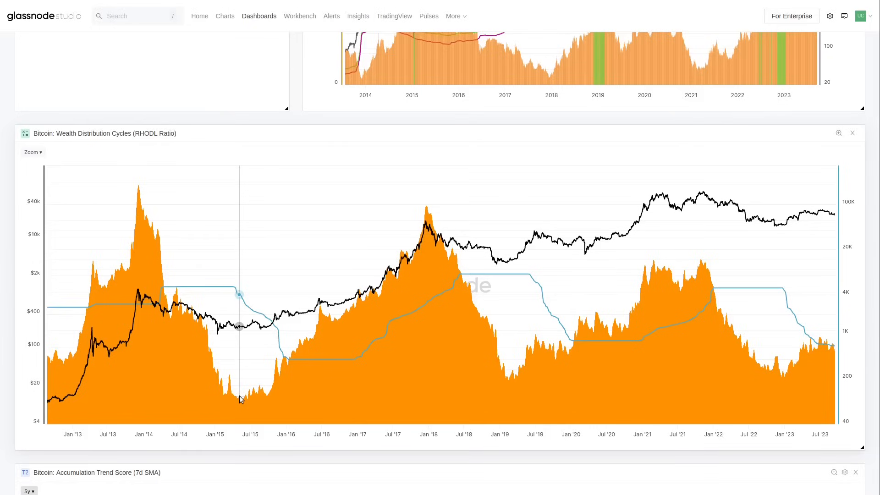
mouse_move(419, 241)
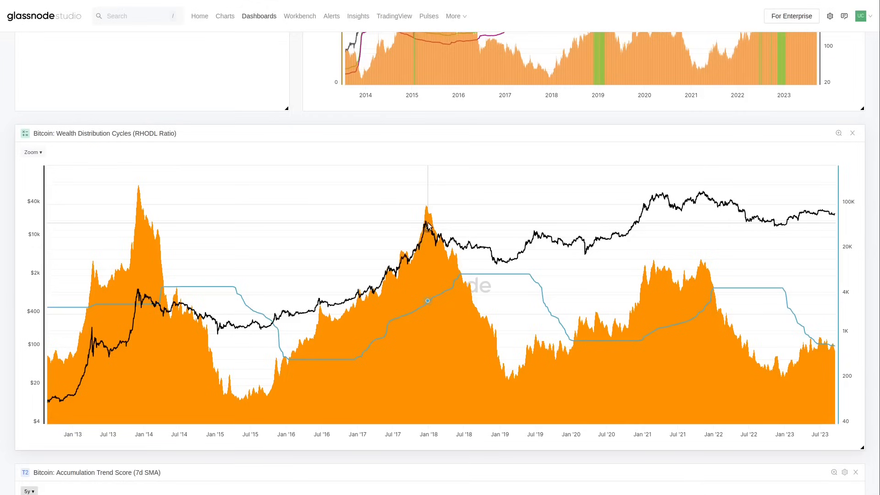
mouse_move(283, 360)
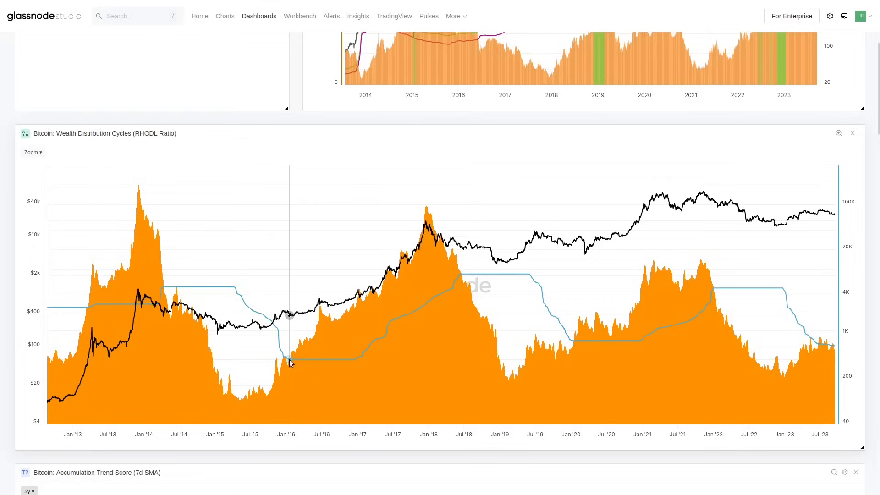
mouse_move(240, 304)
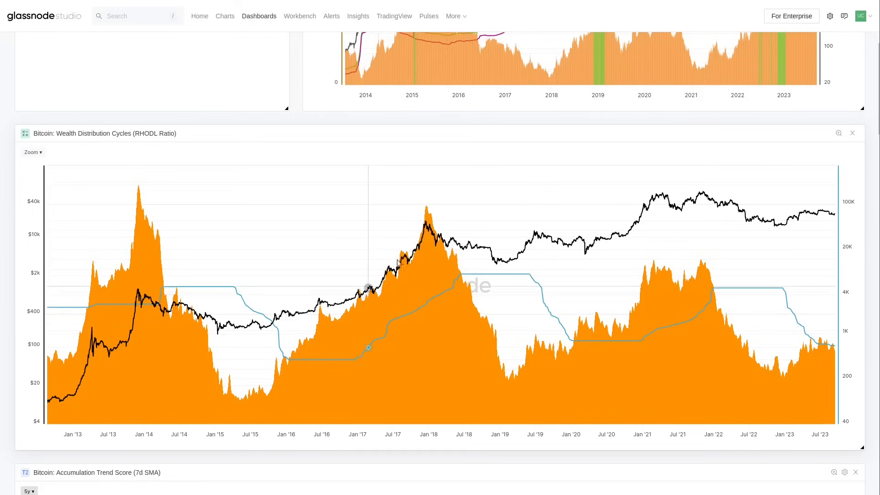
mouse_move(171, 321)
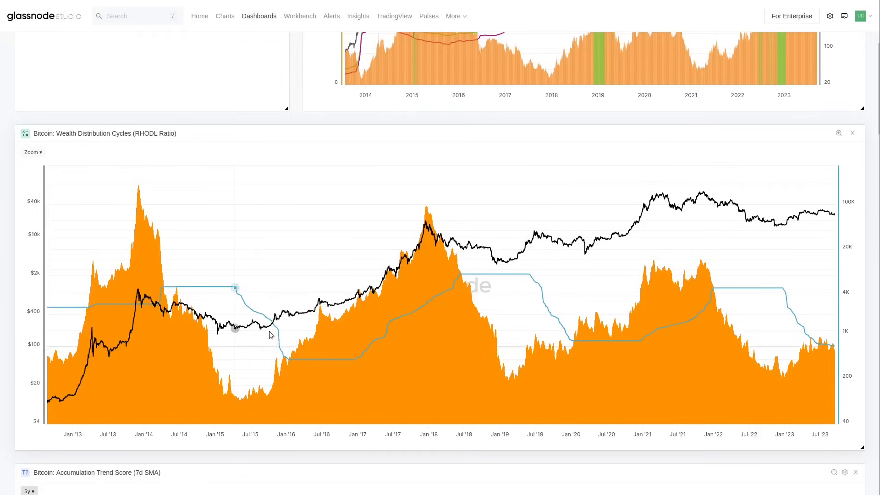
mouse_move(359, 307)
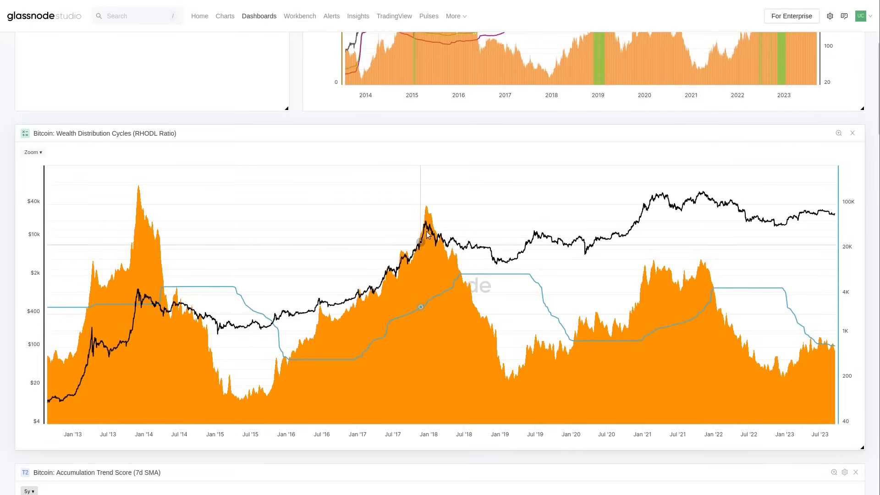
mouse_move(850, 209)
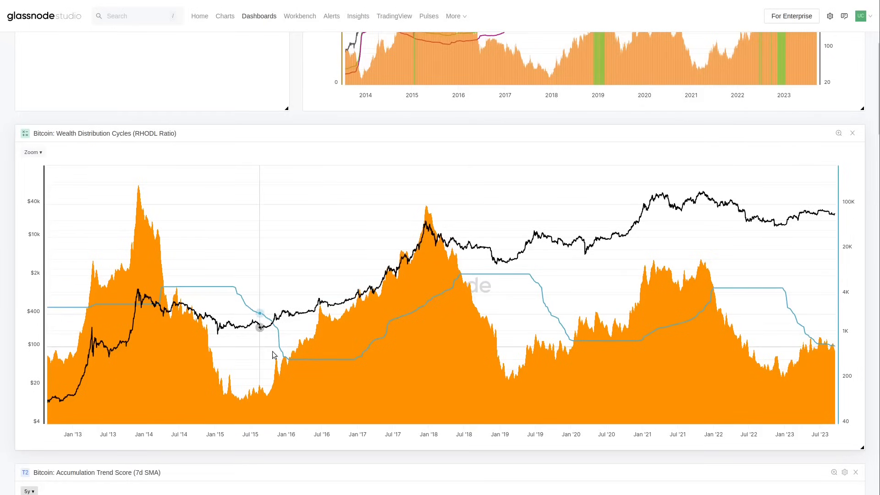
mouse_move(336, 315)
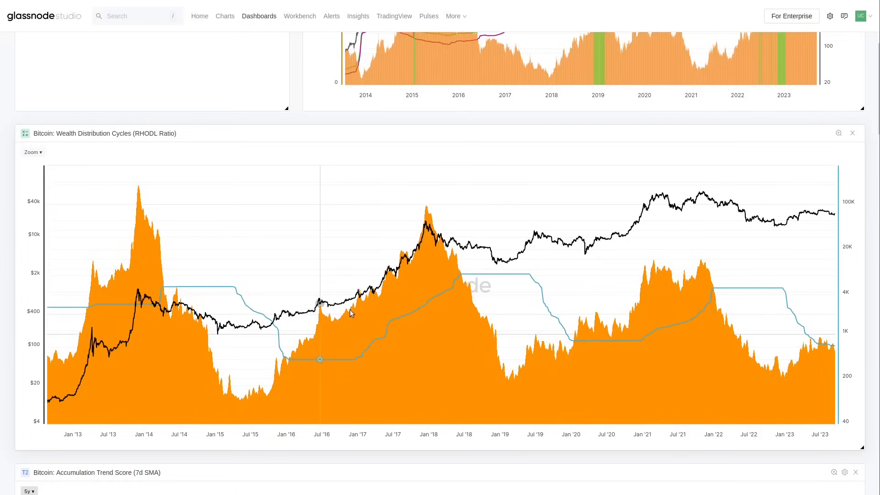
mouse_move(424, 223)
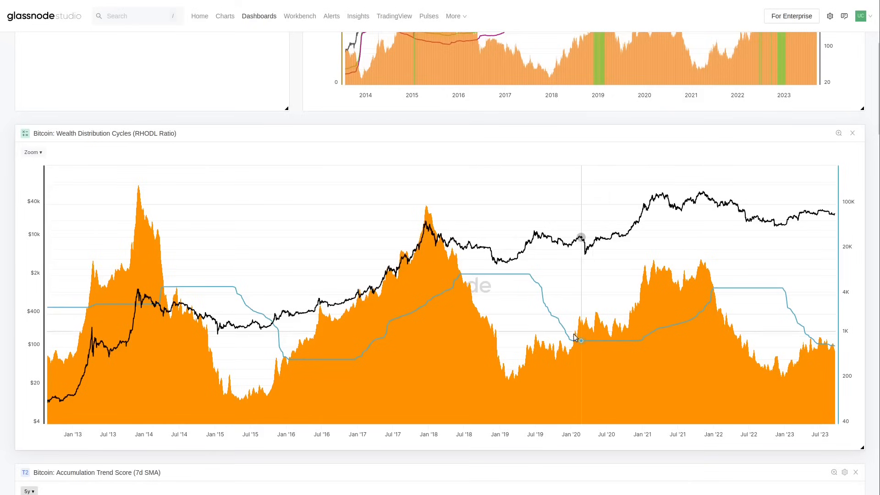
mouse_move(574, 341)
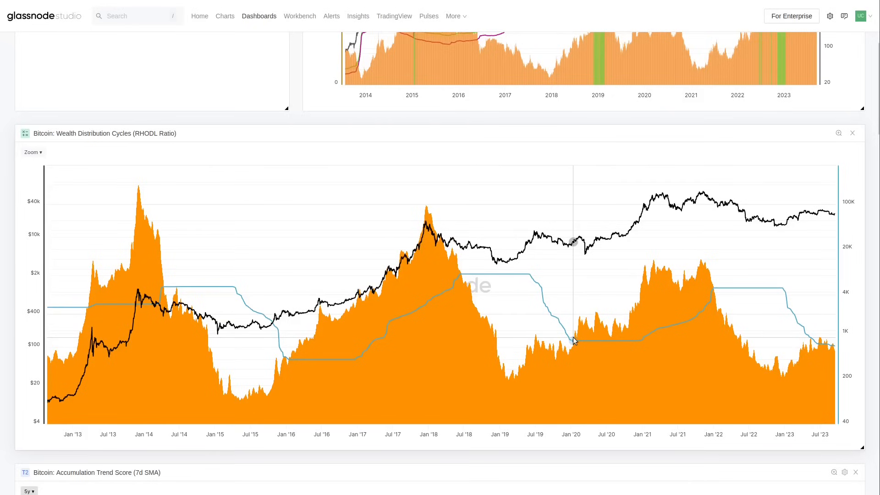
mouse_move(544, 352)
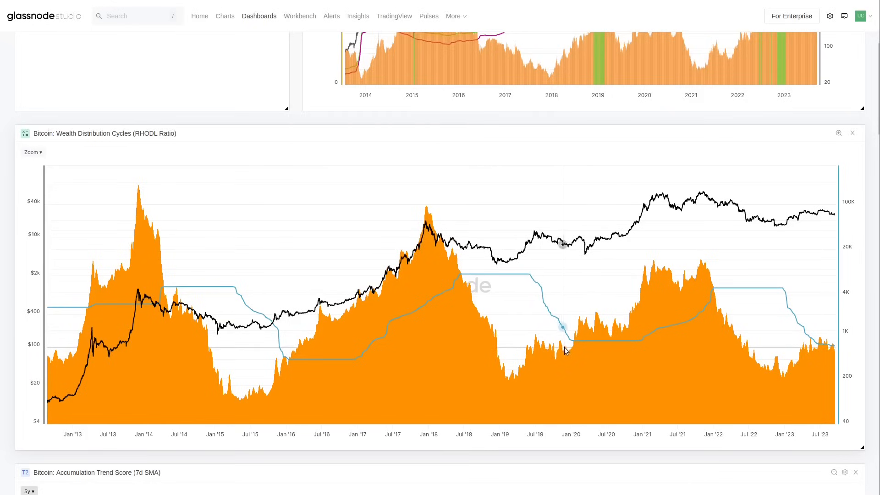
mouse_move(523, 346)
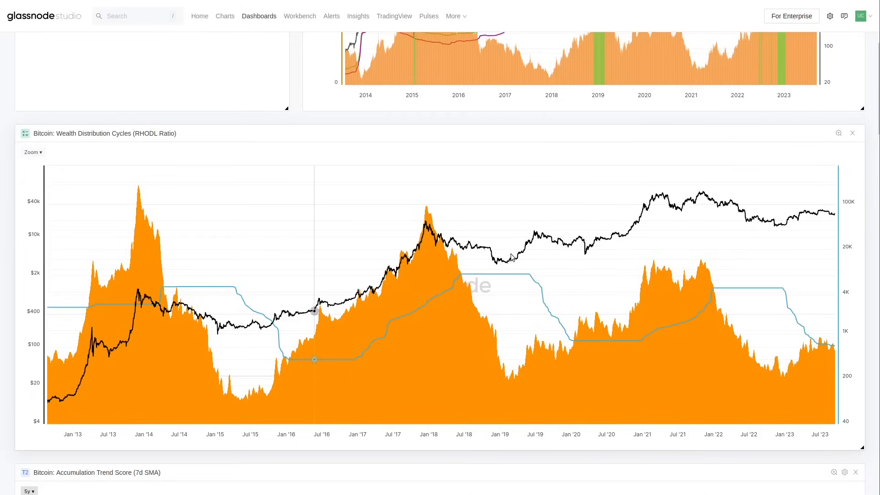
mouse_move(253, 402)
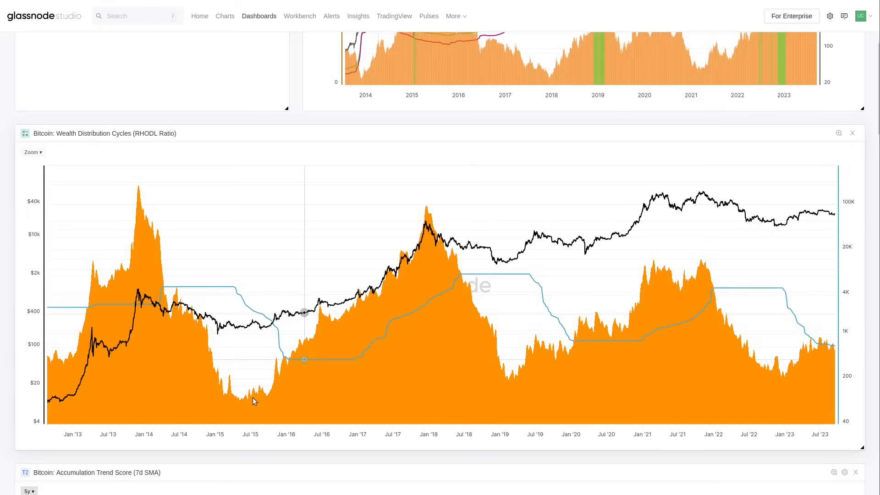
mouse_move(242, 394)
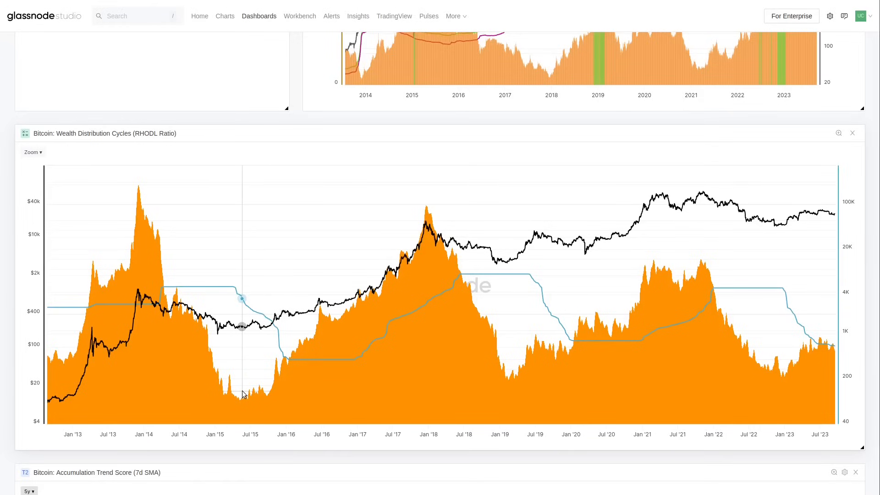
mouse_move(772, 378)
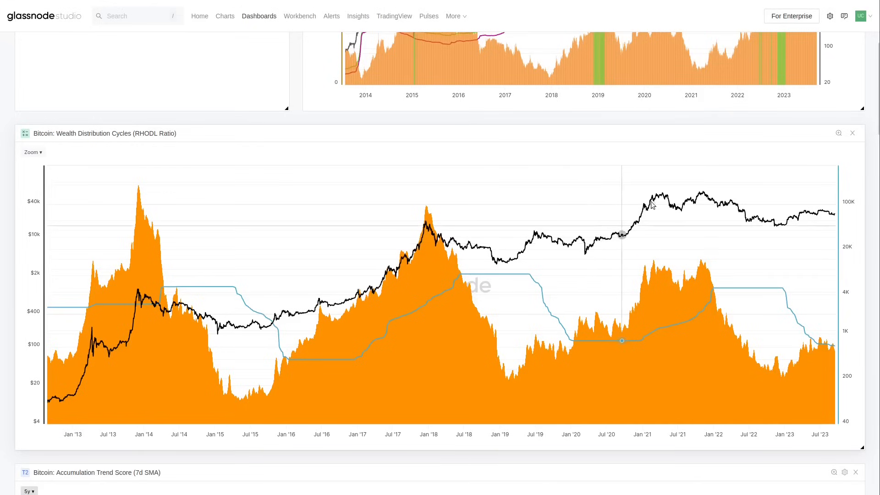
mouse_move(816, 302)
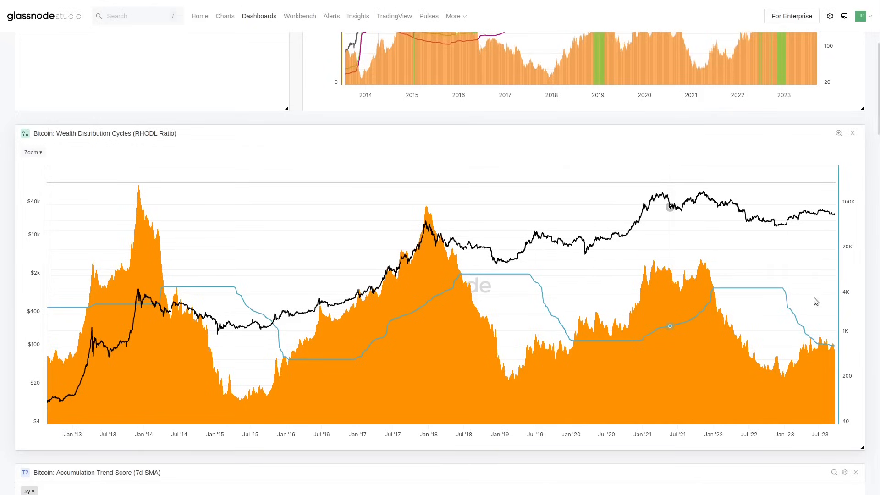
mouse_move(827, 229)
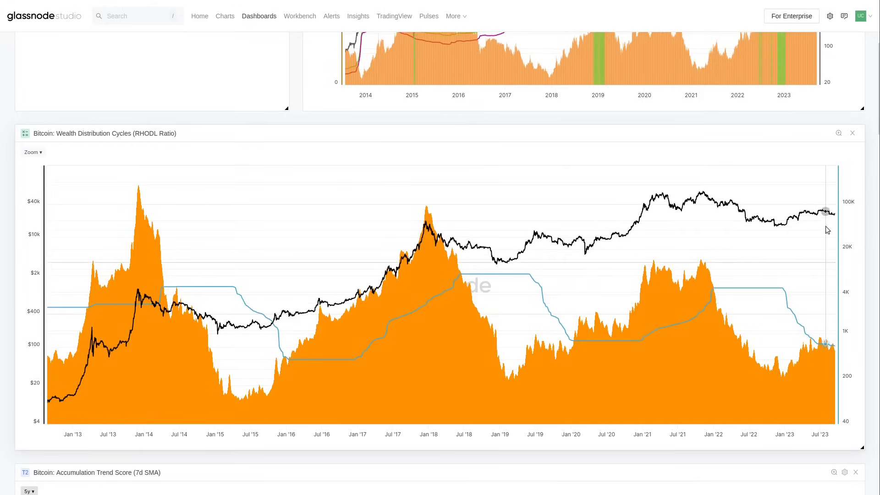
mouse_move(576, 336)
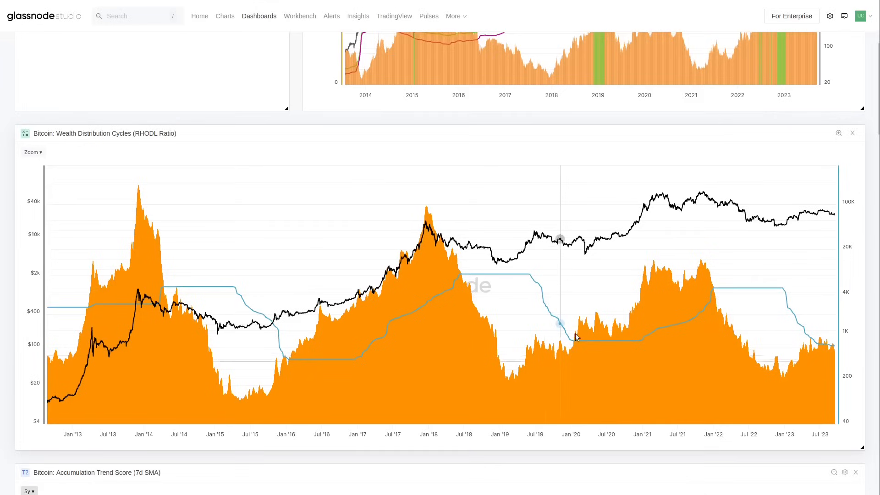
mouse_move(566, 320)
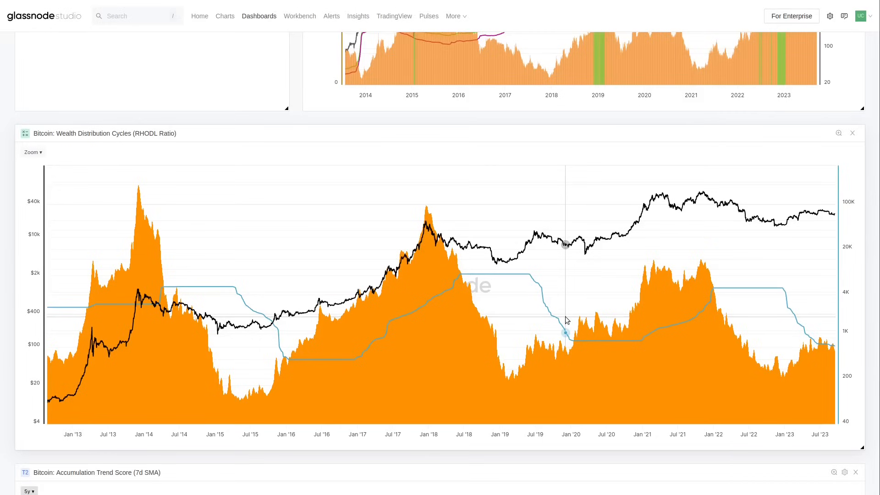
mouse_move(687, 457)
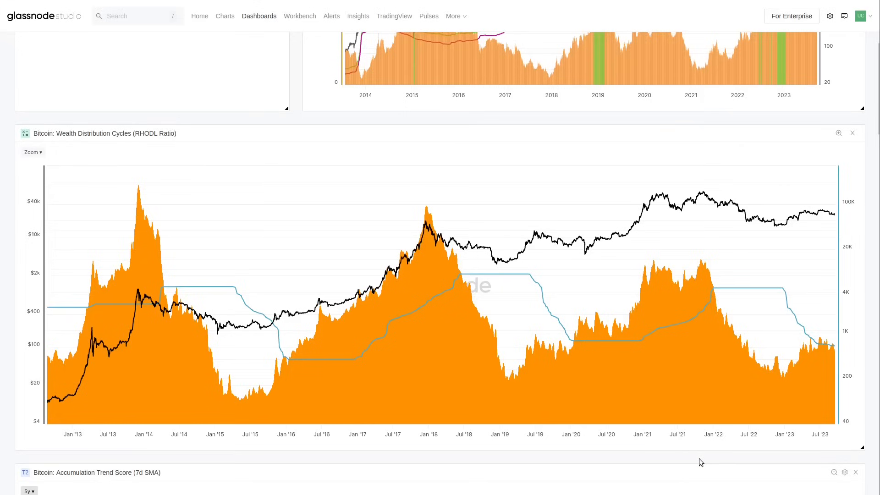
mouse_move(768, 112)
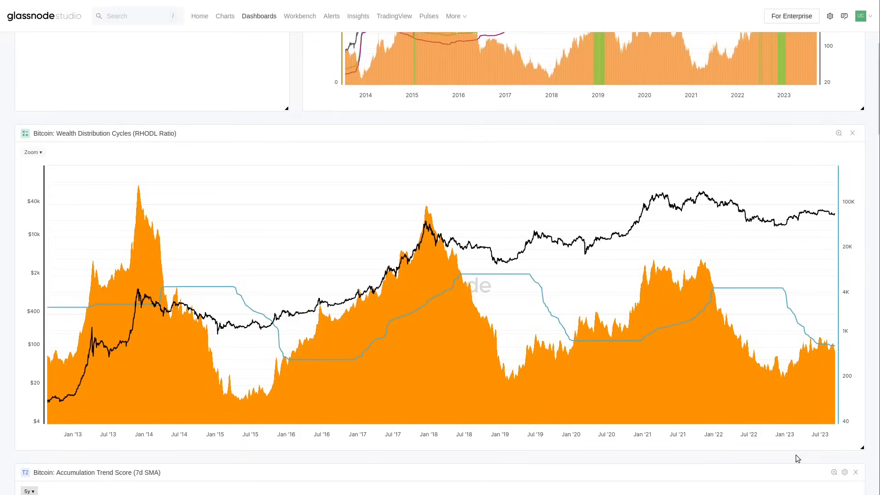
scroll("down", 3)
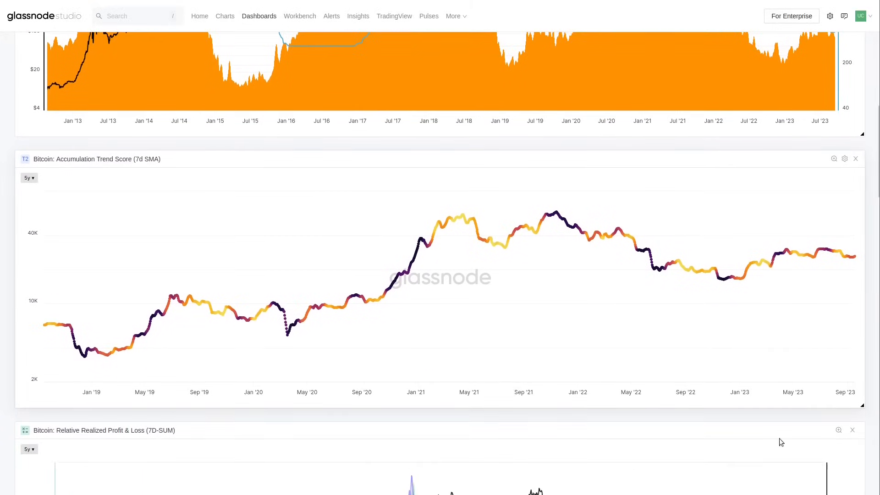
mouse_move(755, 415)
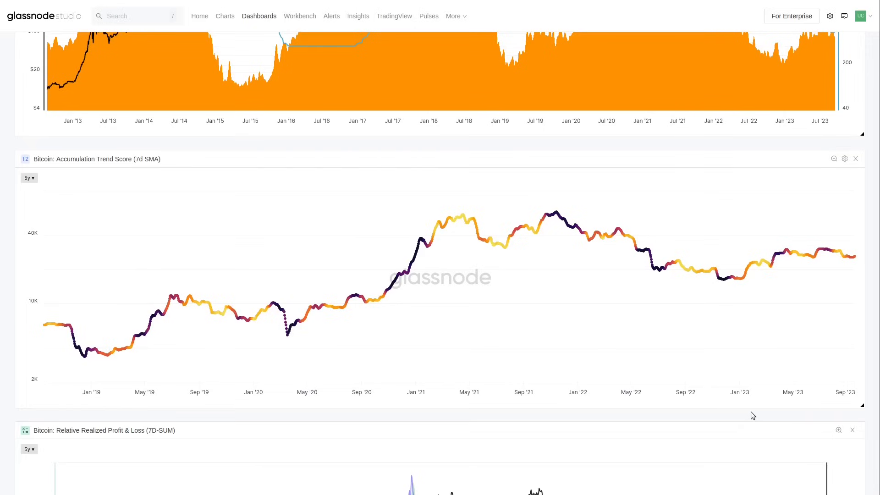
mouse_move(420, 241)
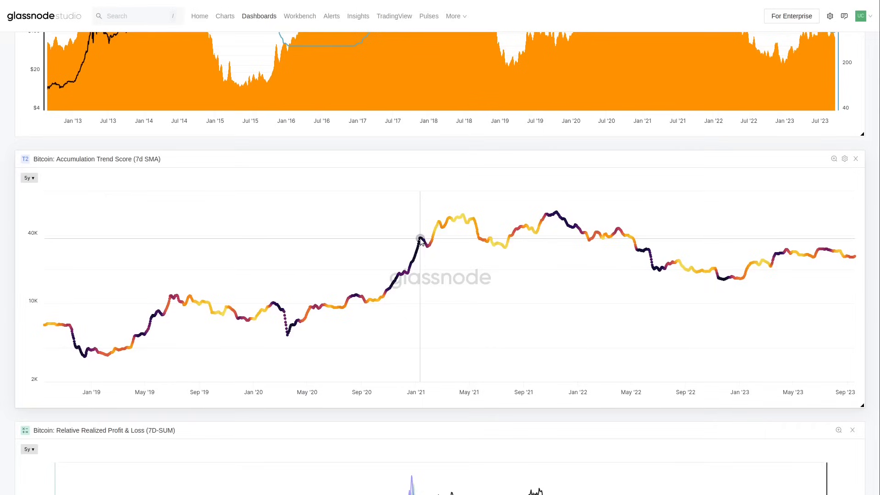
mouse_move(460, 218)
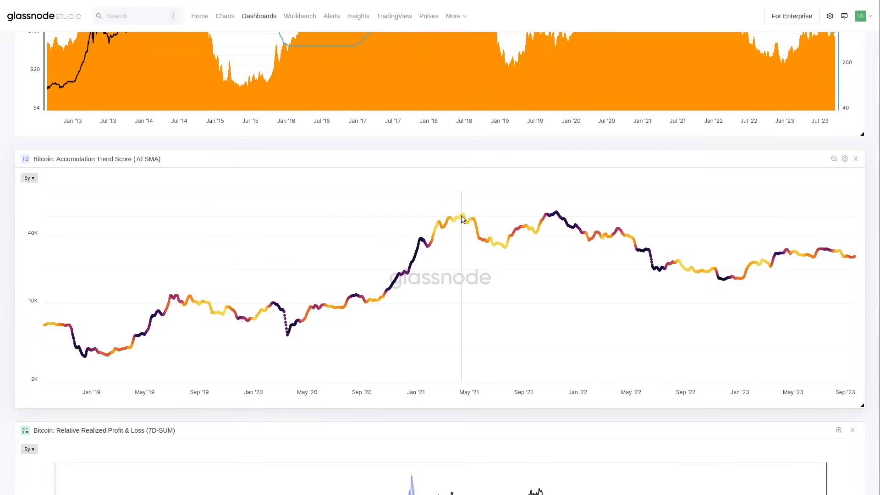
mouse_move(515, 241)
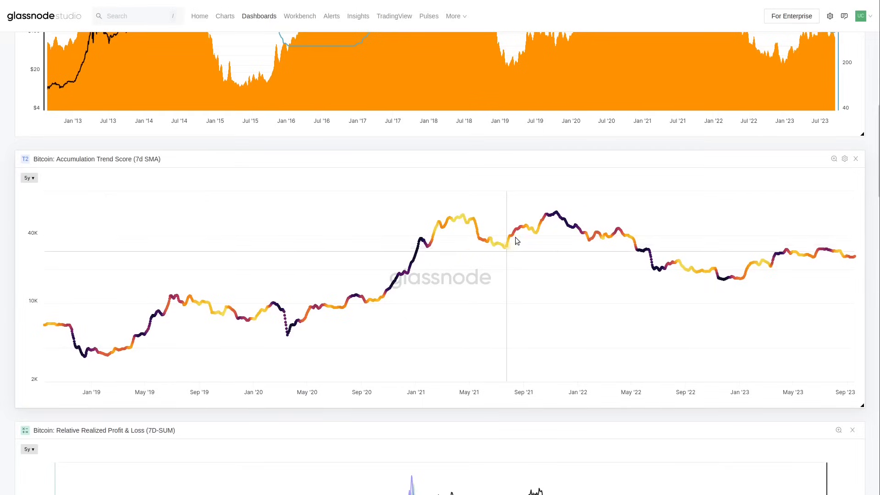
mouse_move(519, 235)
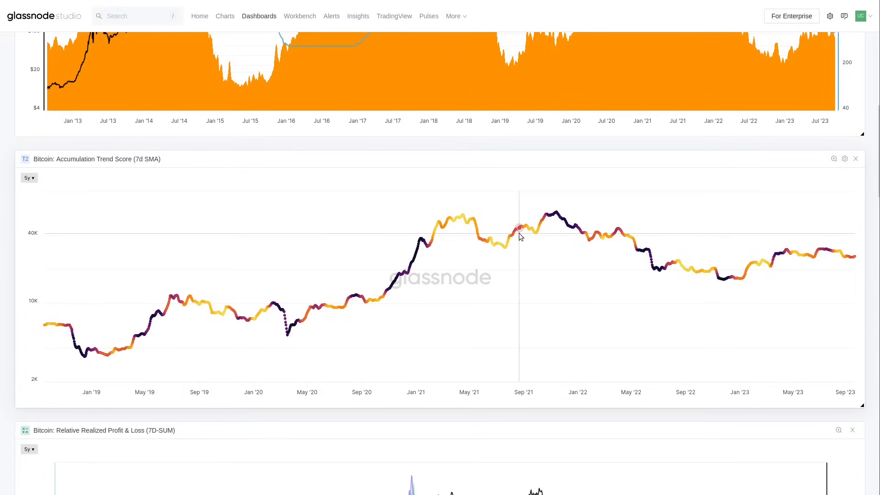
mouse_move(559, 218)
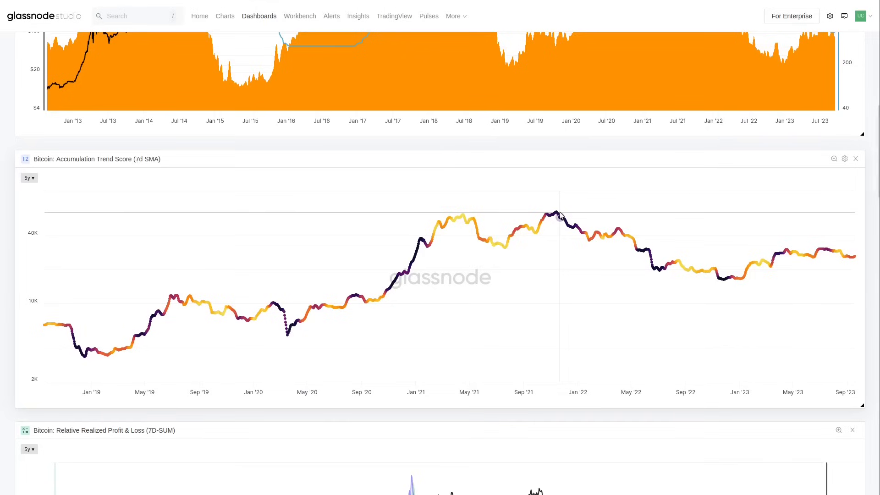
mouse_move(84, 355)
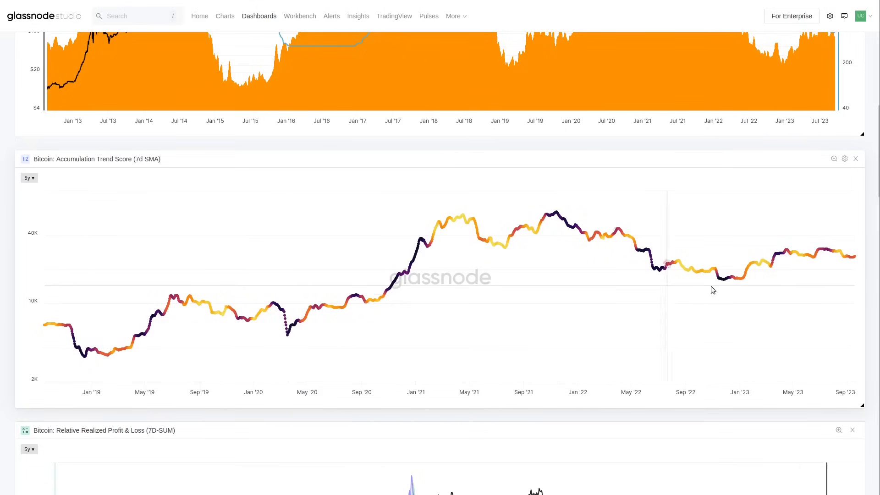
mouse_move(655, 274)
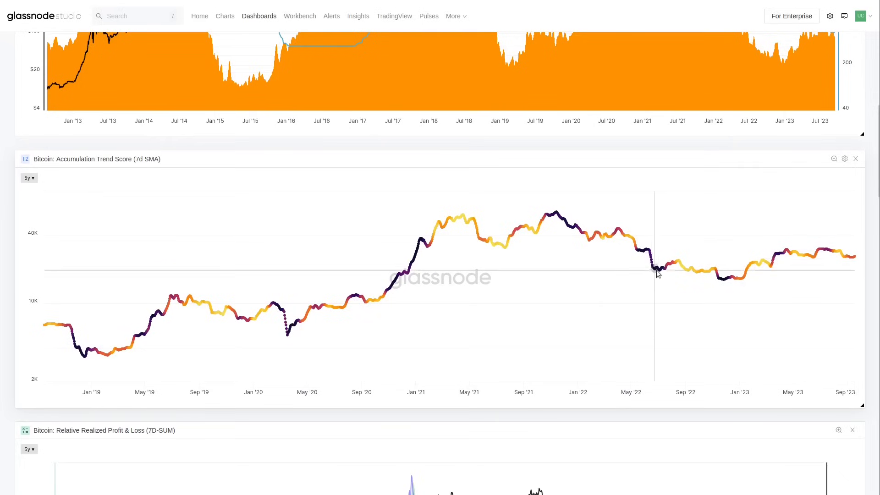
mouse_move(289, 335)
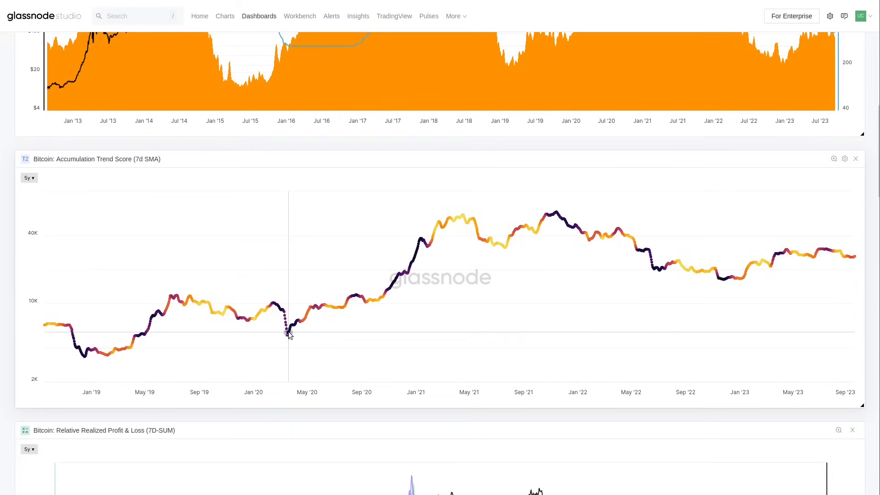
mouse_move(86, 361)
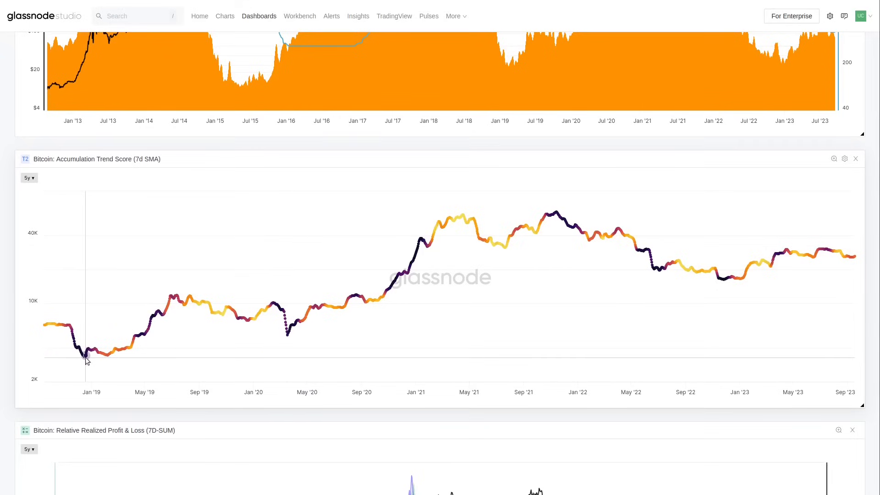
mouse_move(418, 264)
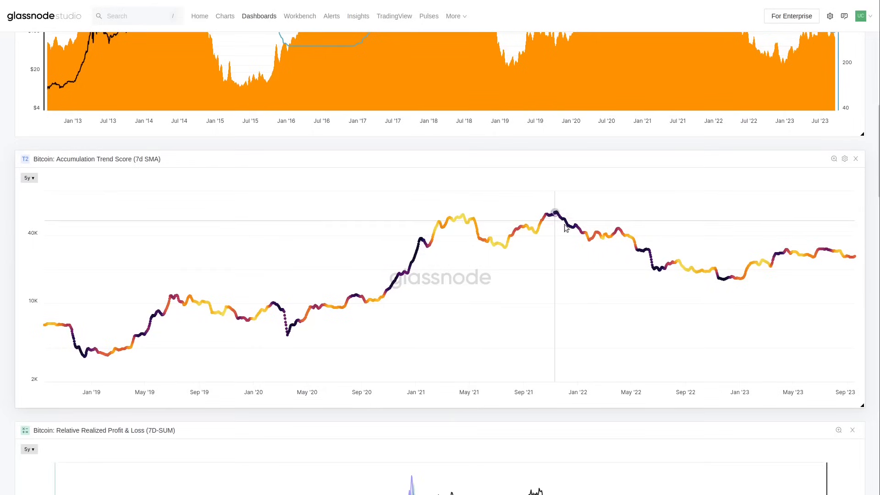
mouse_move(560, 228)
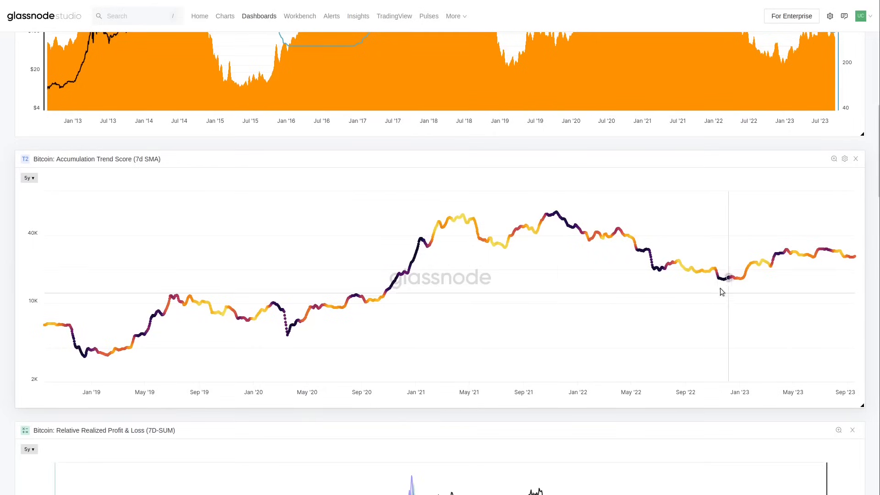
mouse_move(553, 218)
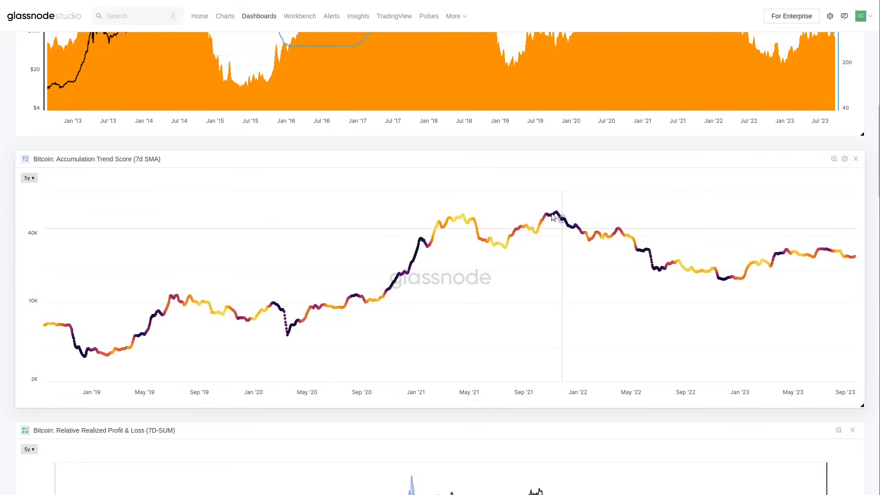
mouse_move(139, 337)
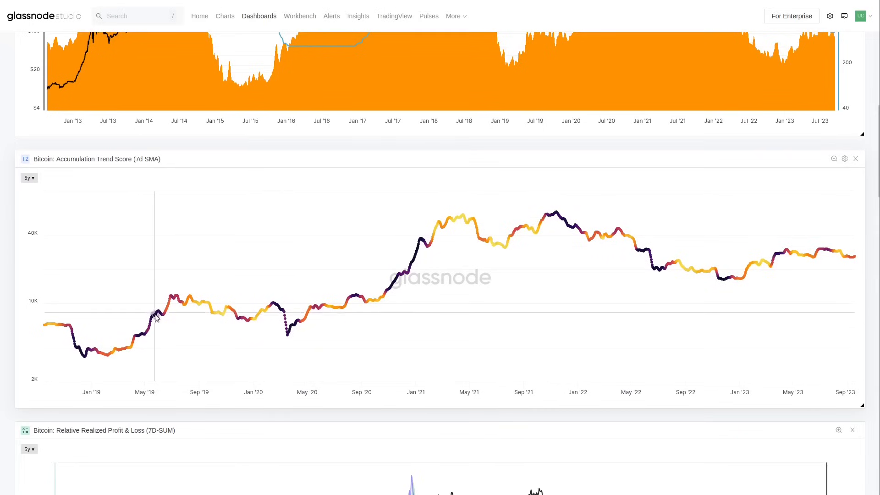
mouse_move(771, 253)
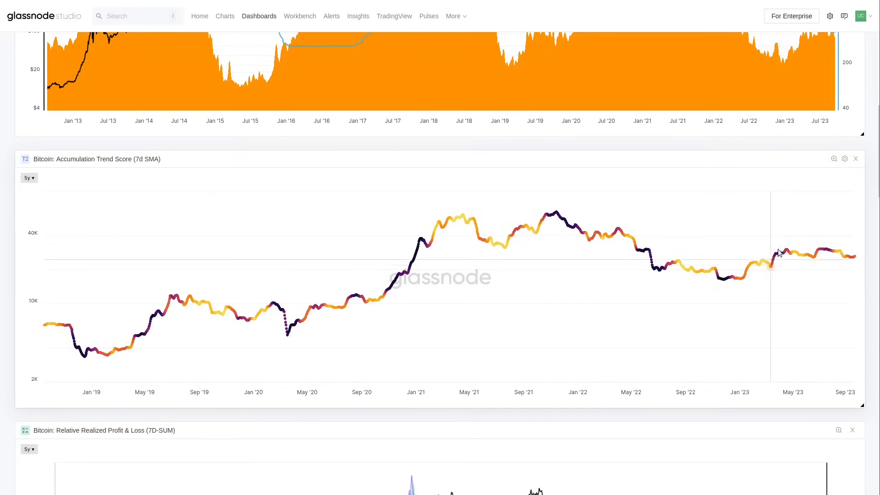
mouse_move(826, 252)
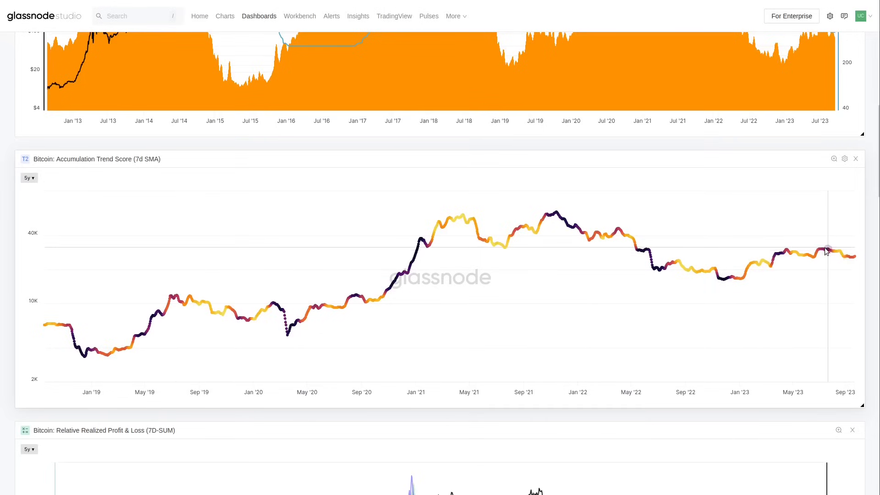
mouse_move(767, 253)
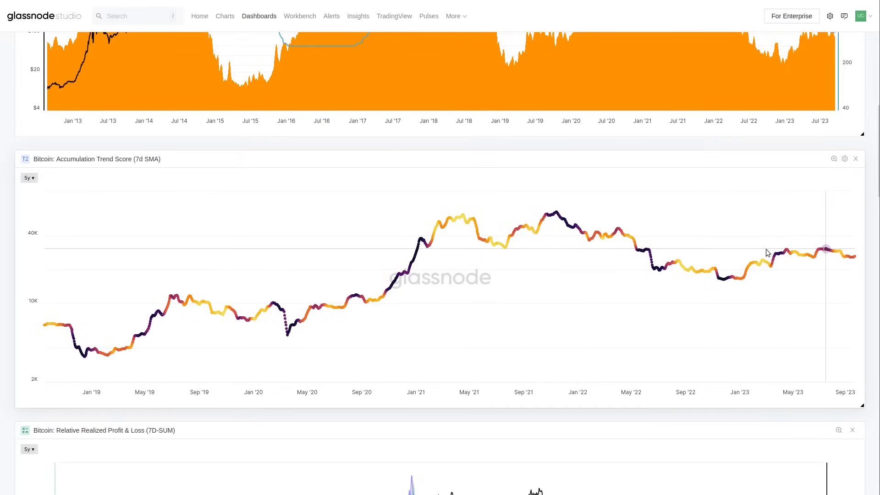
mouse_move(780, 257)
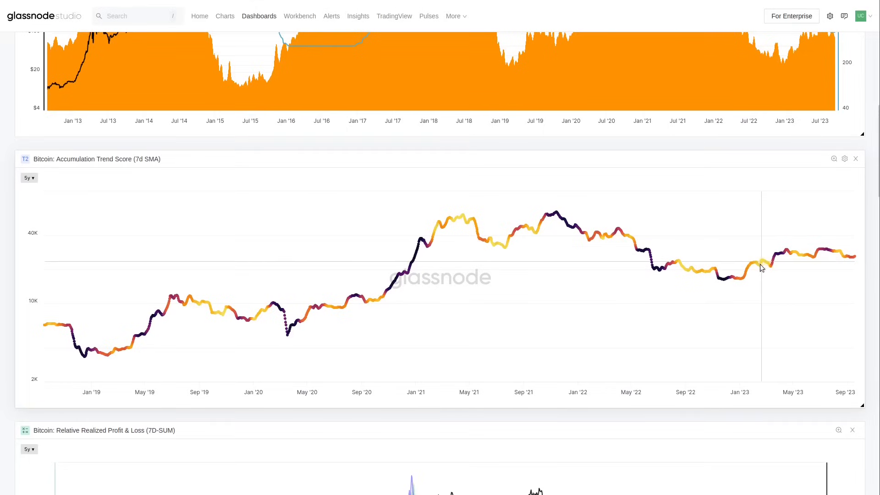
mouse_move(782, 254)
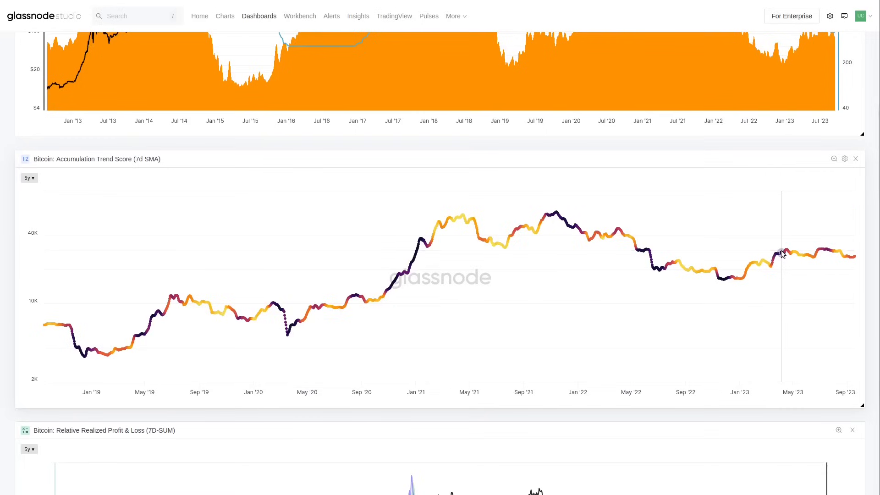
mouse_move(722, 281)
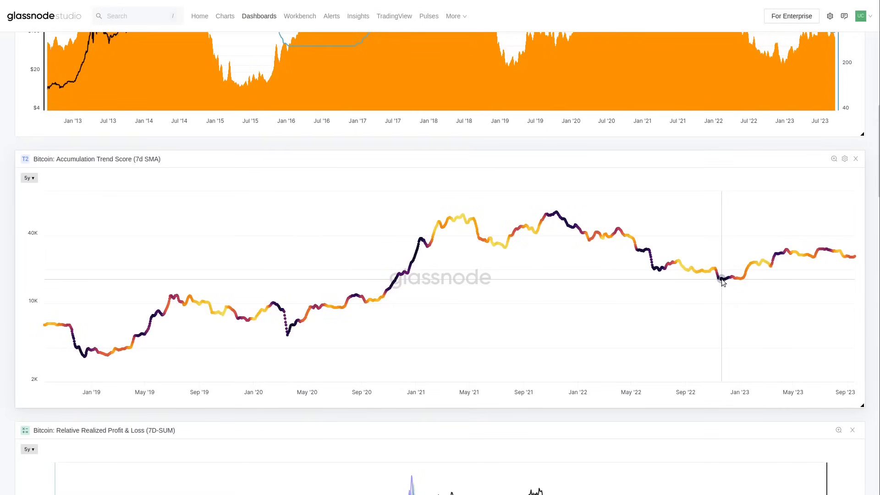
mouse_move(780, 257)
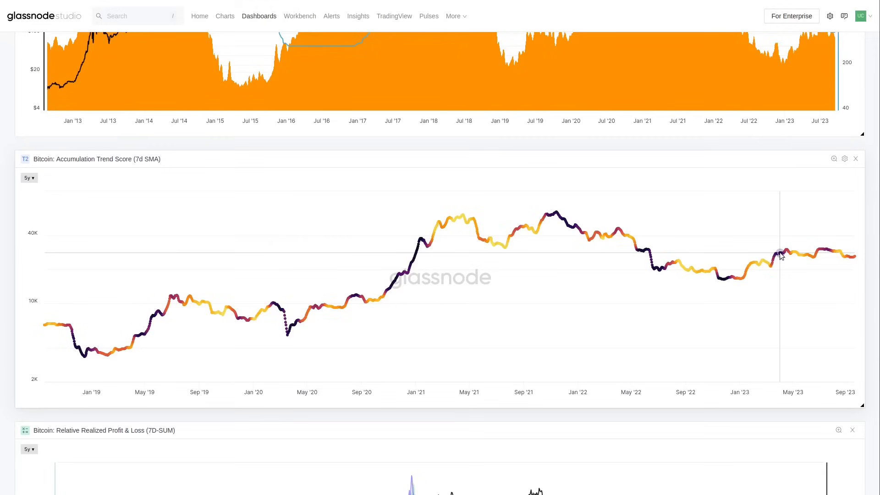
mouse_move(799, 418)
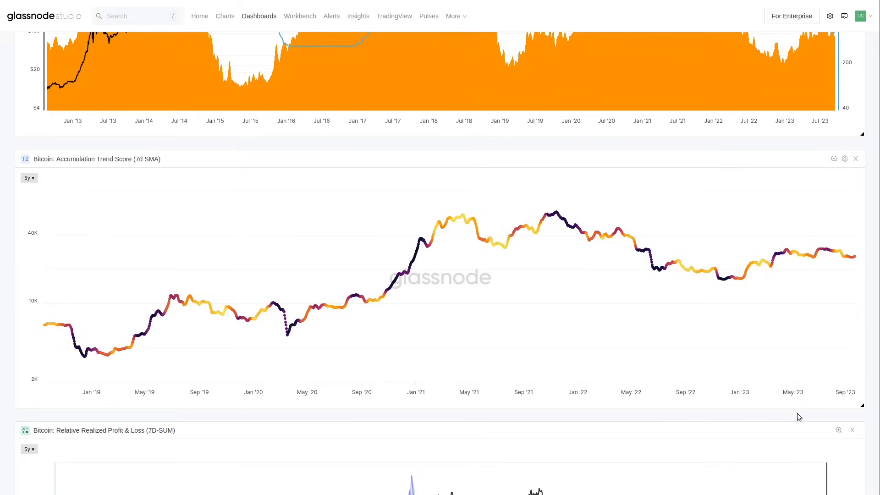
mouse_move(570, 218)
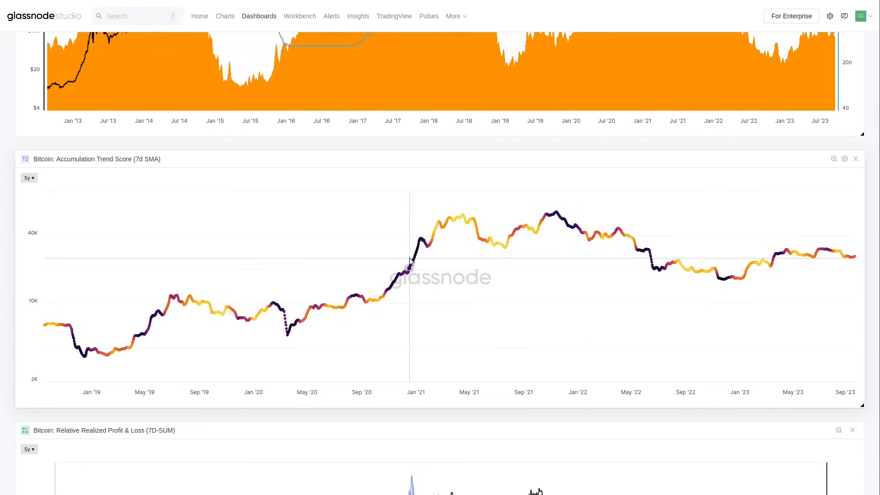
mouse_move(409, 275)
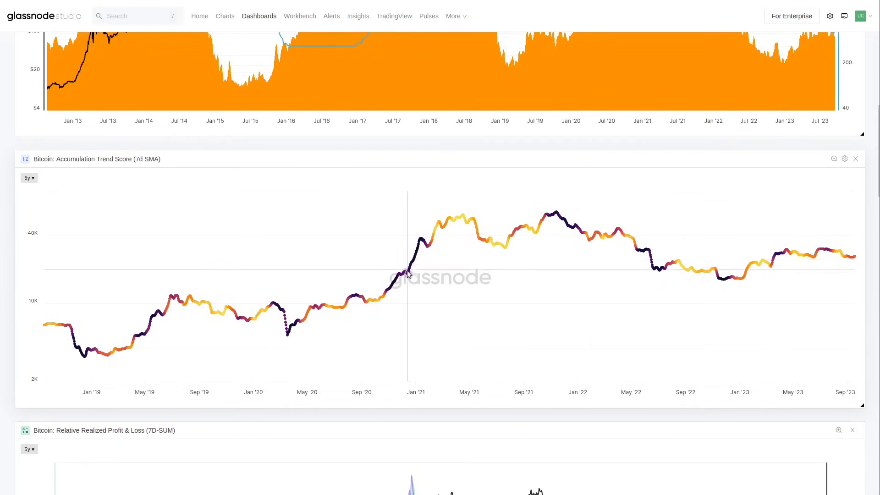
scroll("down", 3)
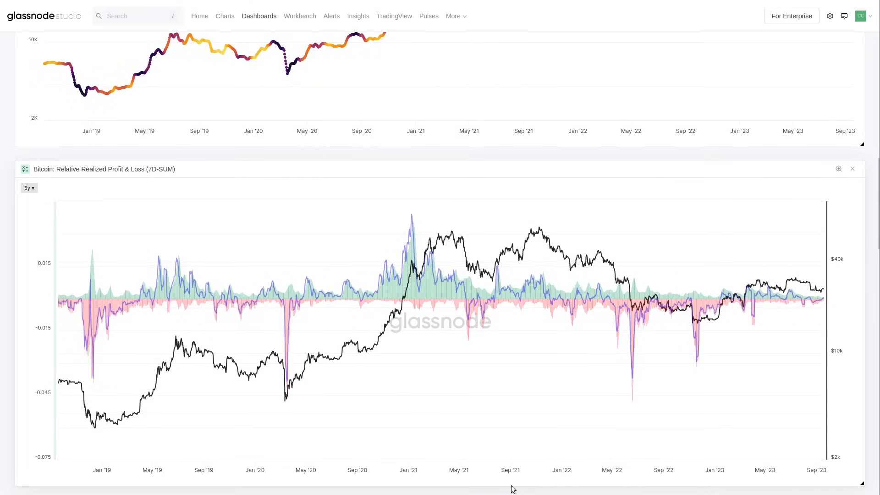
mouse_move(522, 472)
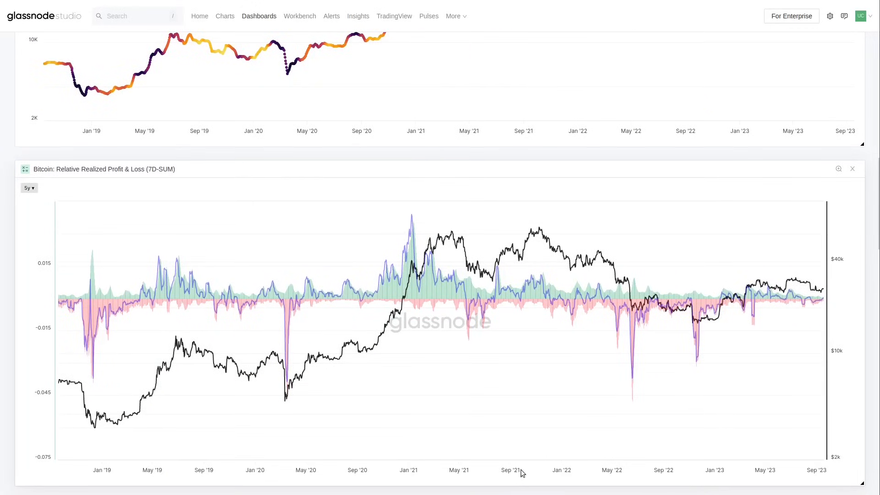
mouse_move(414, 249)
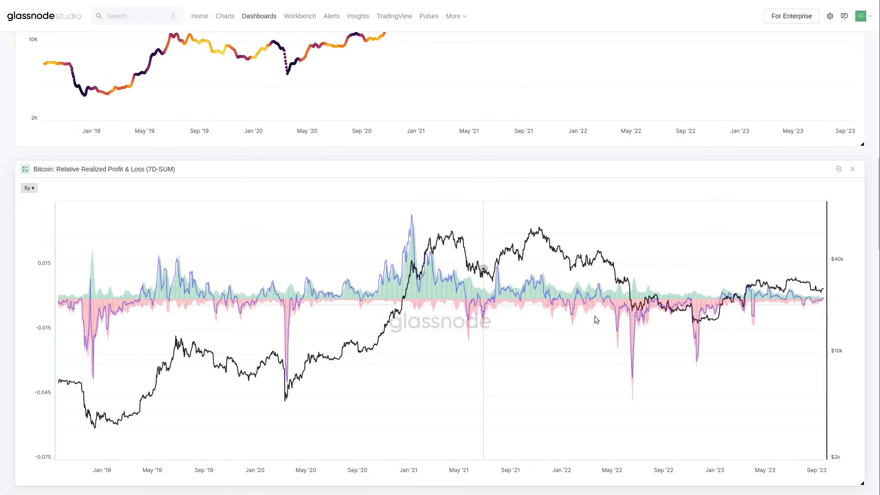
mouse_move(645, 333)
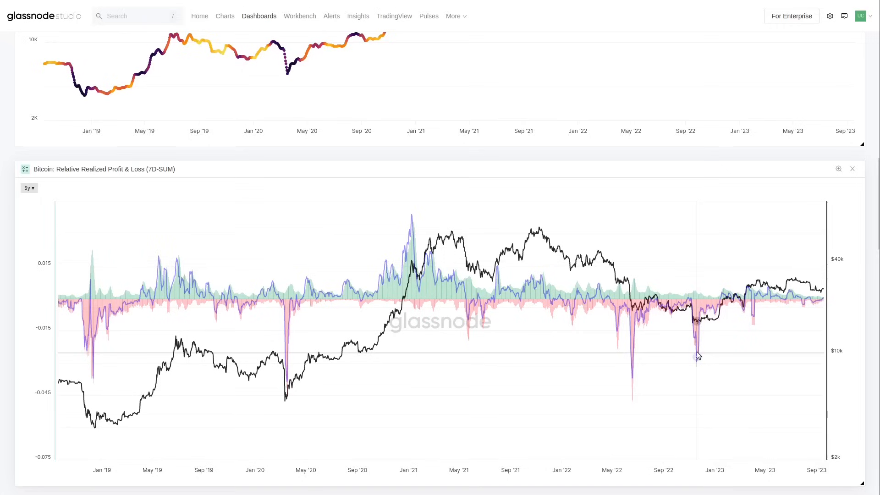
mouse_move(634, 359)
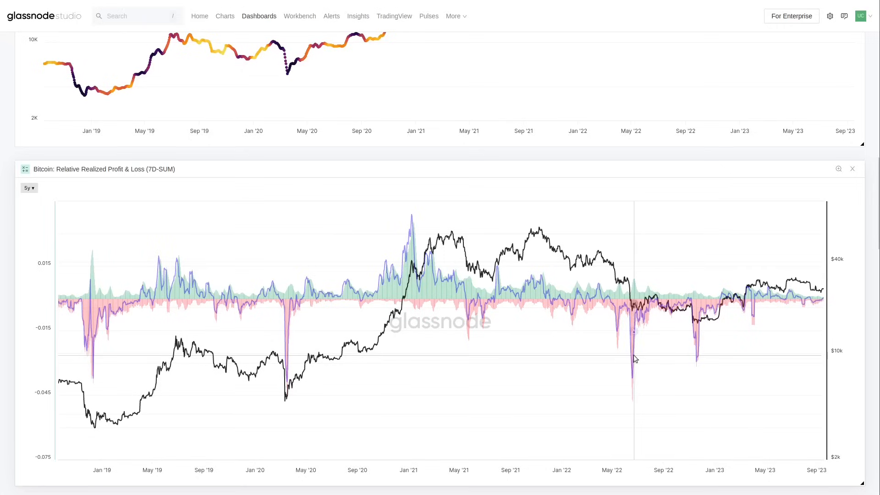
mouse_move(412, 232)
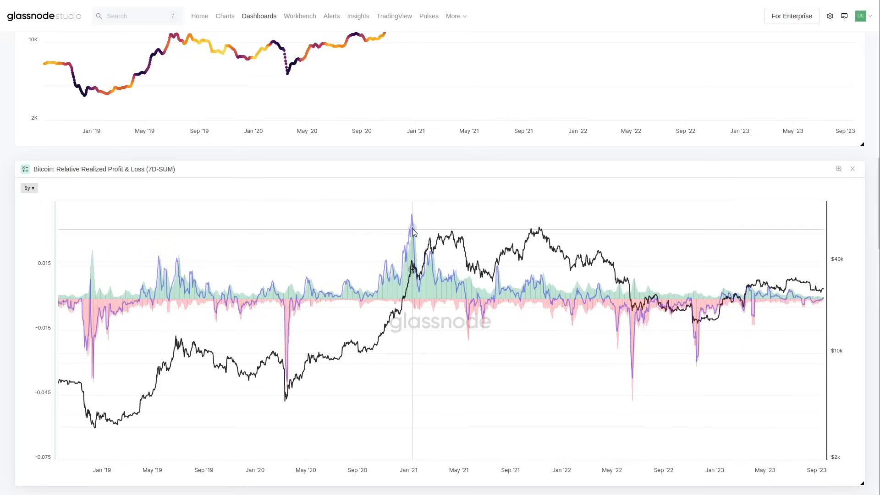
mouse_move(431, 262)
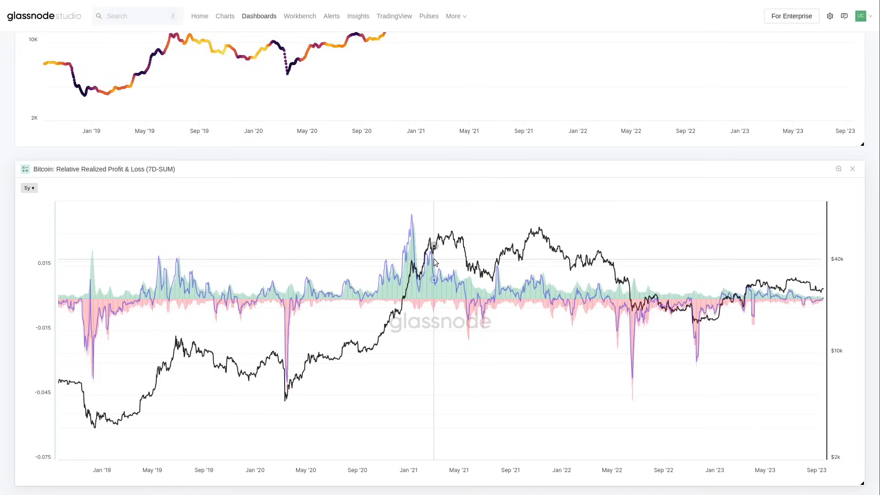
mouse_move(635, 347)
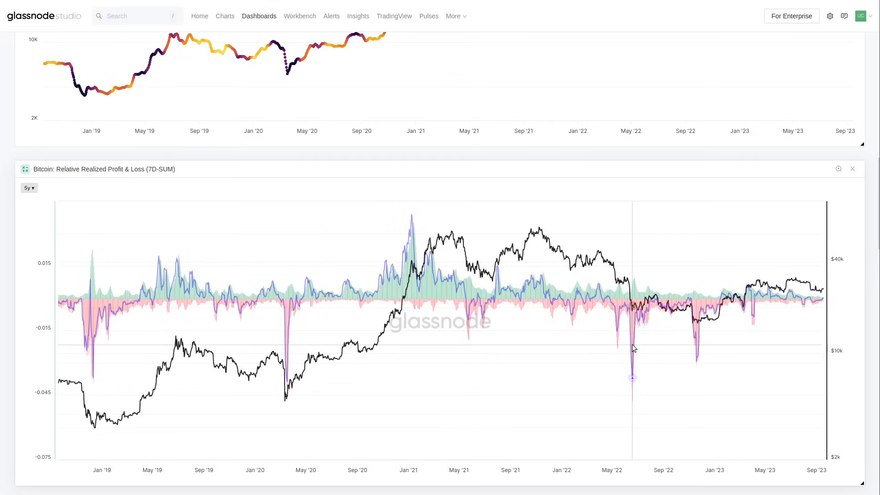
mouse_move(700, 356)
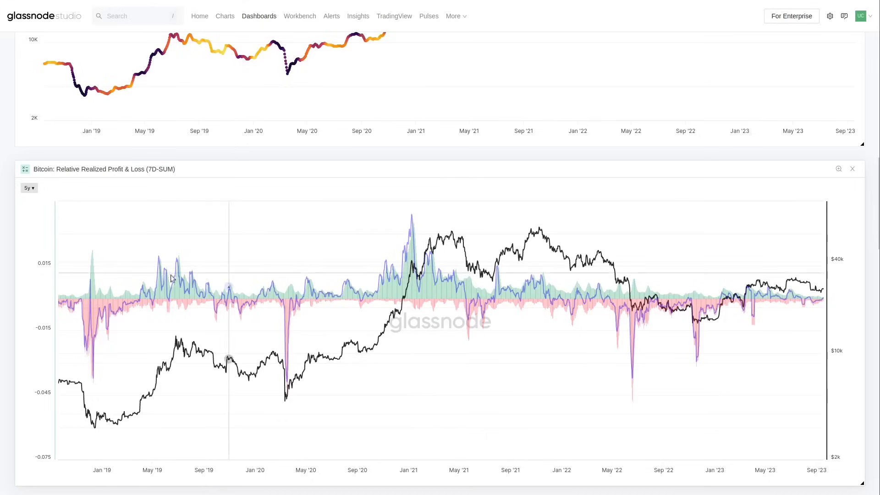
mouse_move(154, 371)
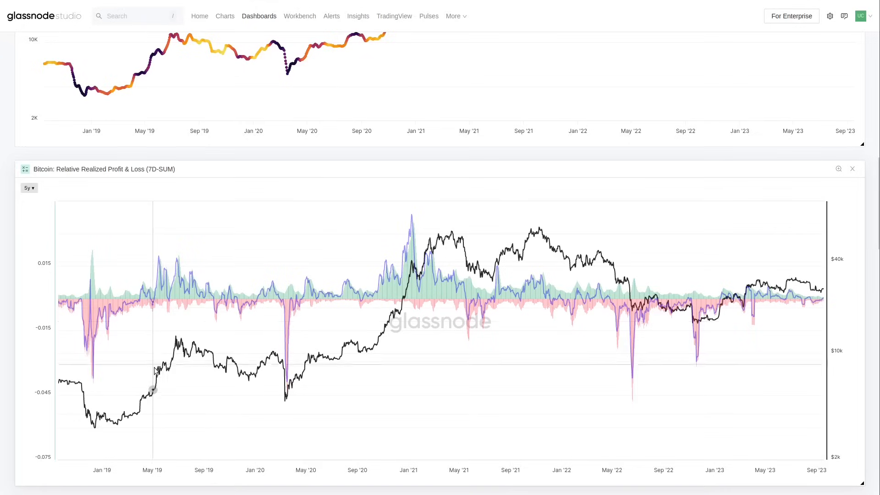
mouse_move(159, 267)
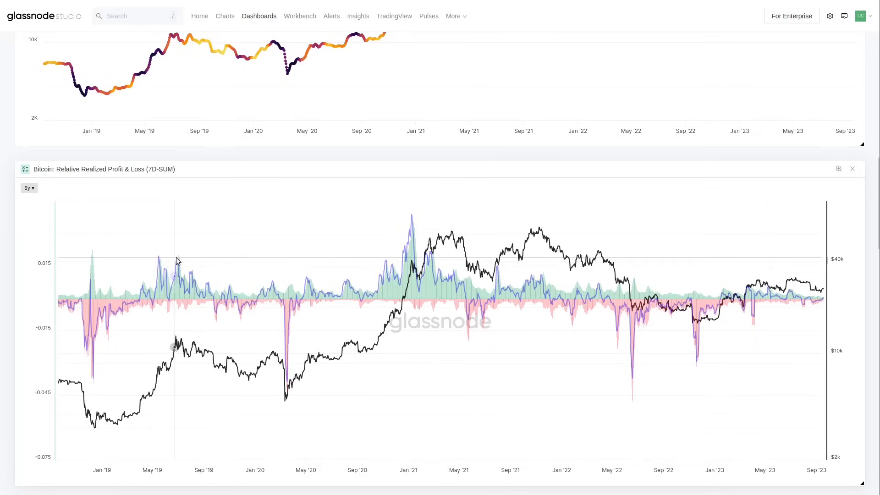
mouse_move(189, 273)
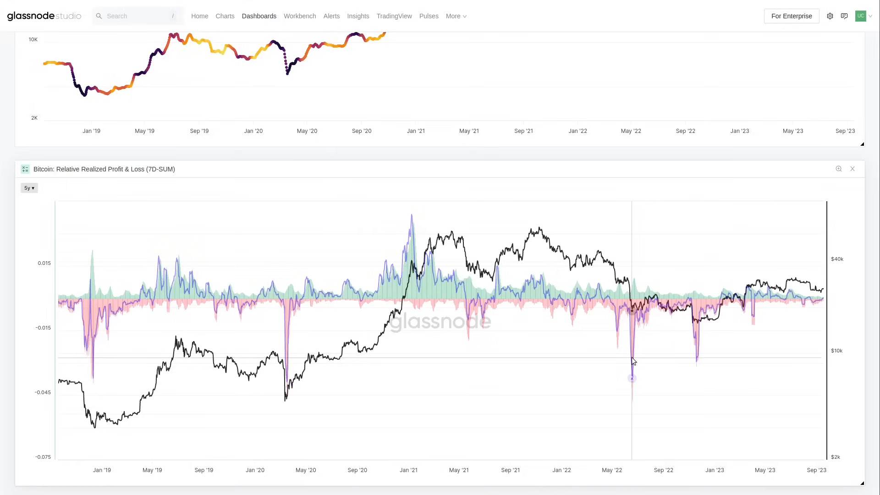
mouse_move(560, 251)
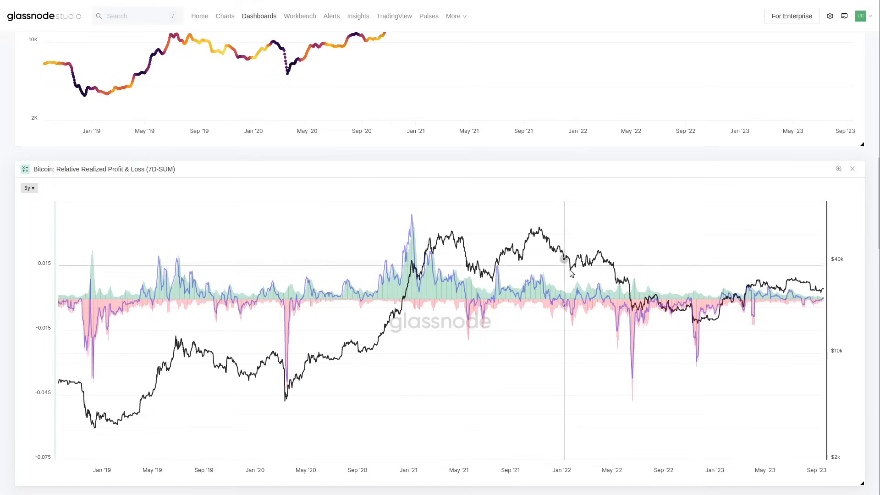
mouse_move(634, 286)
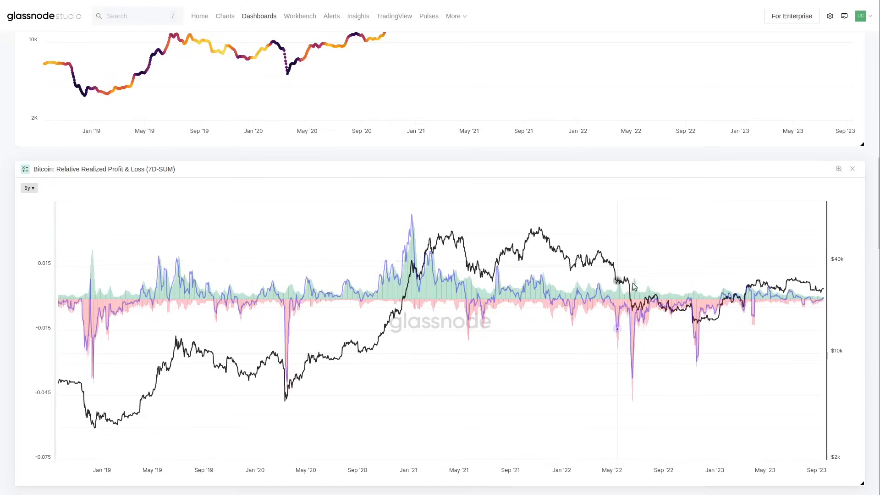
mouse_move(696, 325)
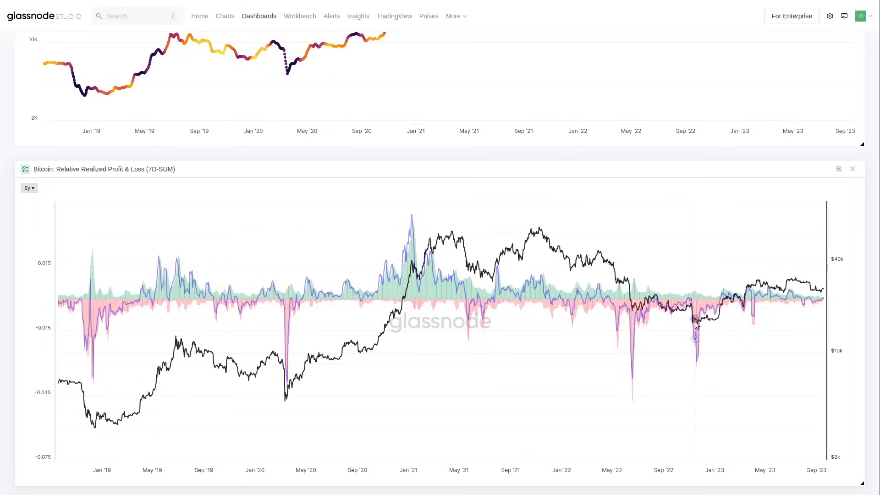
mouse_move(680, 326)
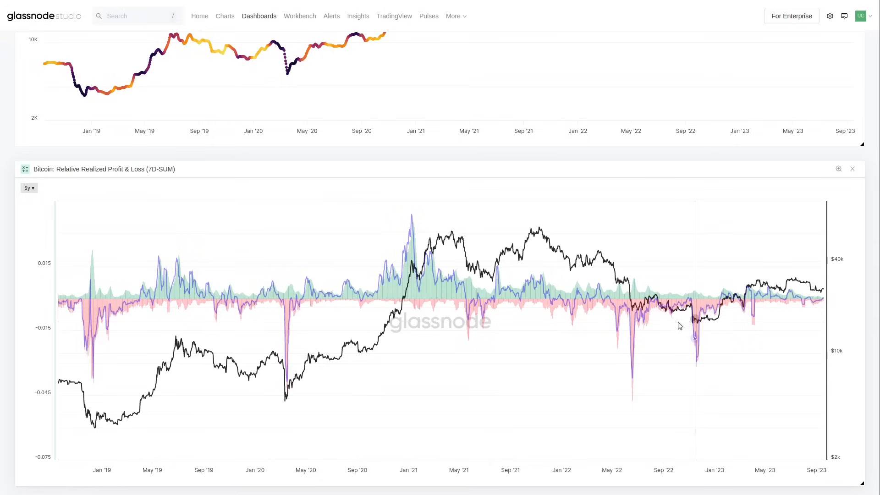
mouse_move(633, 337)
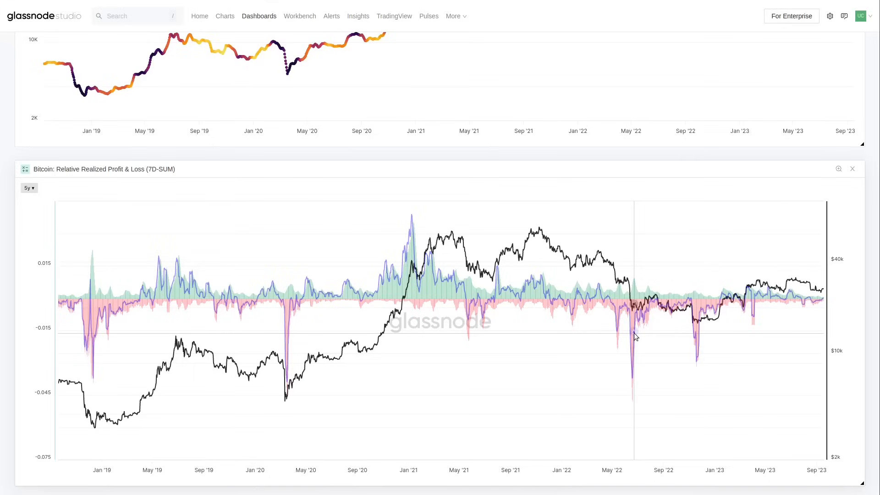
mouse_move(642, 335)
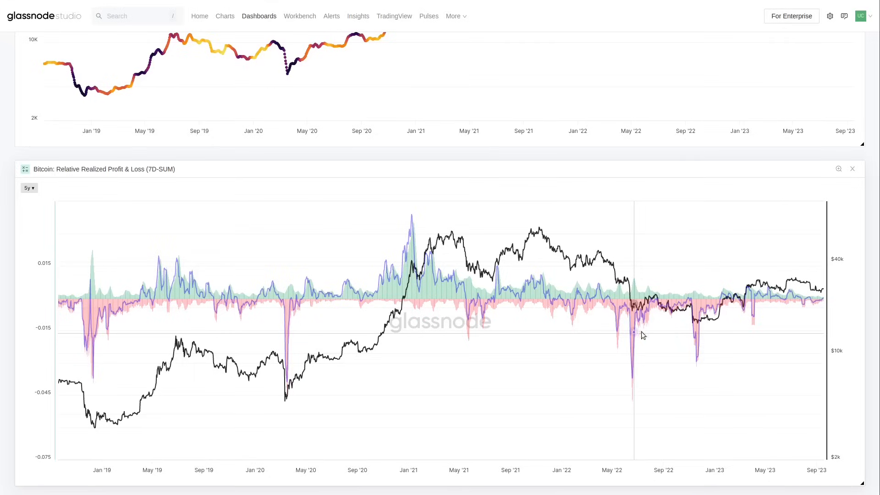
scroll("down", 3)
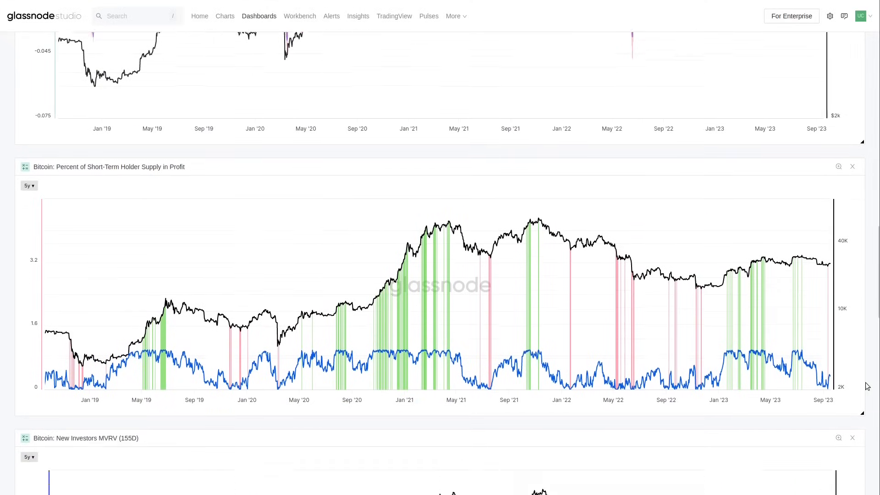
scroll("down", 3)
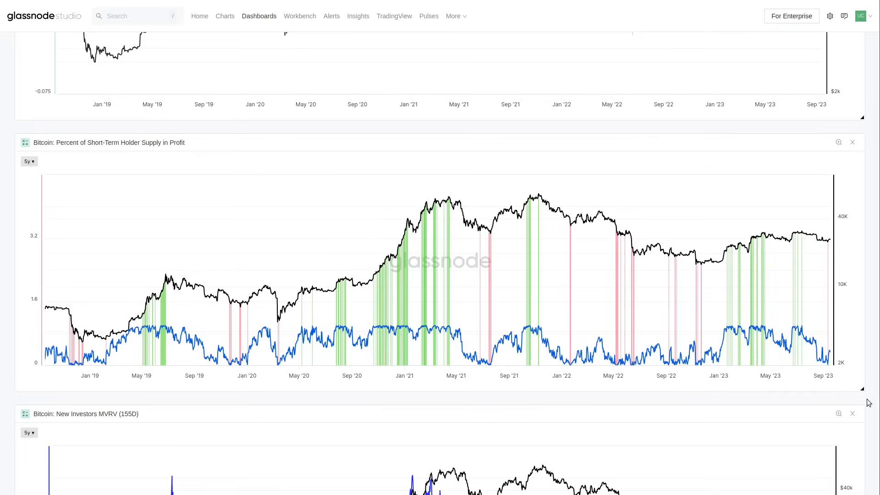
mouse_move(795, 328)
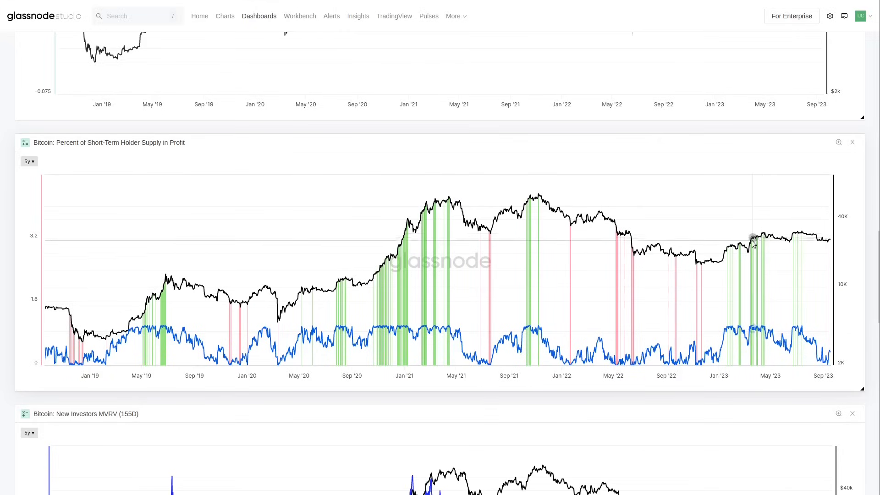
mouse_move(764, 233)
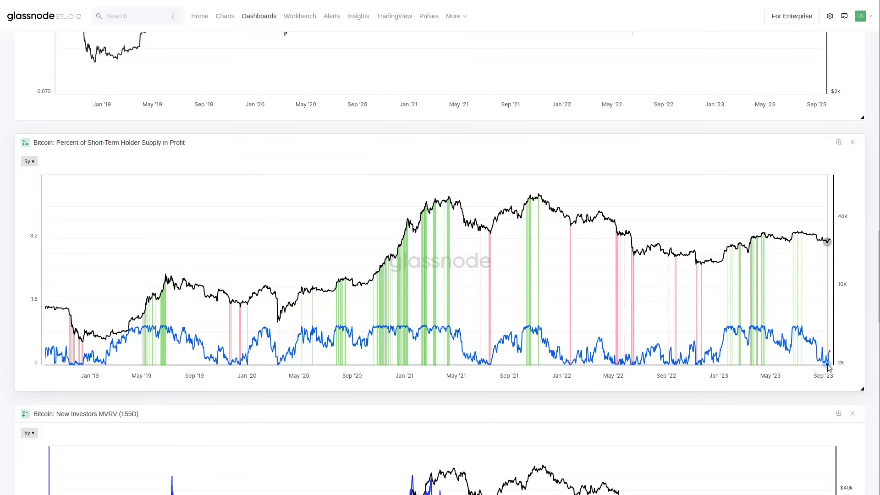
mouse_move(800, 233)
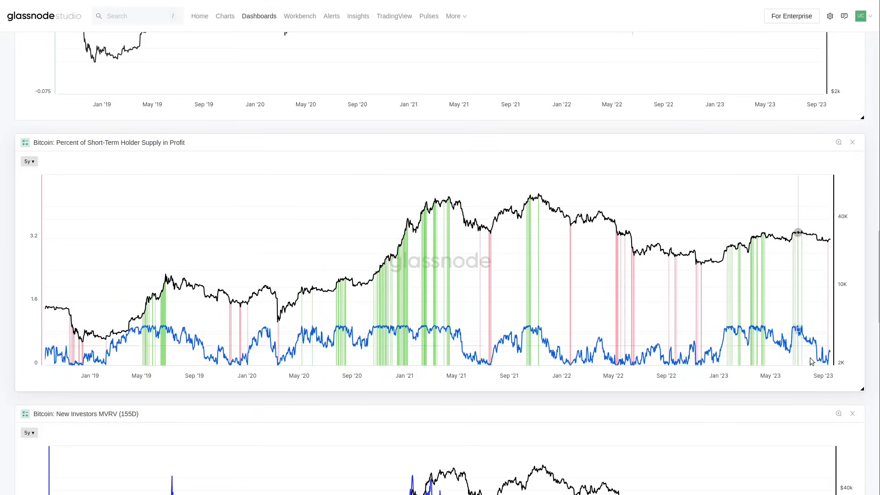
mouse_move(804, 324)
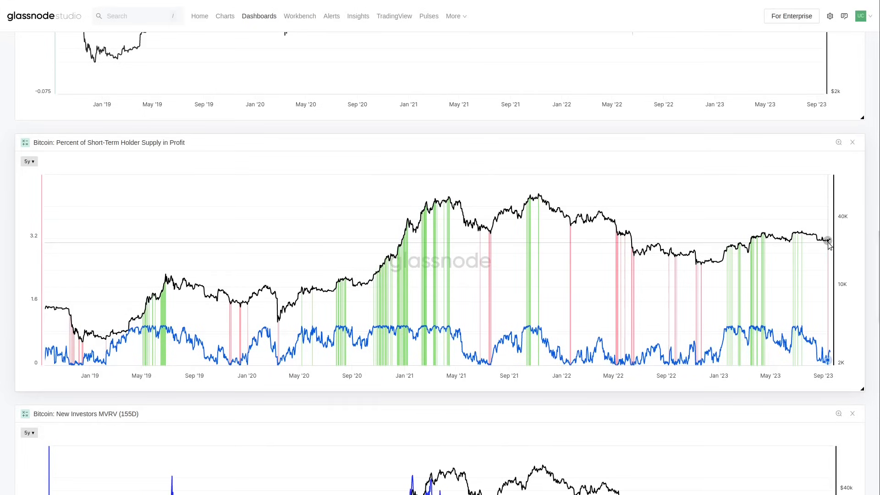
mouse_move(730, 326)
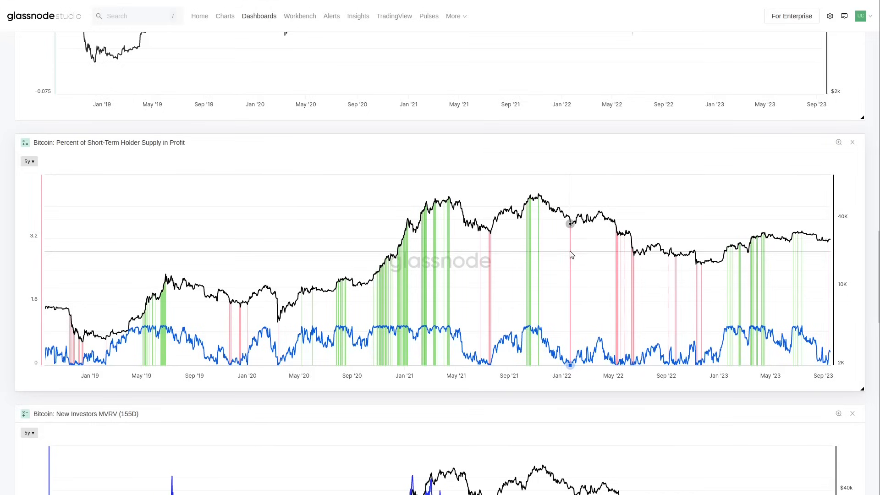
mouse_move(488, 244)
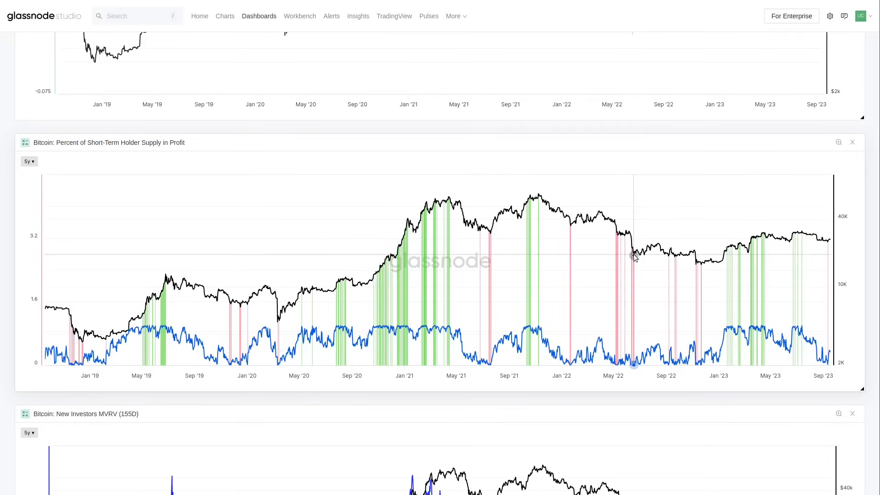
mouse_move(764, 236)
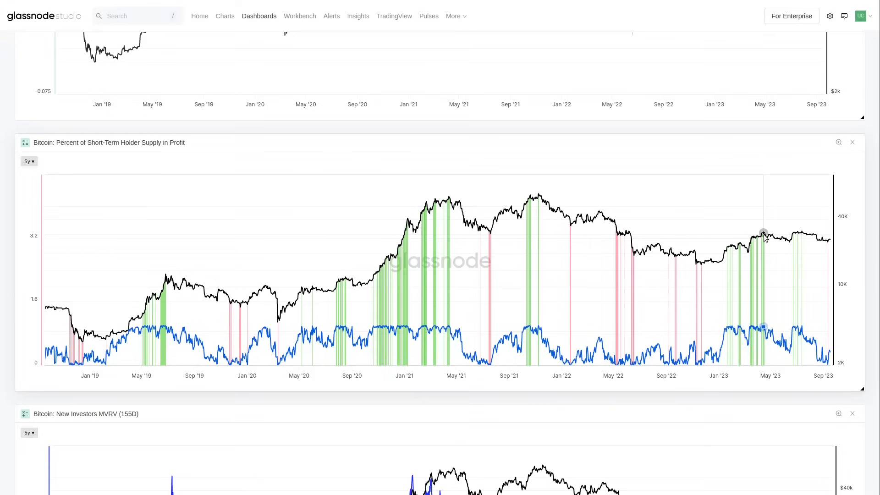
mouse_move(741, 244)
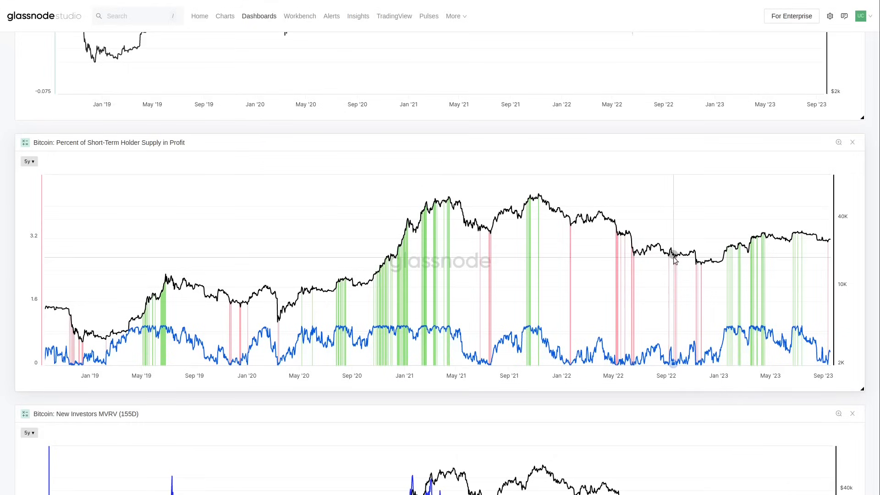
mouse_move(572, 229)
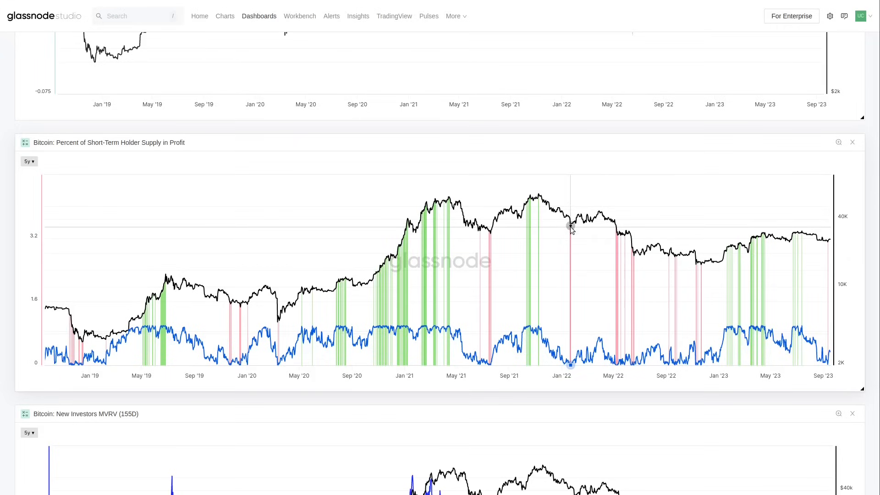
mouse_move(775, 406)
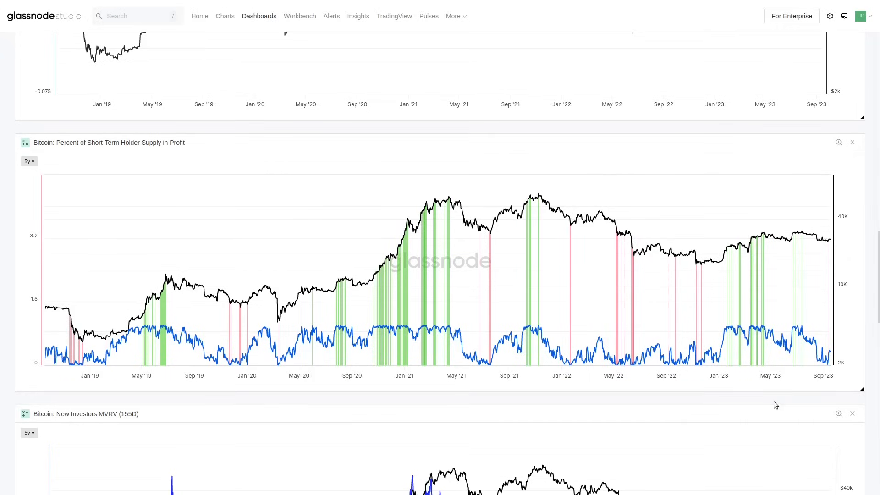
scroll("down", 3)
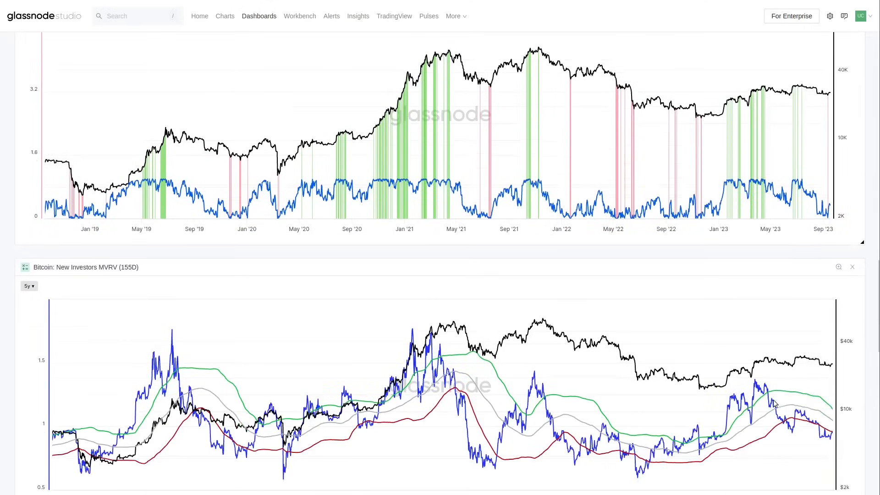
scroll("down", 3)
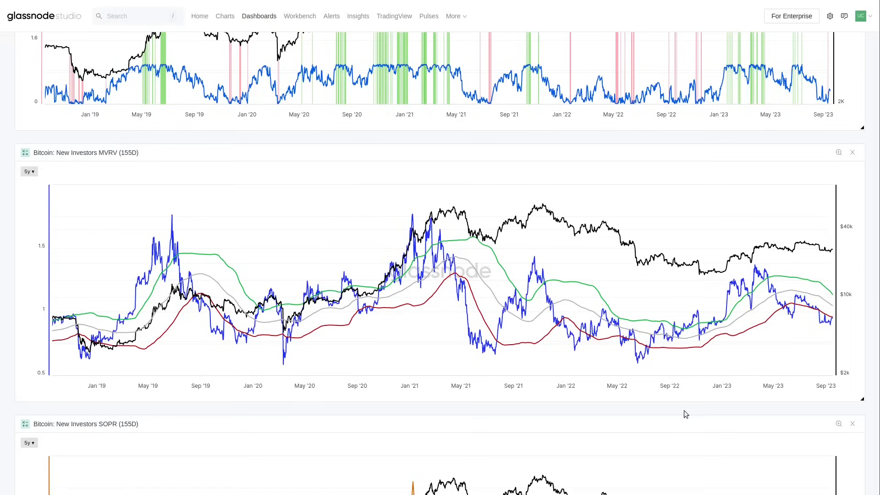
mouse_move(653, 407)
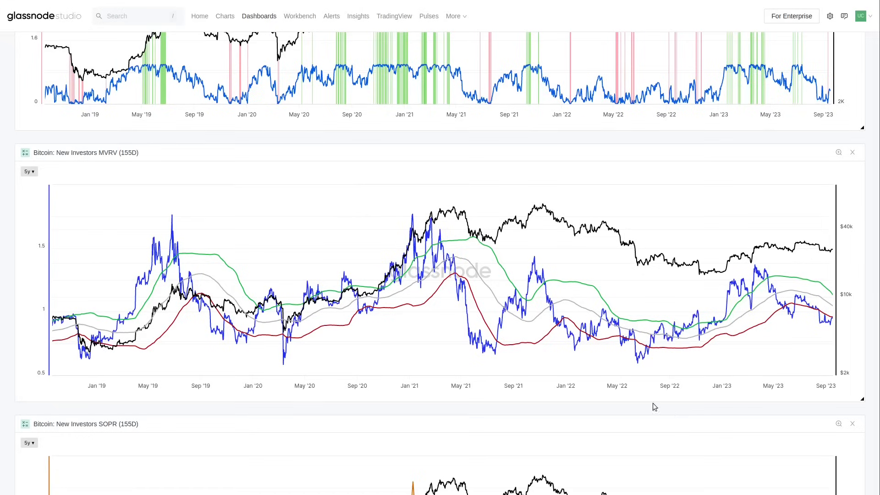
mouse_move(112, 153)
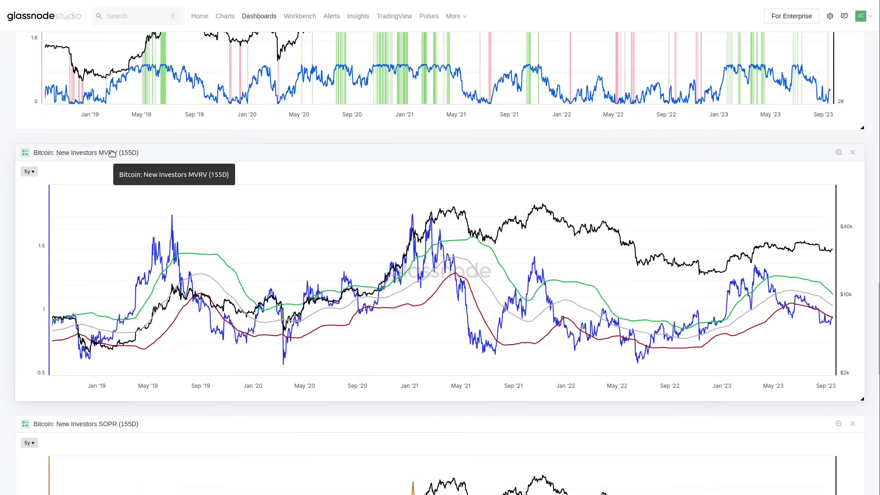
mouse_move(137, 145)
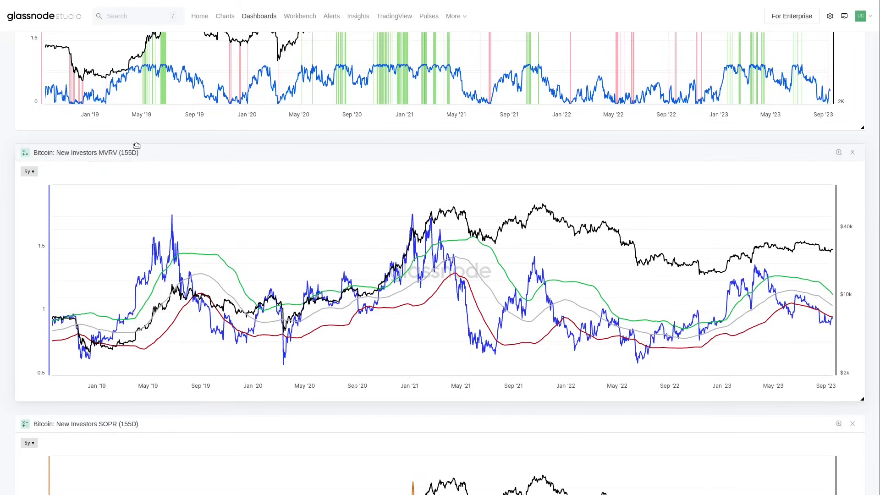
scroll("down", 3)
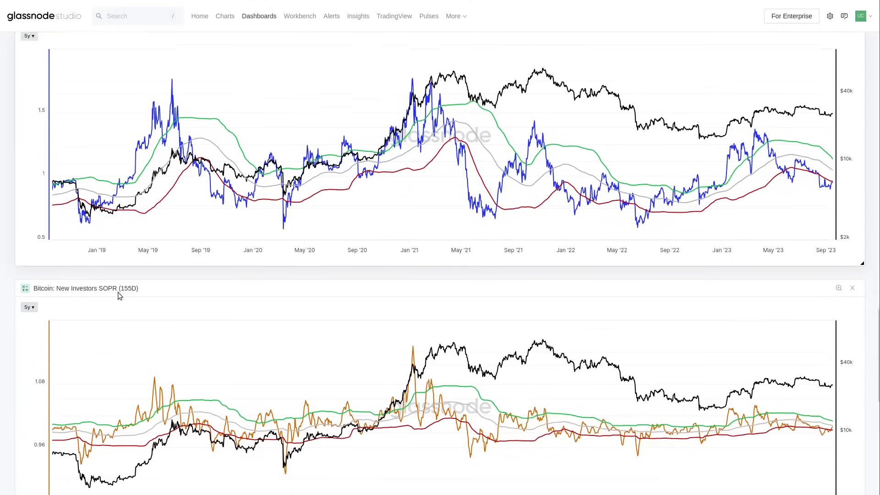
scroll("down", 3)
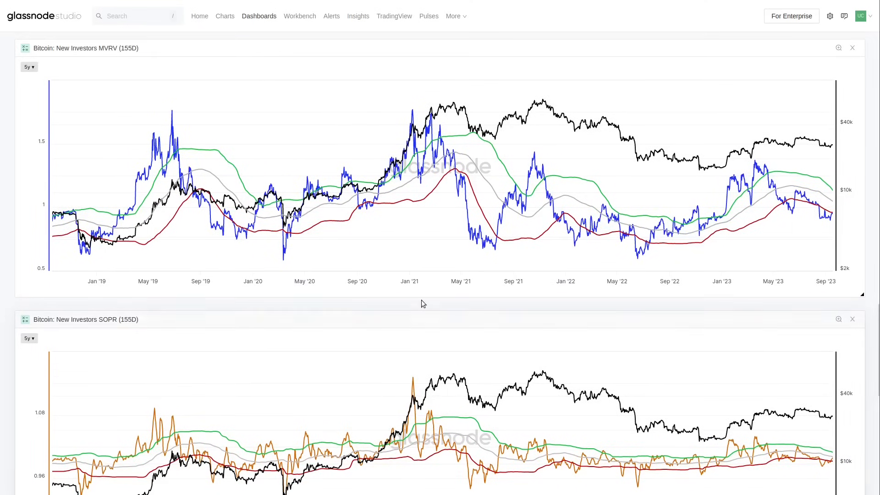
mouse_move(425, 306)
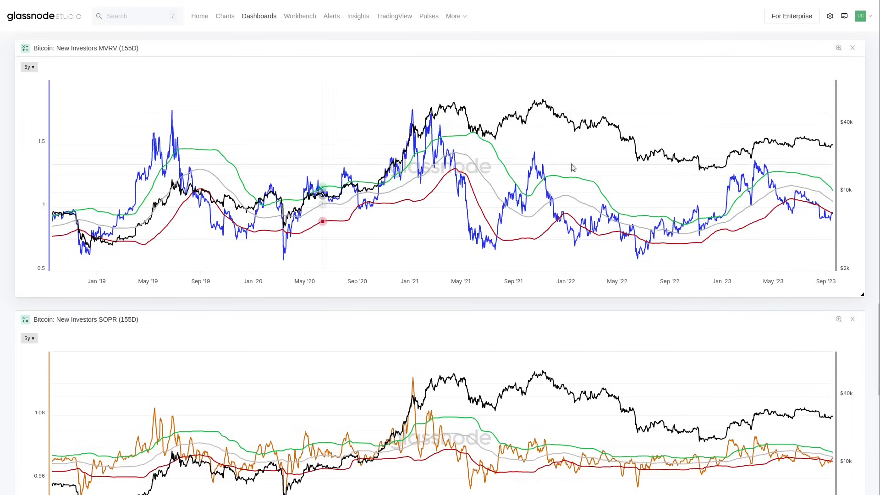
scroll("down", 3)
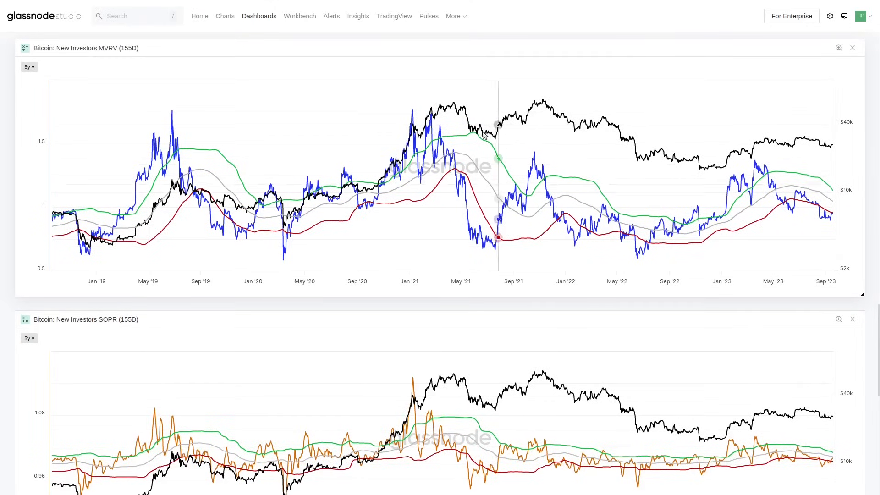
mouse_move(488, 116)
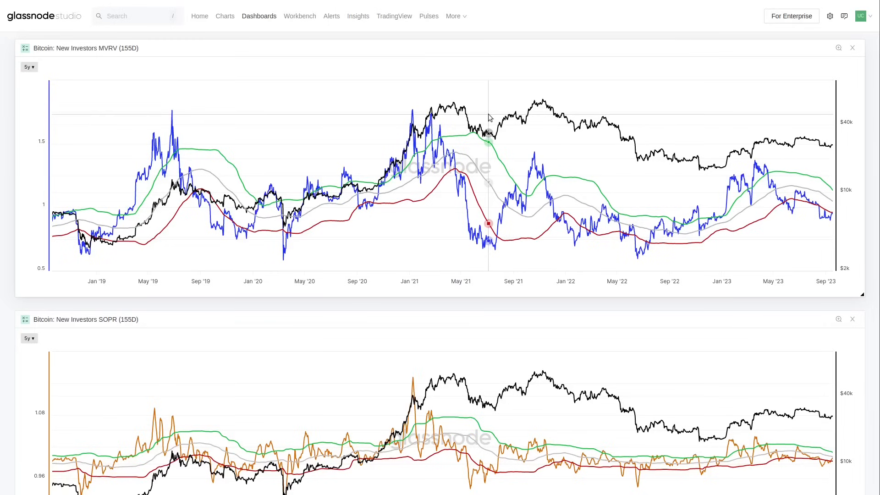
scroll("down", 3)
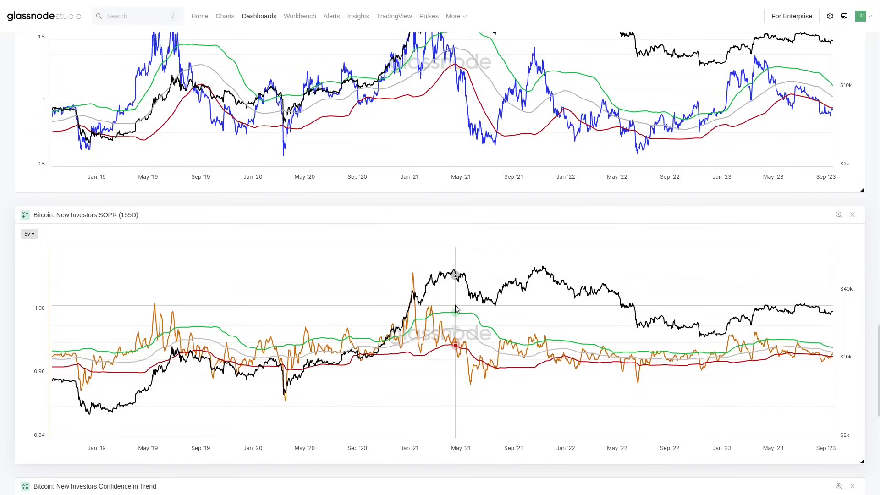
mouse_move(432, 318)
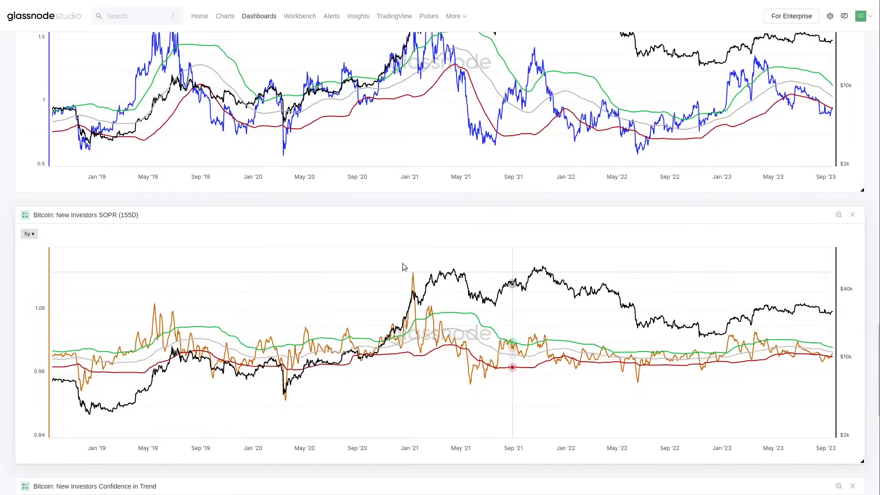
scroll("up", 3)
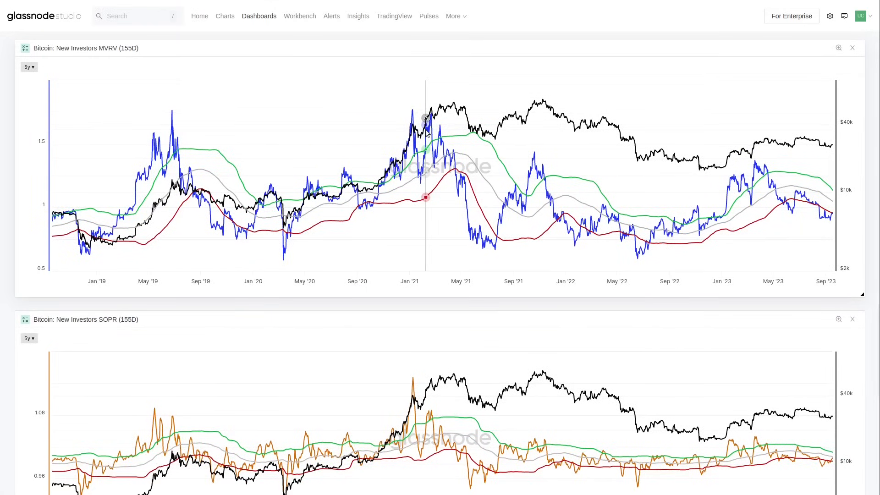
scroll("down", 3)
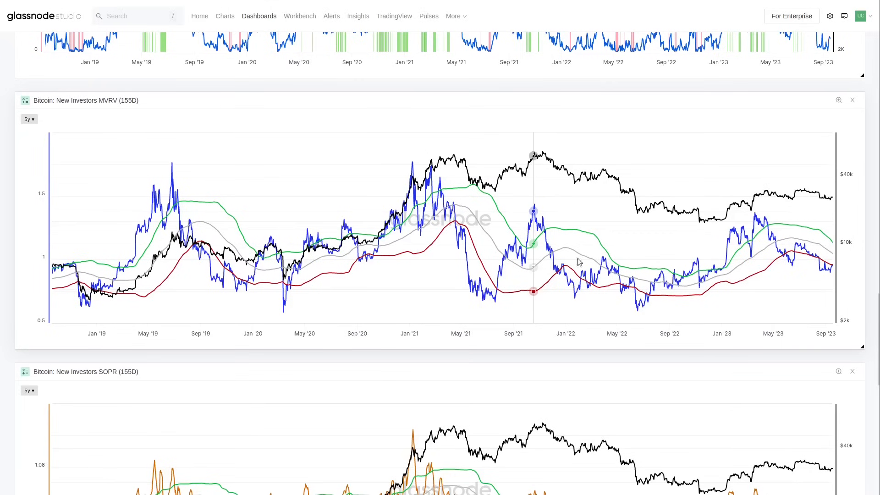
mouse_move(635, 355)
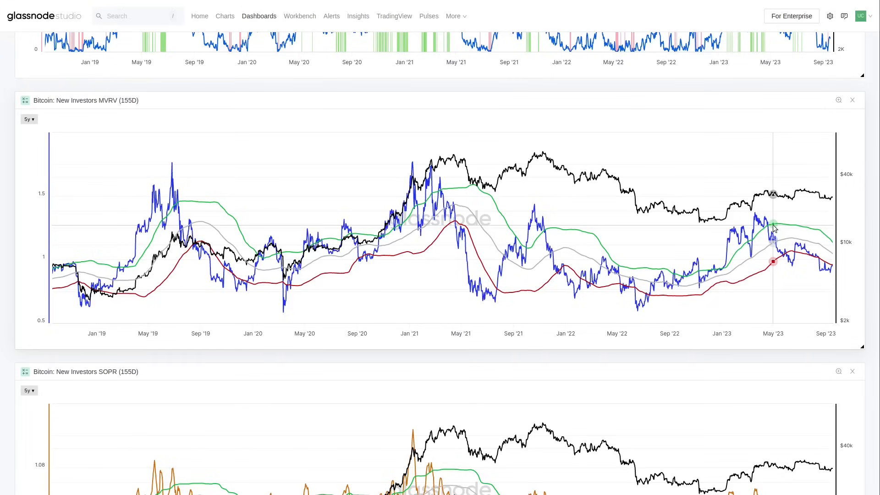
mouse_move(561, 230)
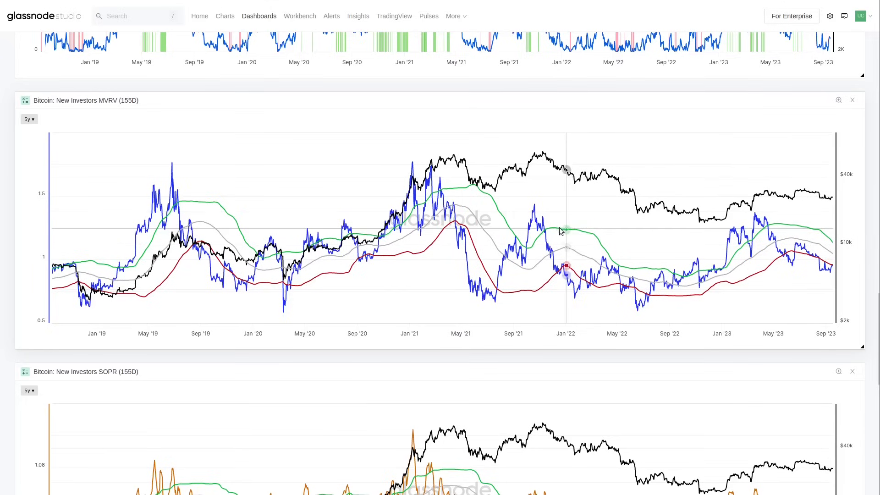
mouse_move(737, 251)
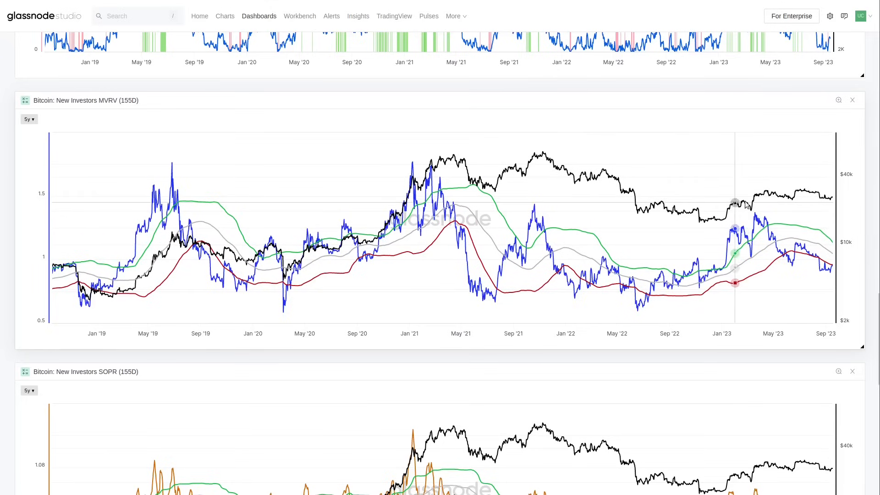
scroll("down", 3)
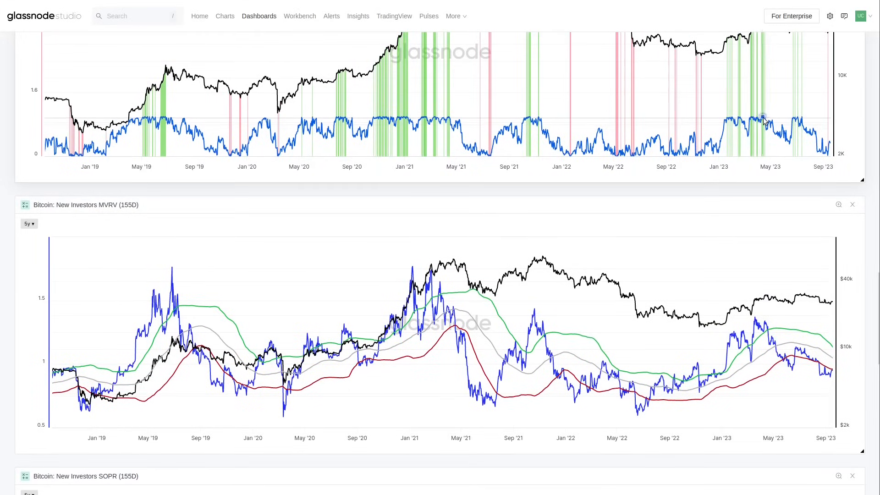
scroll("down", 3)
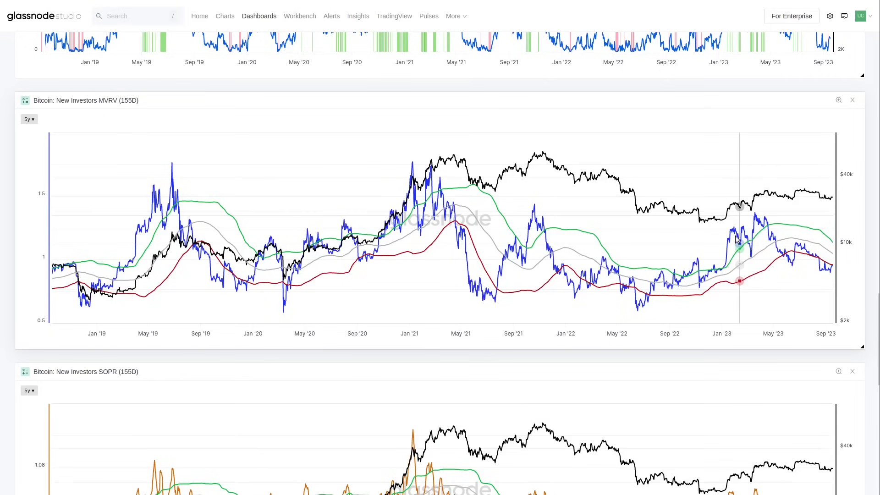
mouse_move(735, 227)
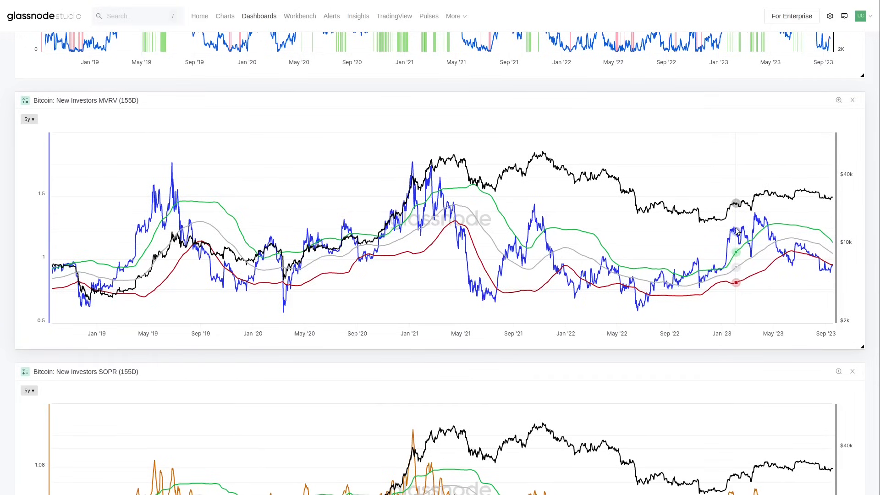
mouse_move(758, 214)
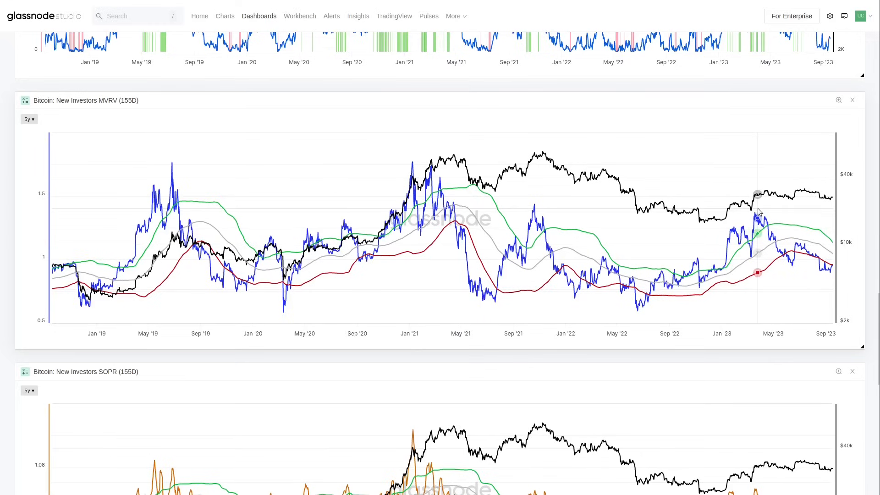
mouse_move(796, 212)
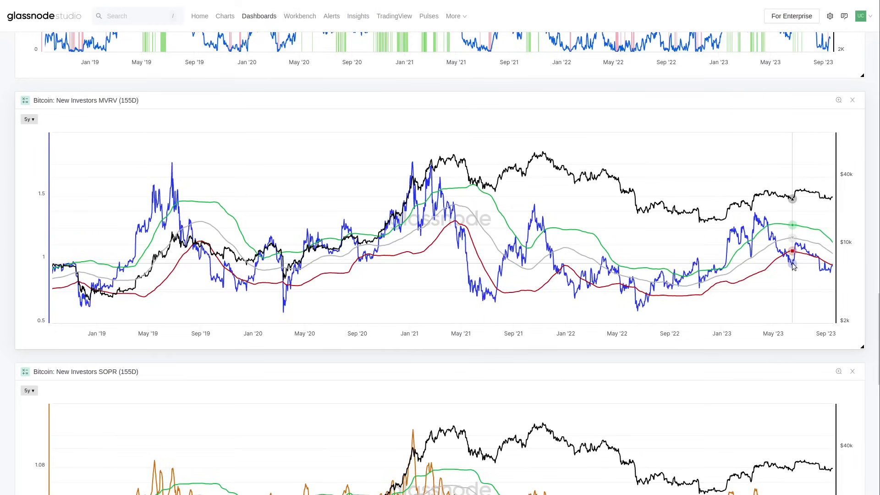
scroll("down", 3)
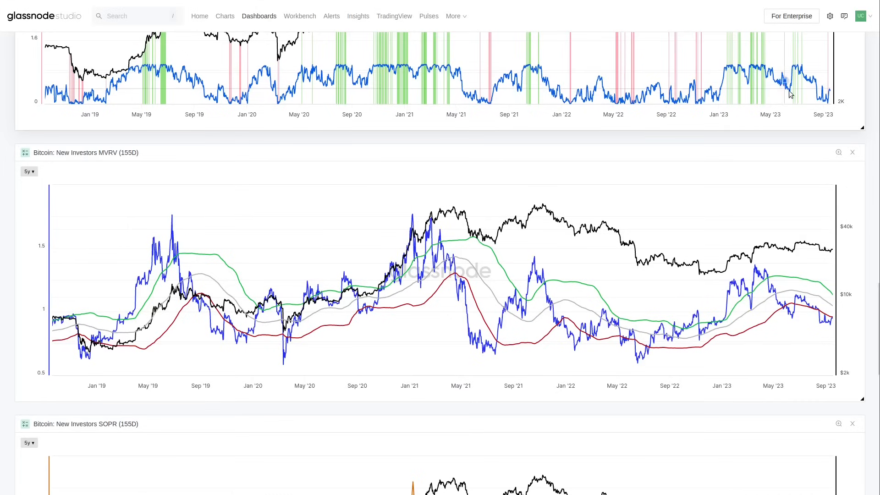
mouse_move(827, 99)
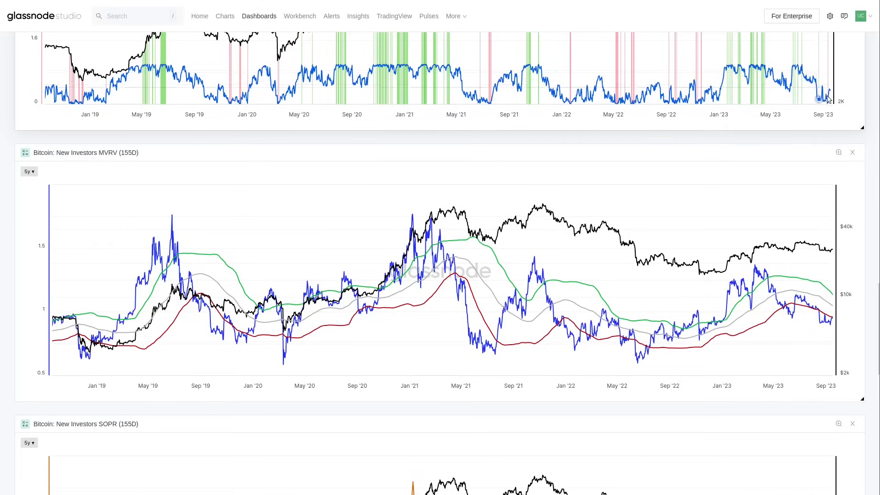
scroll("down", 3)
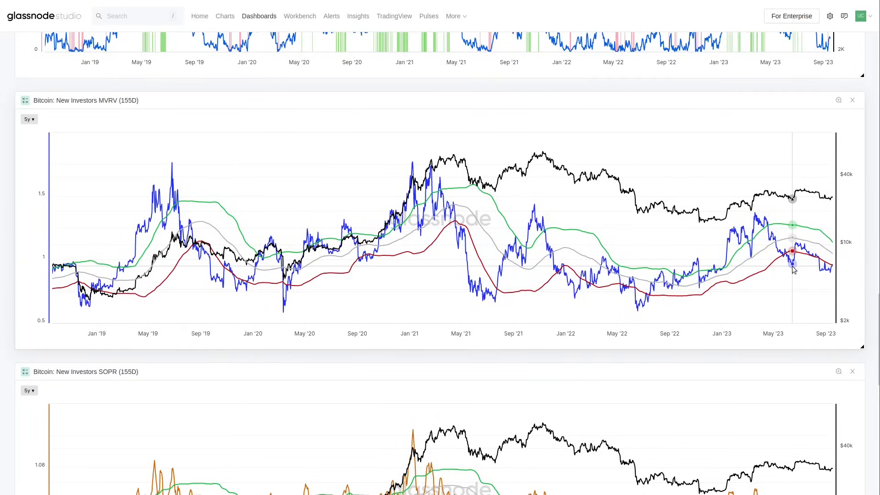
mouse_move(780, 215)
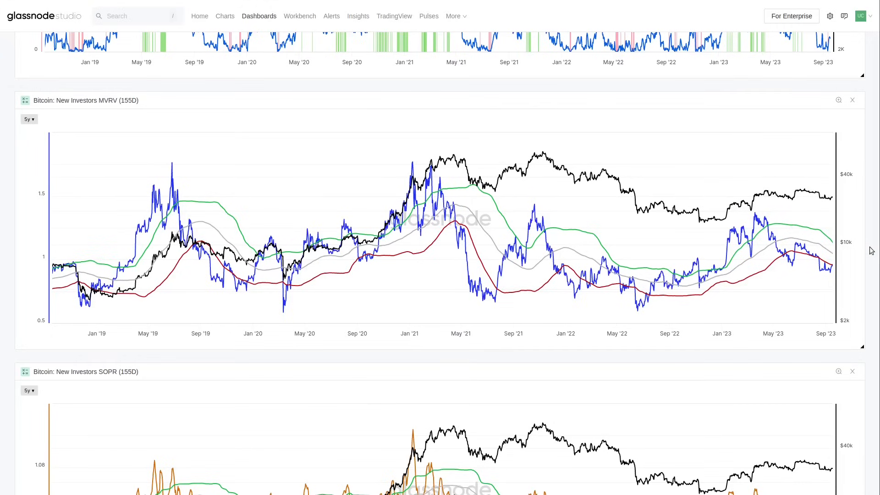
scroll("down", 3)
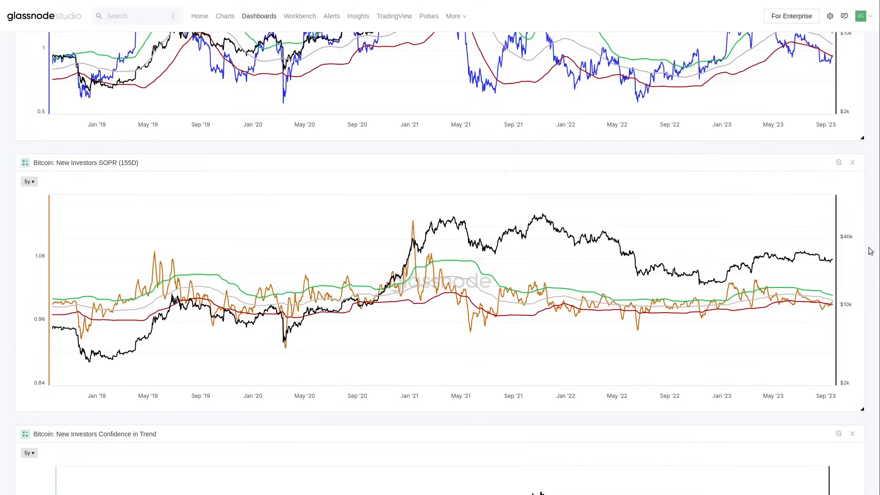
scroll("down", 3)
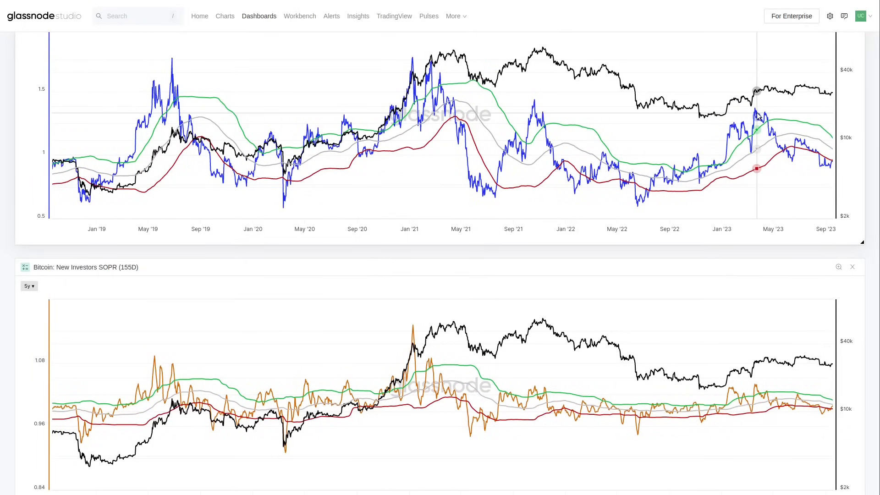
scroll("down", 3)
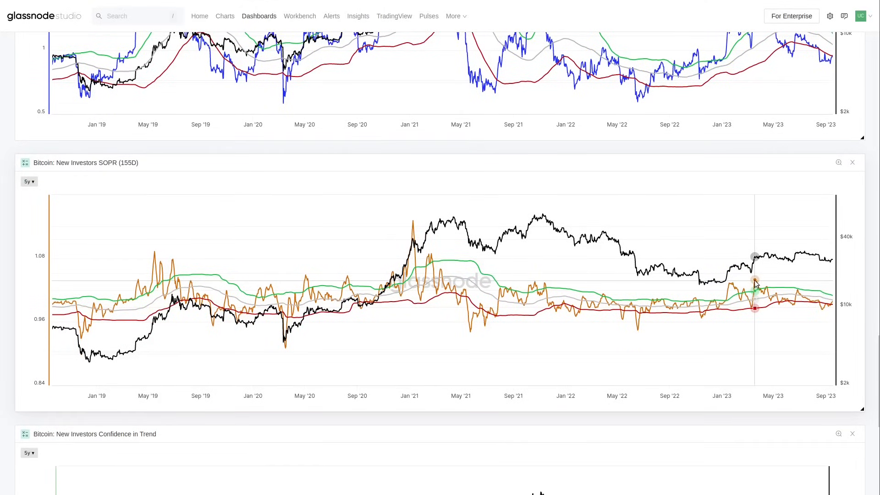
scroll("down", 3)
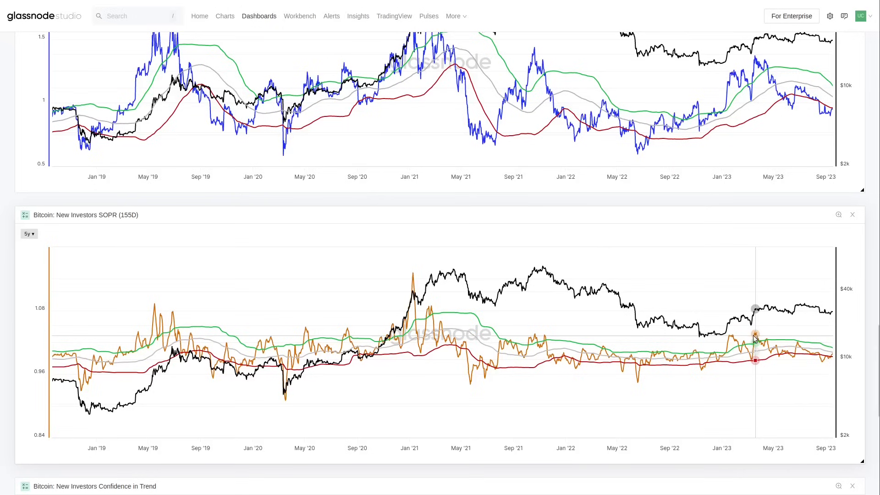
mouse_move(545, 339)
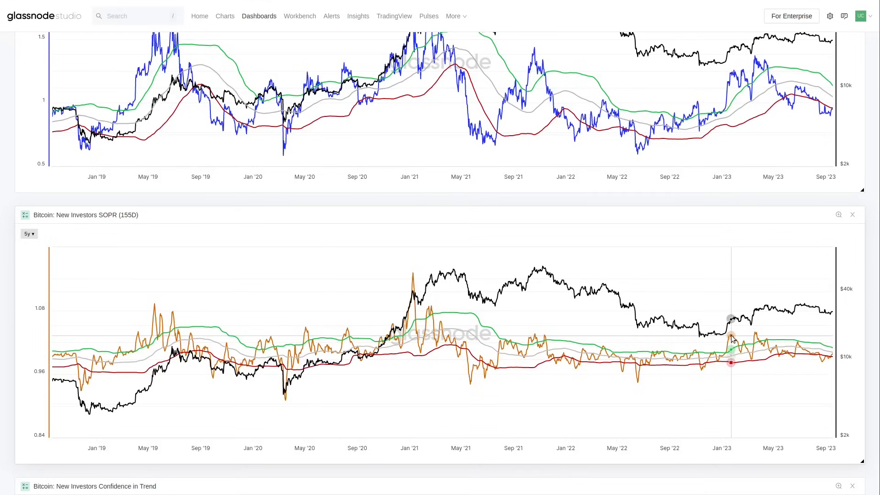
scroll("down", 3)
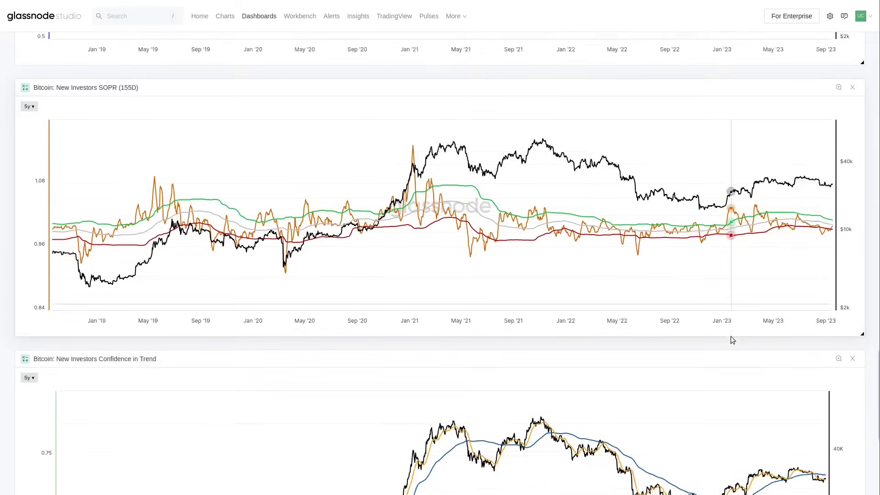
scroll("down", 3)
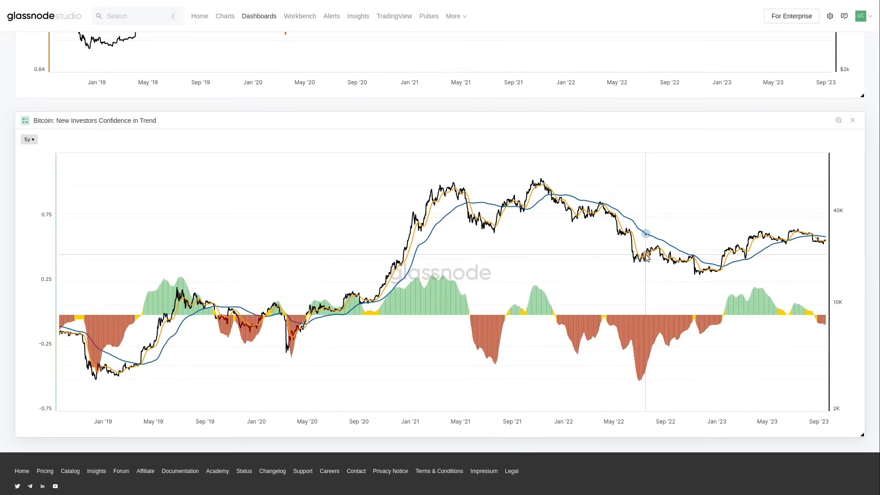
mouse_move(647, 250)
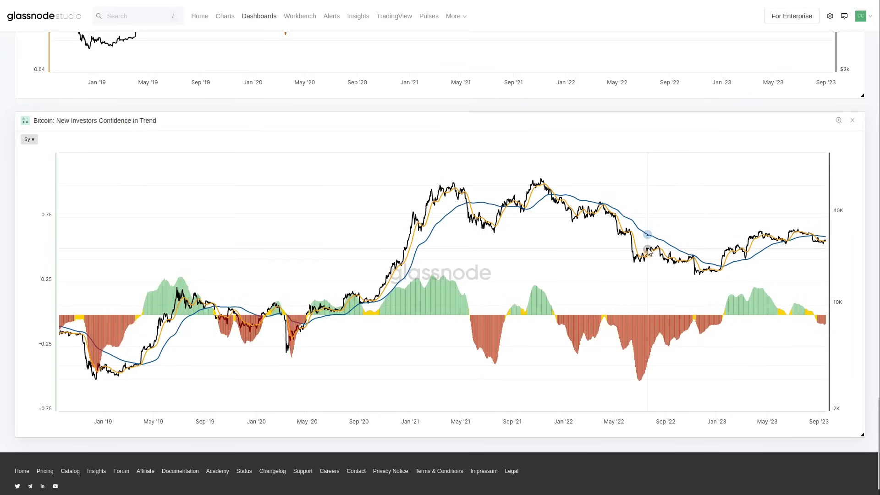
mouse_move(449, 211)
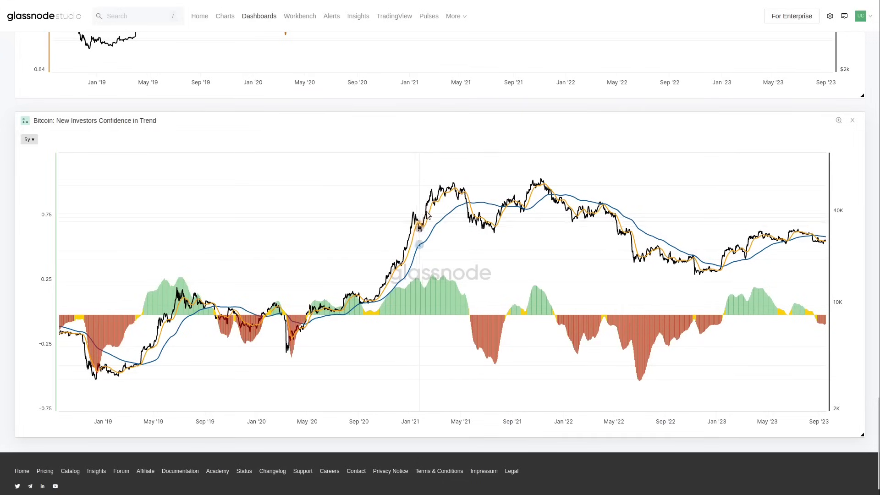
mouse_move(460, 187)
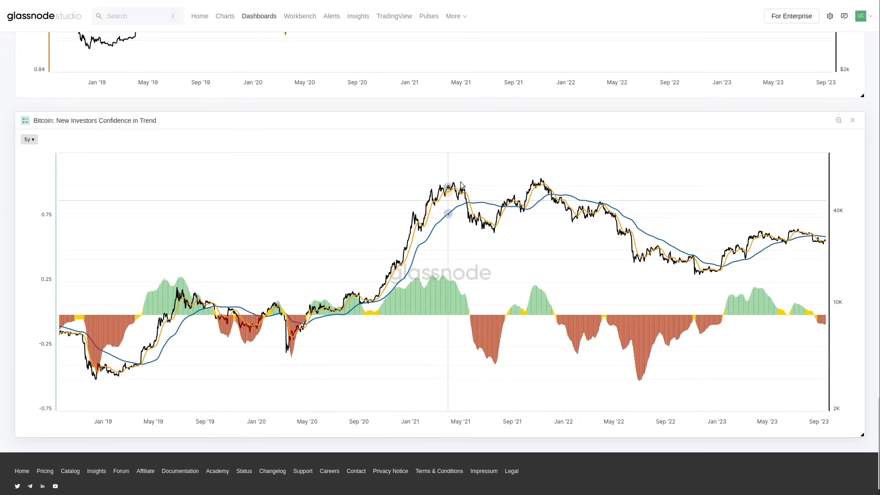
mouse_move(442, 230)
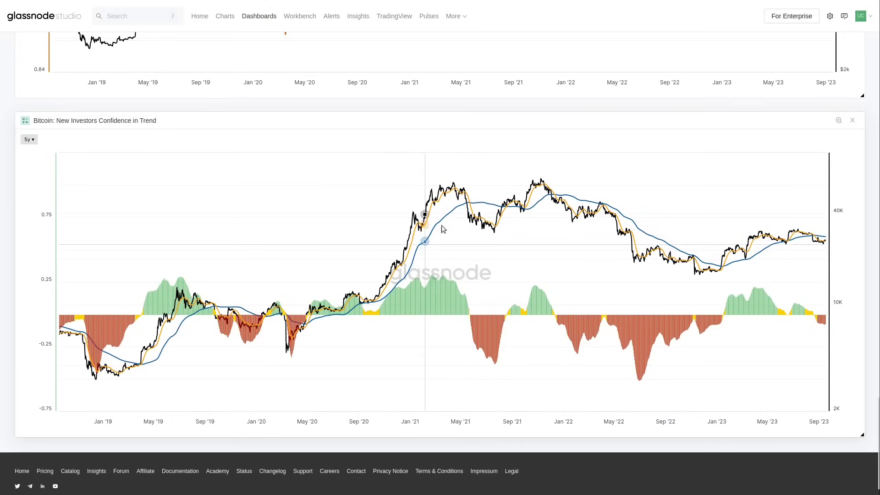
mouse_move(466, 202)
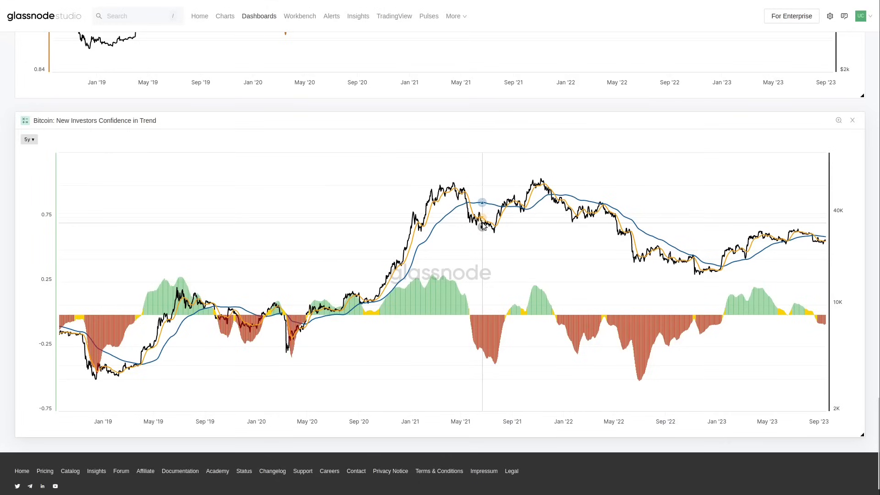
mouse_move(471, 217)
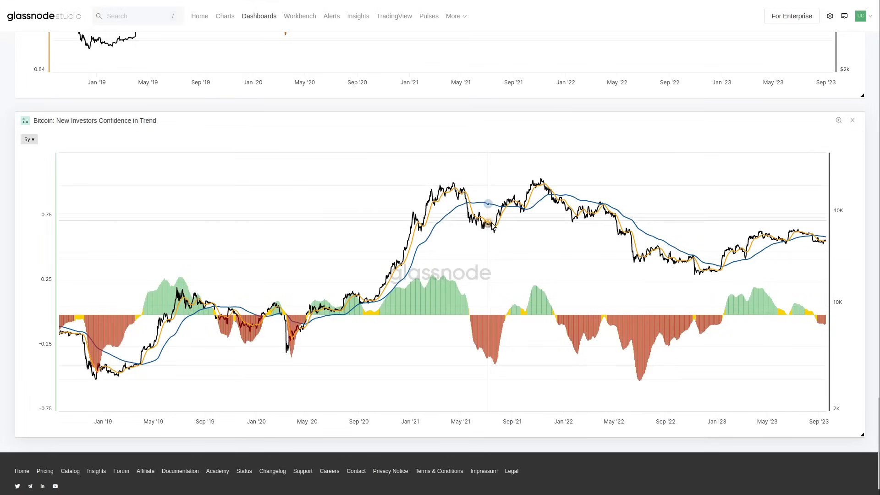
mouse_move(490, 210)
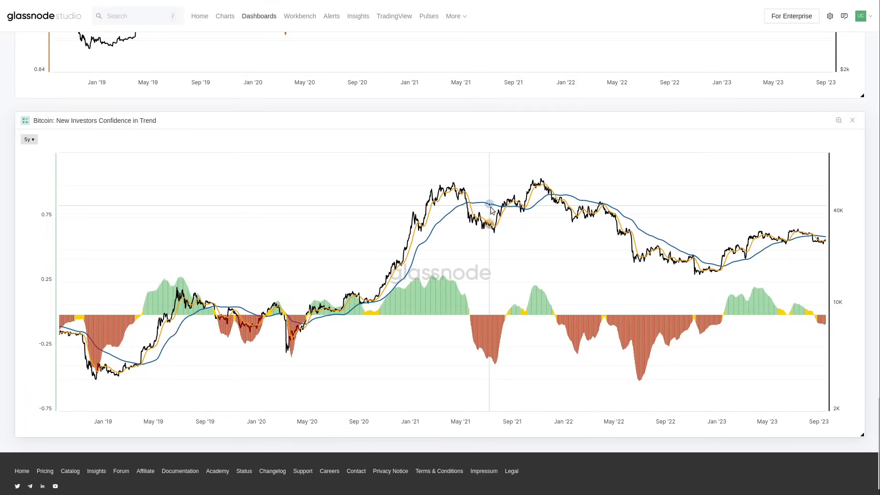
mouse_move(540, 201)
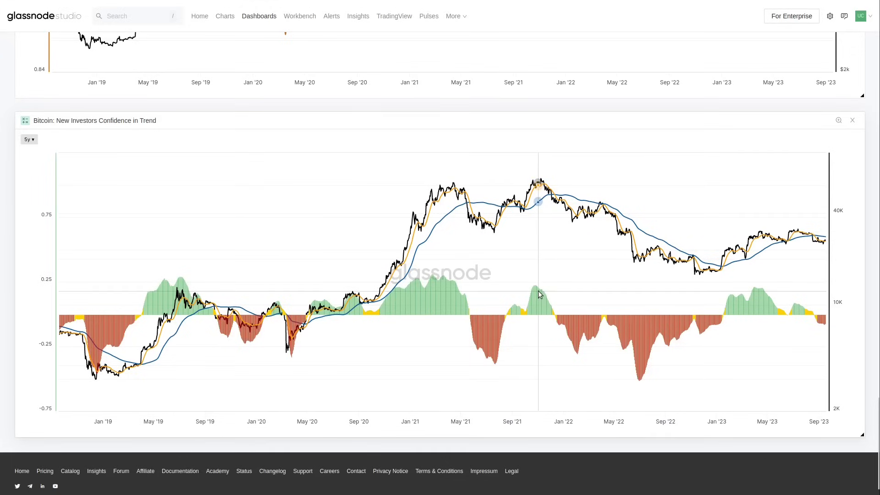
mouse_move(536, 292)
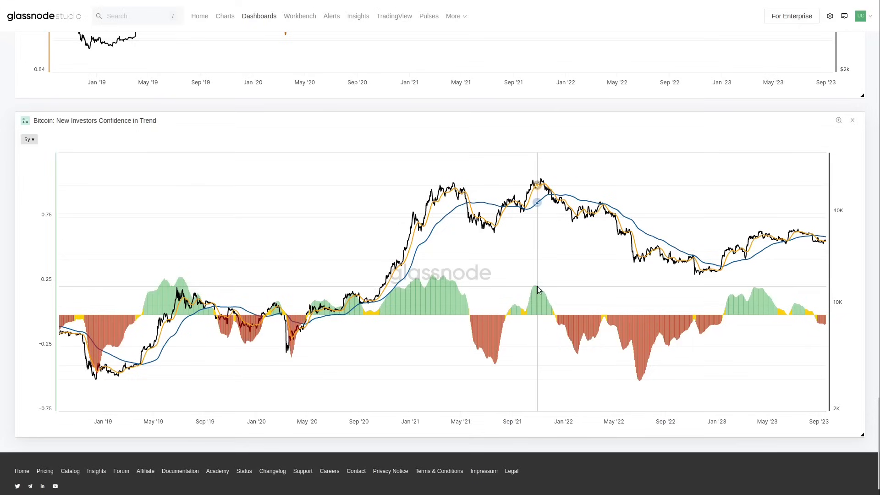
mouse_move(537, 204)
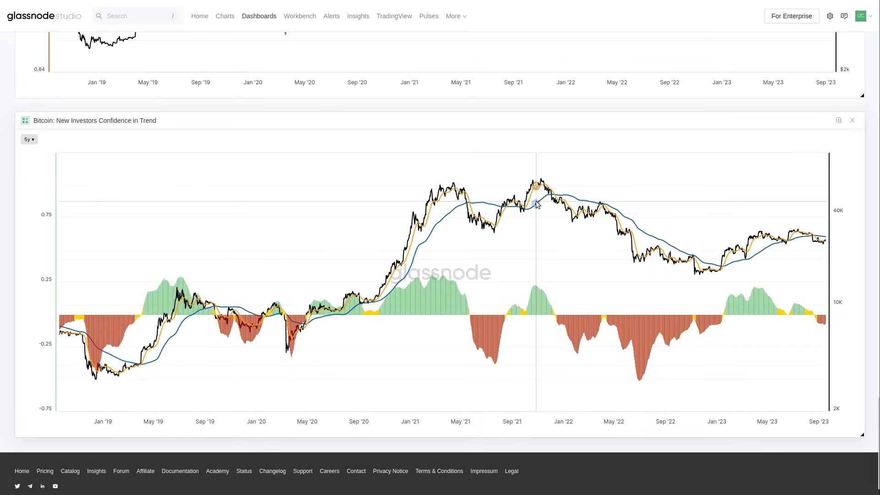
mouse_move(534, 291)
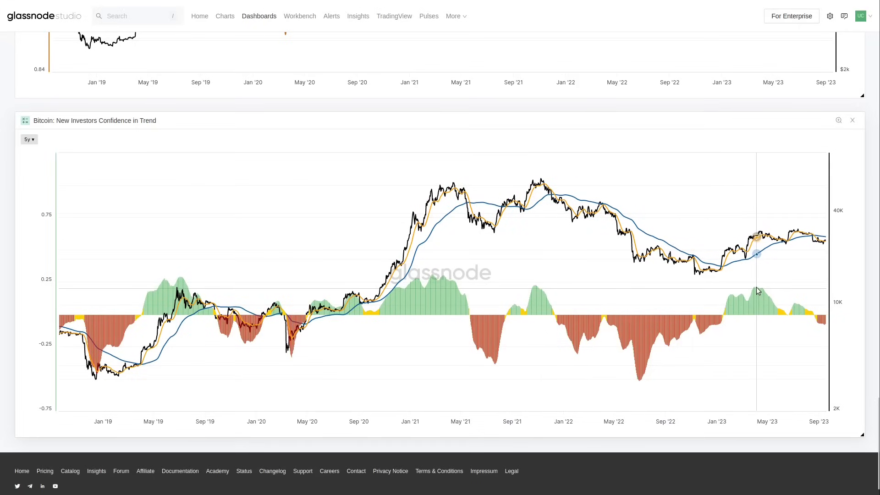
mouse_move(497, 308)
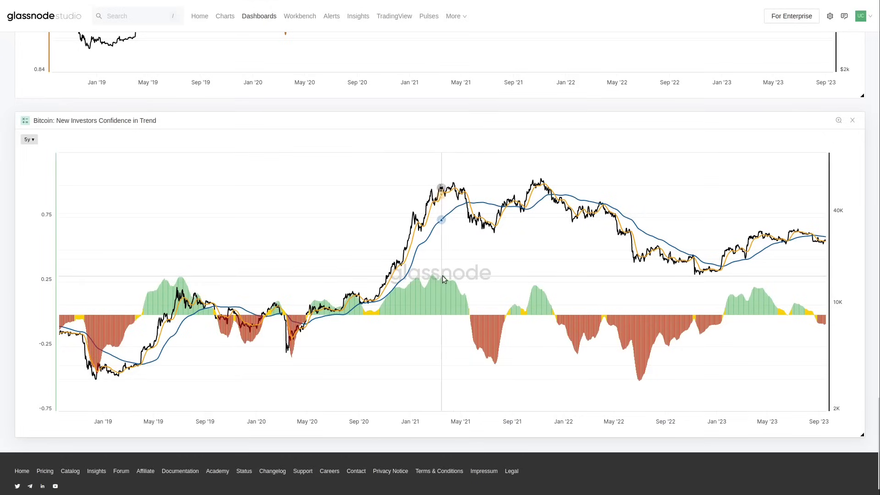
mouse_move(461, 292)
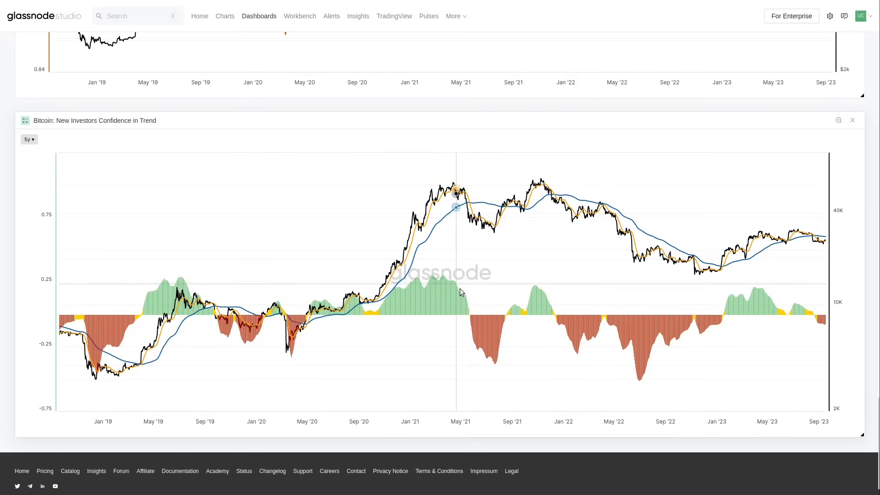
mouse_move(460, 292)
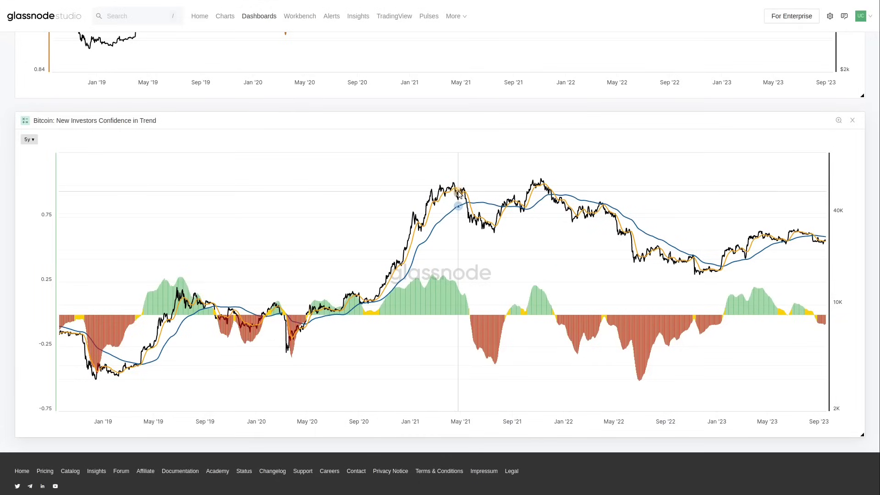
mouse_move(759, 289)
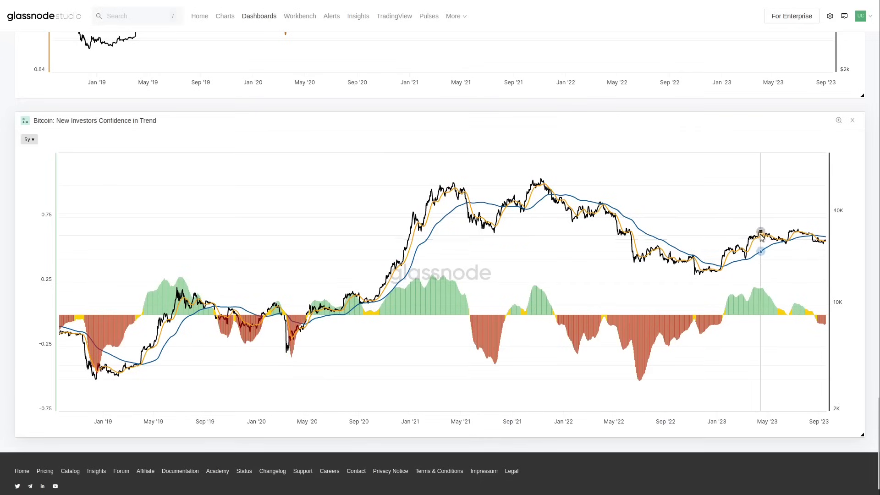
mouse_move(762, 291)
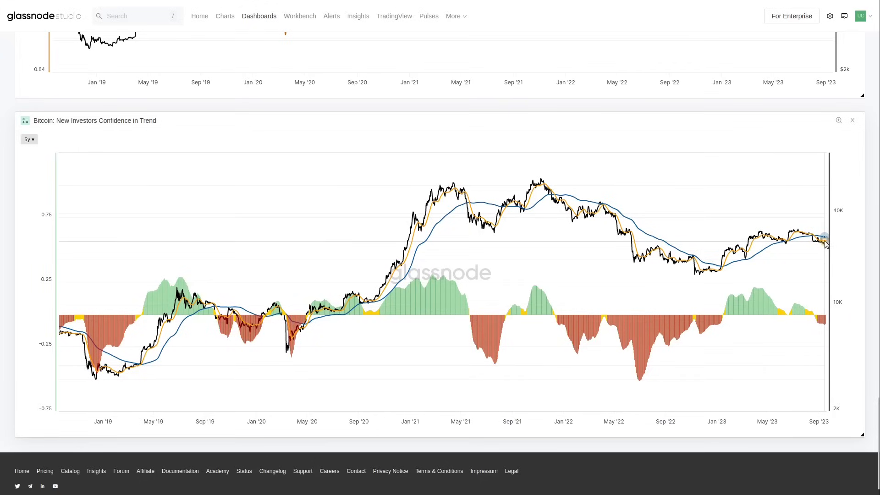
mouse_move(825, 240)
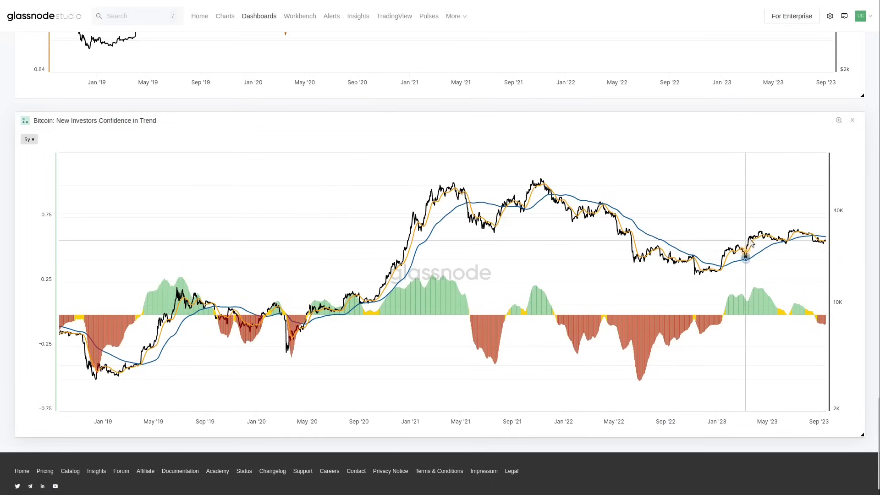
mouse_move(827, 242)
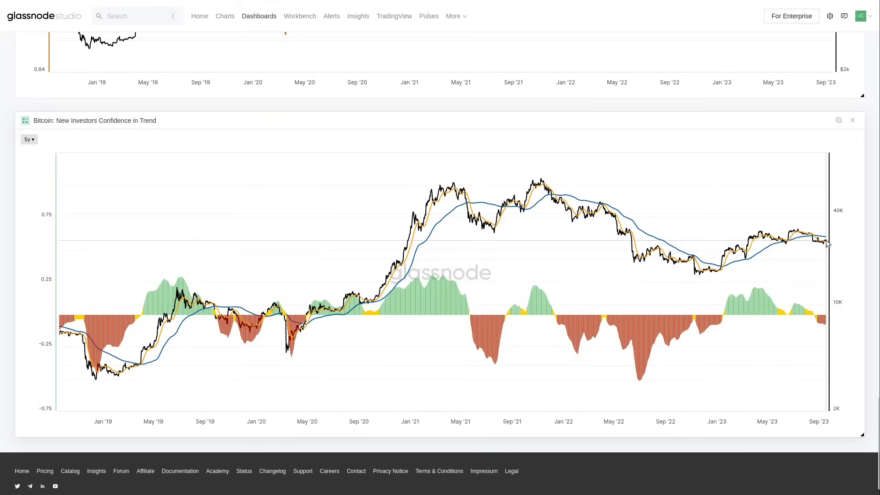